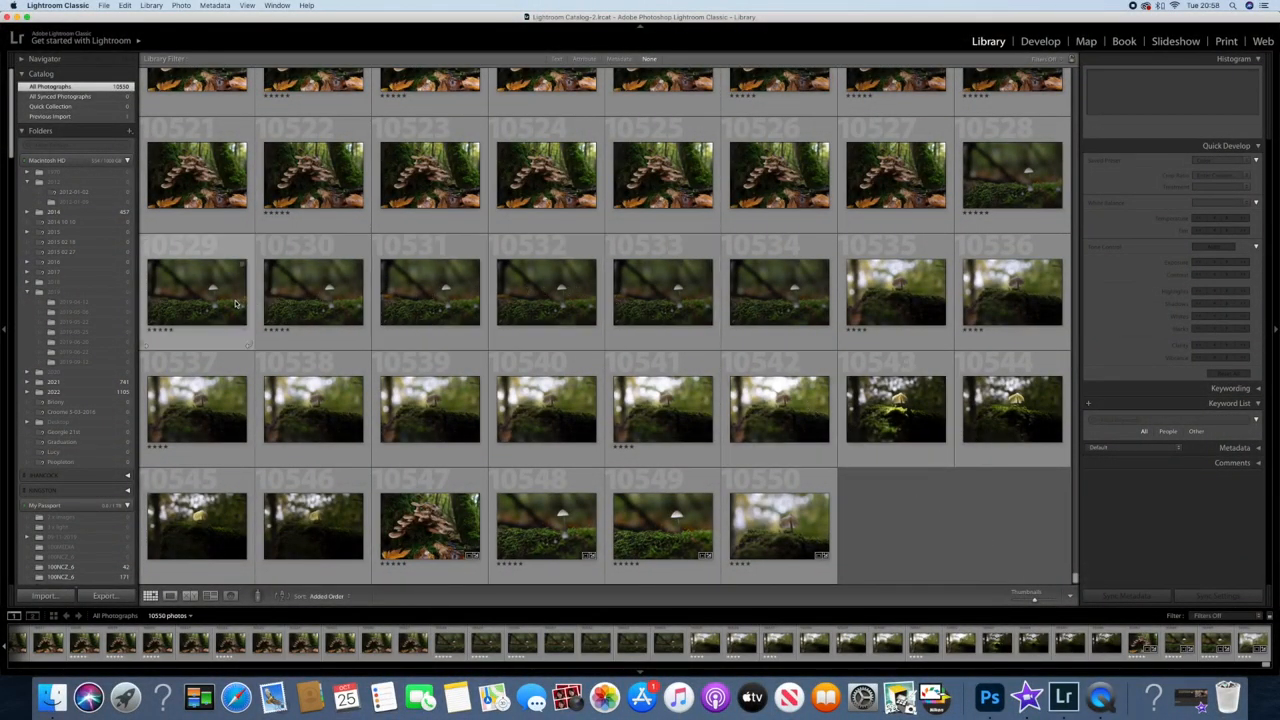
# - Select mushroom photos 10535, 10536 and 10537 and open the Export dialog for them
pyautogui.click(895, 293)
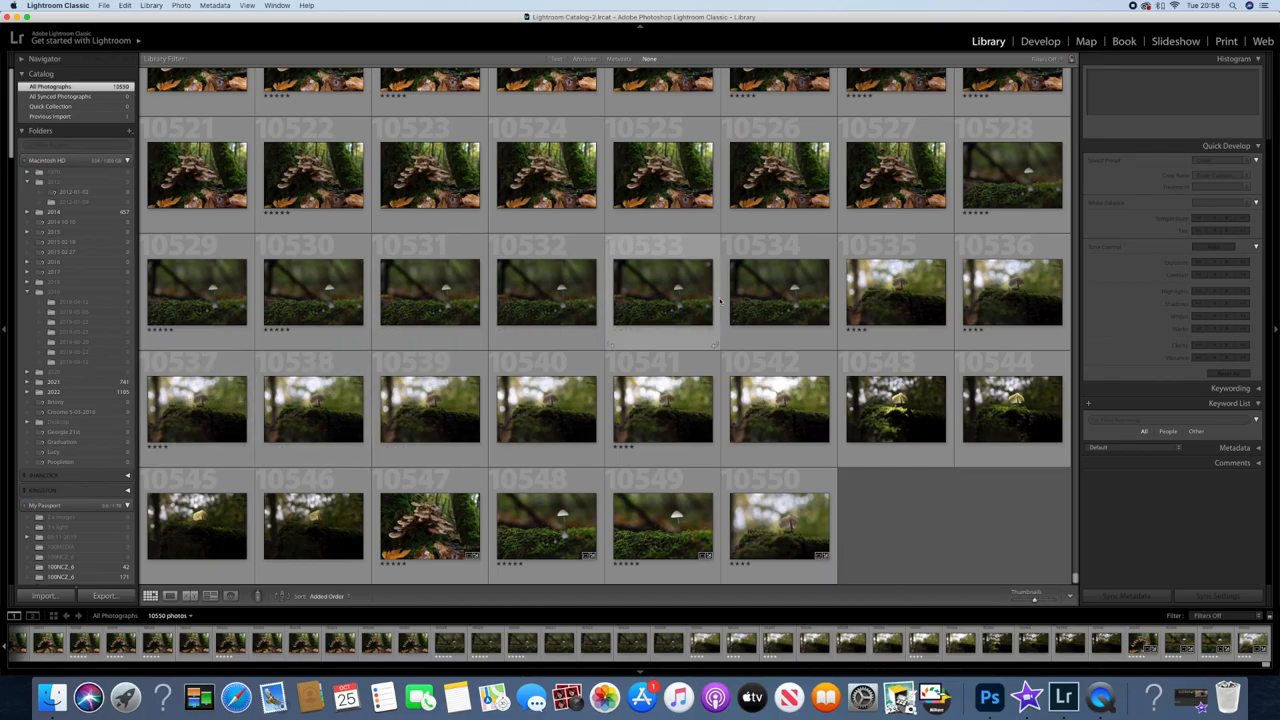
pyautogui.click(895, 292)
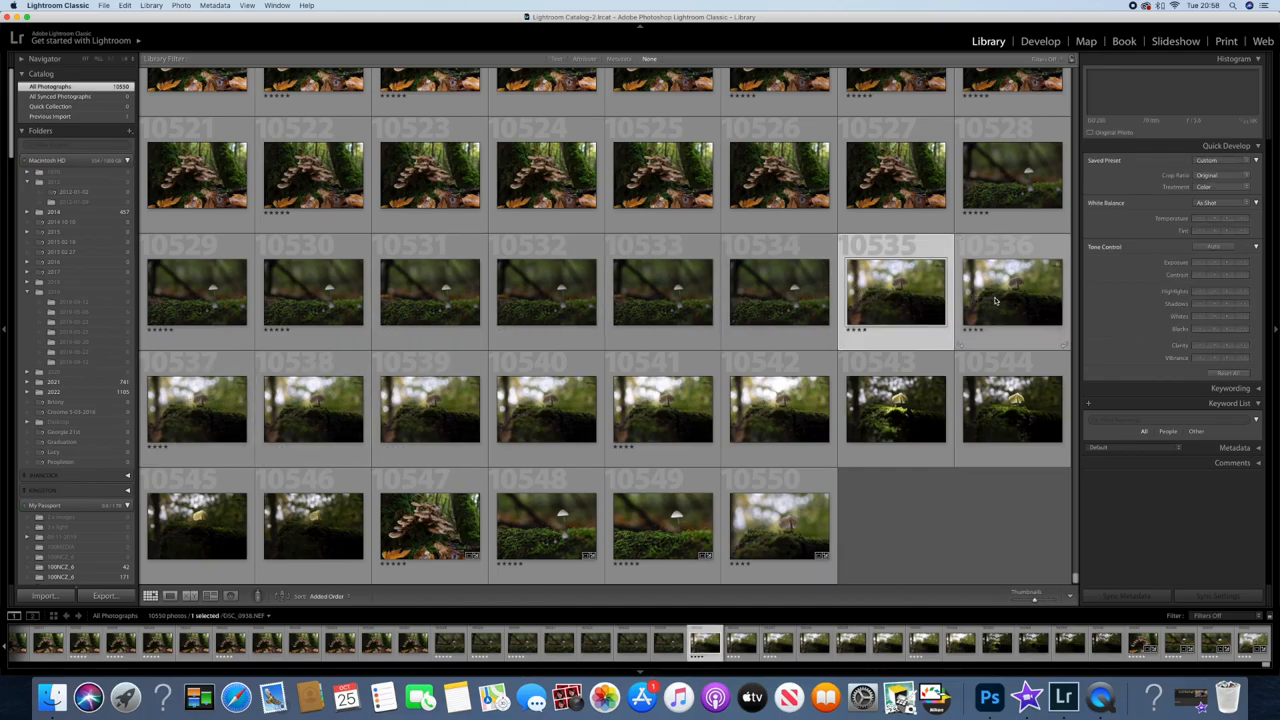
pyautogui.click(1011, 292)
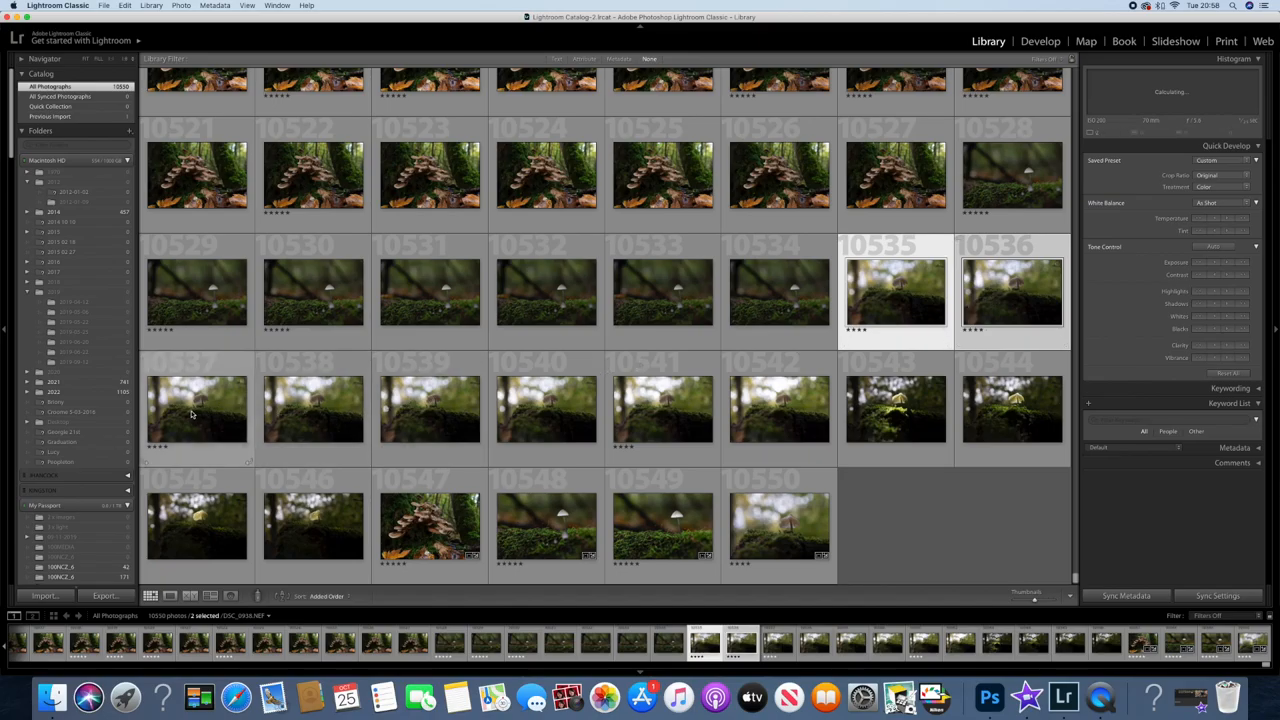
pyautogui.click(196, 410)
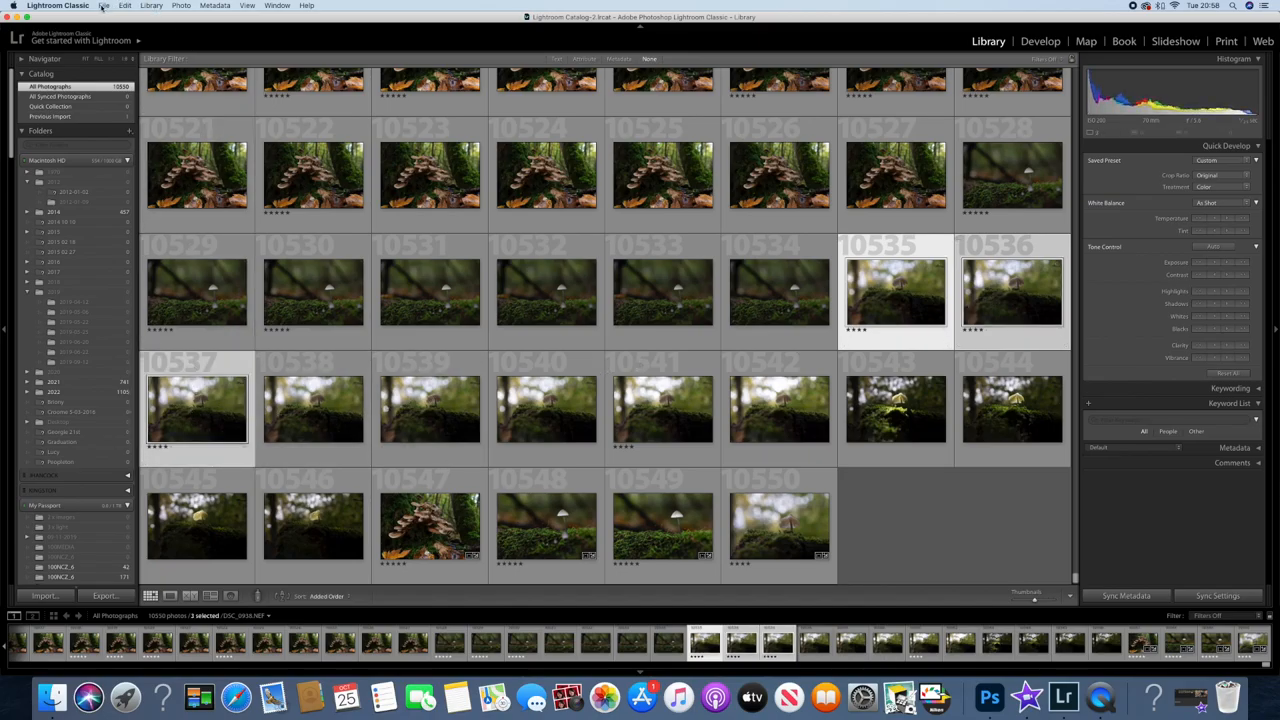
pyautogui.click(104, 5)
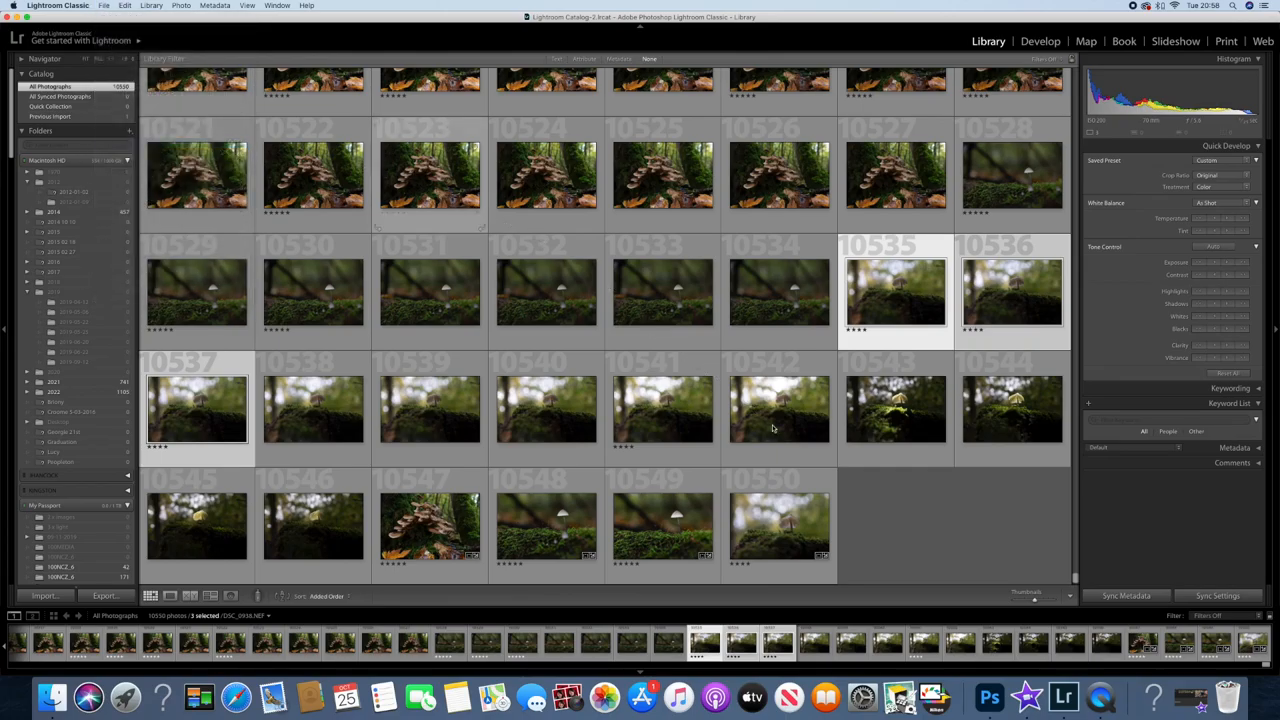
pyautogui.click(104, 595)
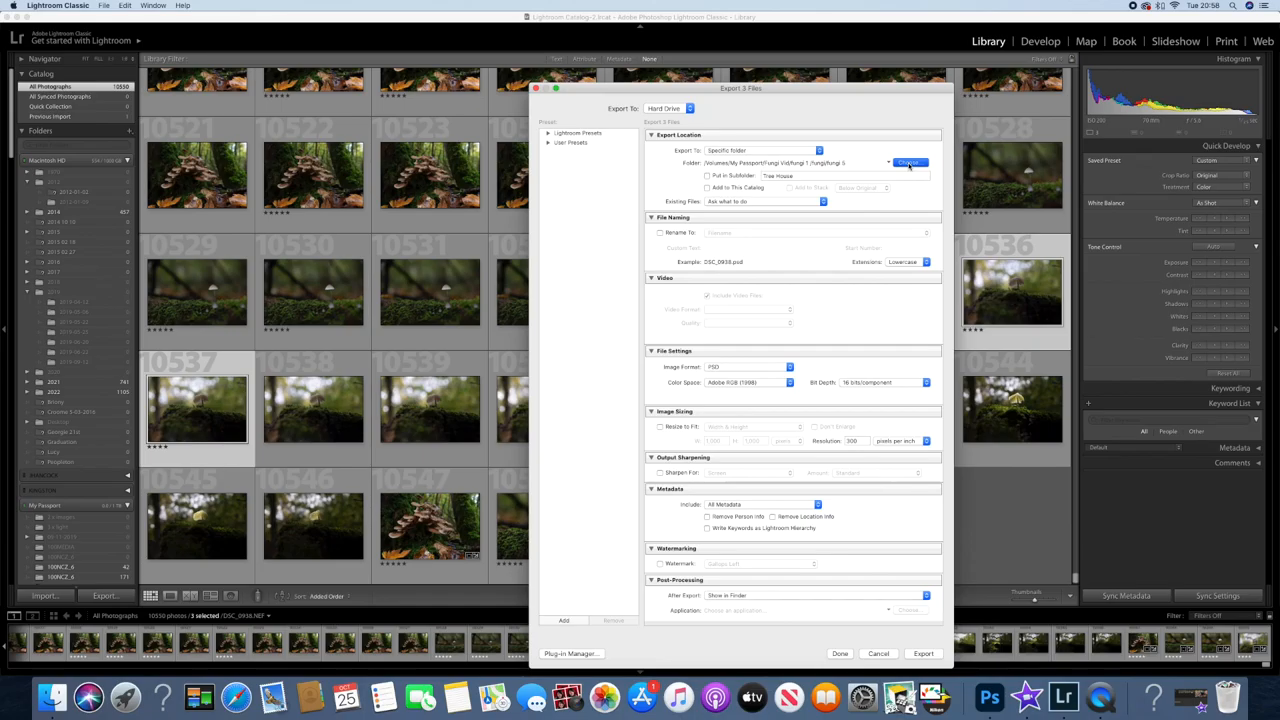
# - Create a 'Fungi Ash Stump' folder at the top of My Passport as export destination
pyautogui.click(908, 162)
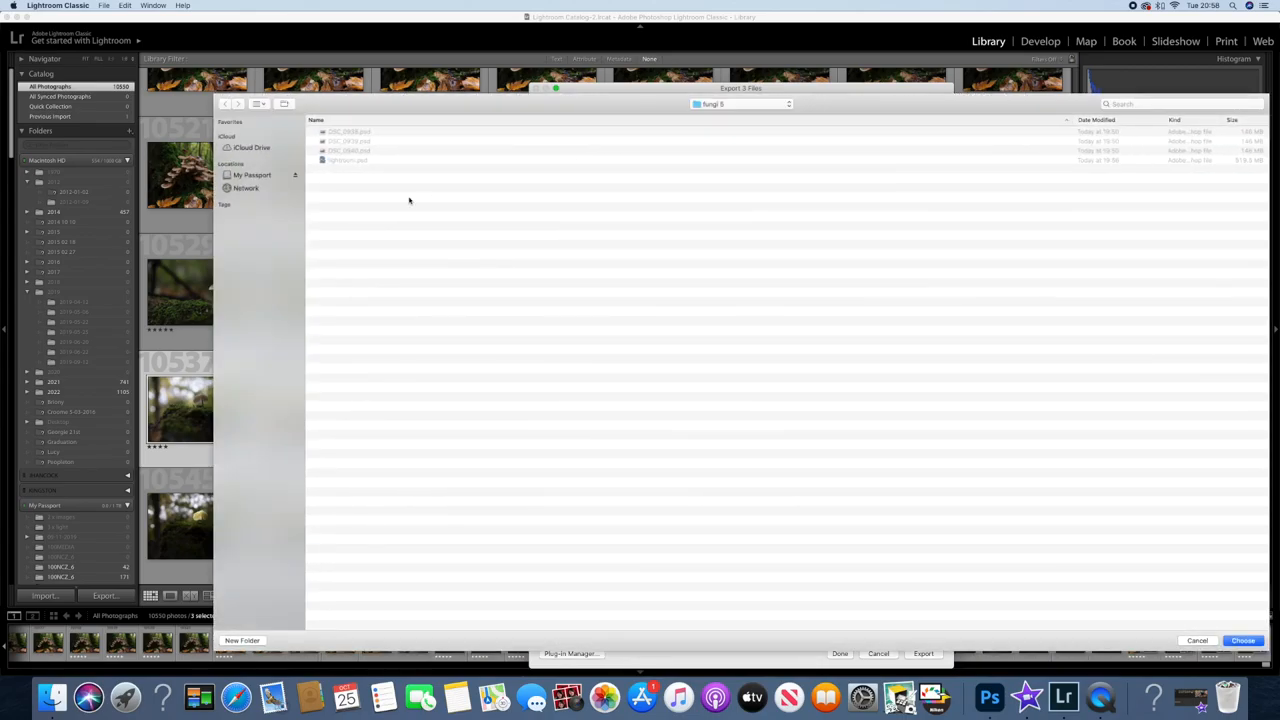
pyautogui.click(252, 174)
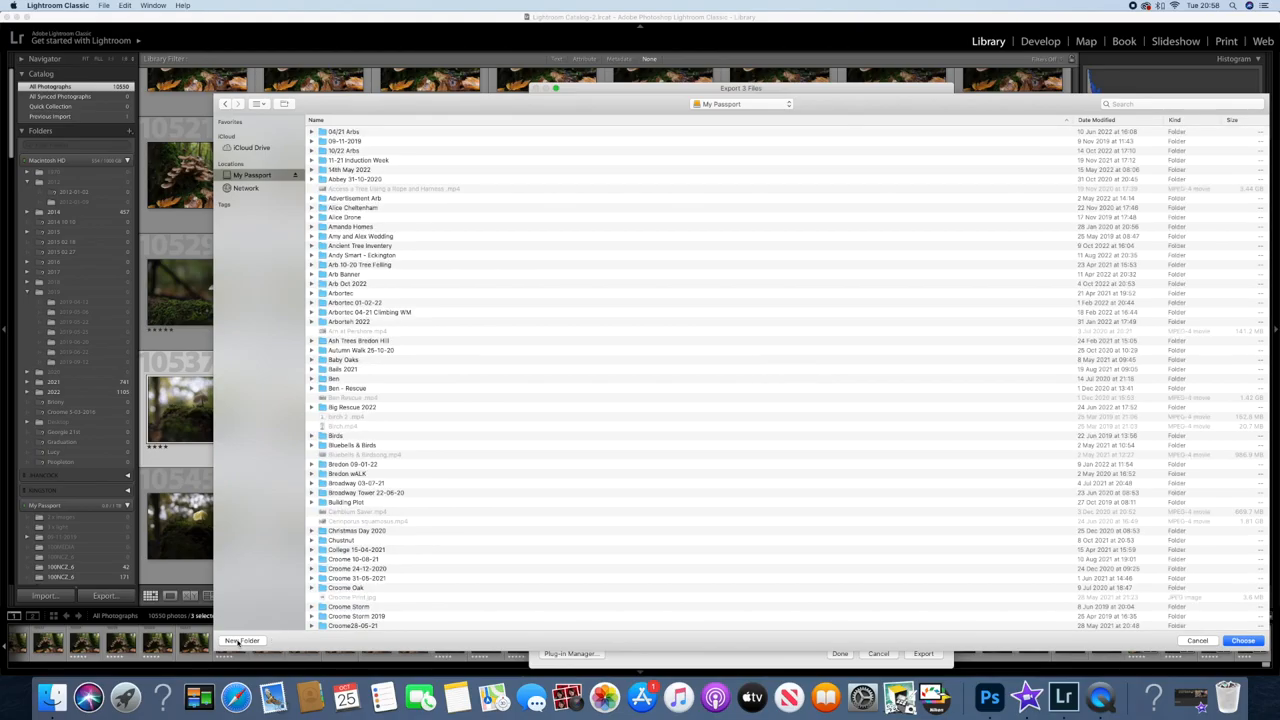
pyautogui.click(242, 640)
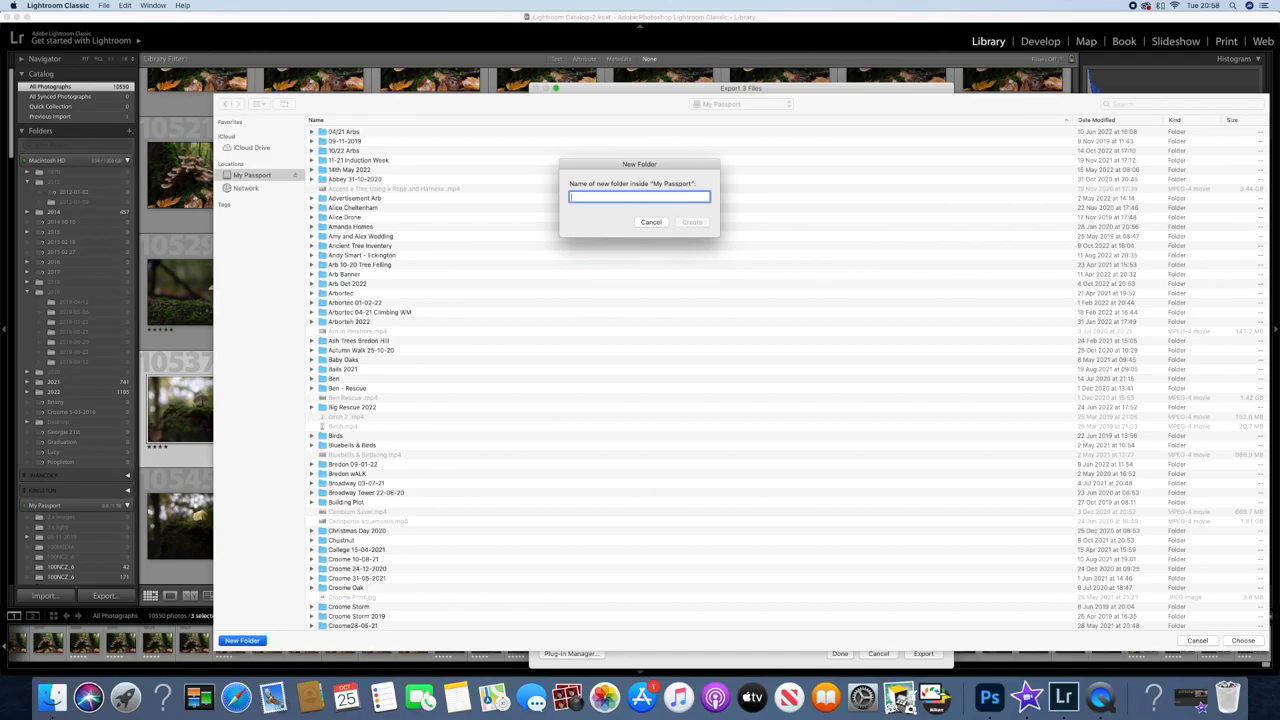
pyautogui.write('Fu')
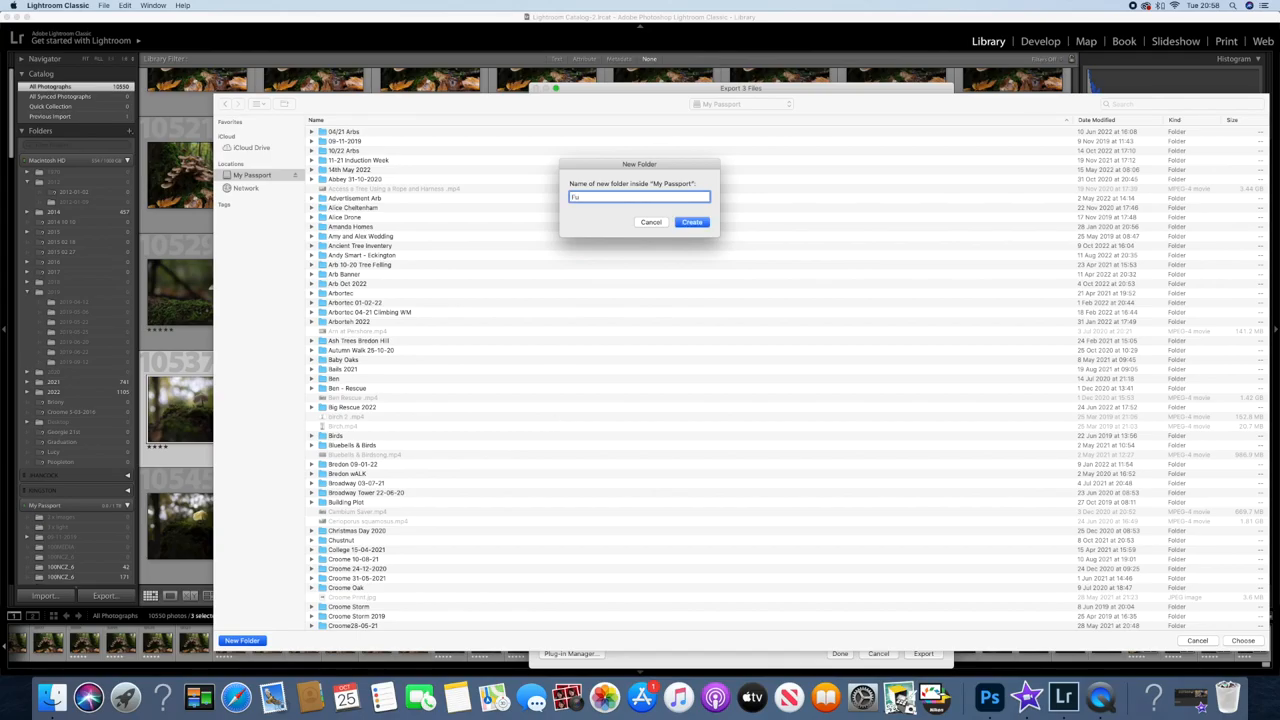
pyautogui.write('ngi Ash Stump')
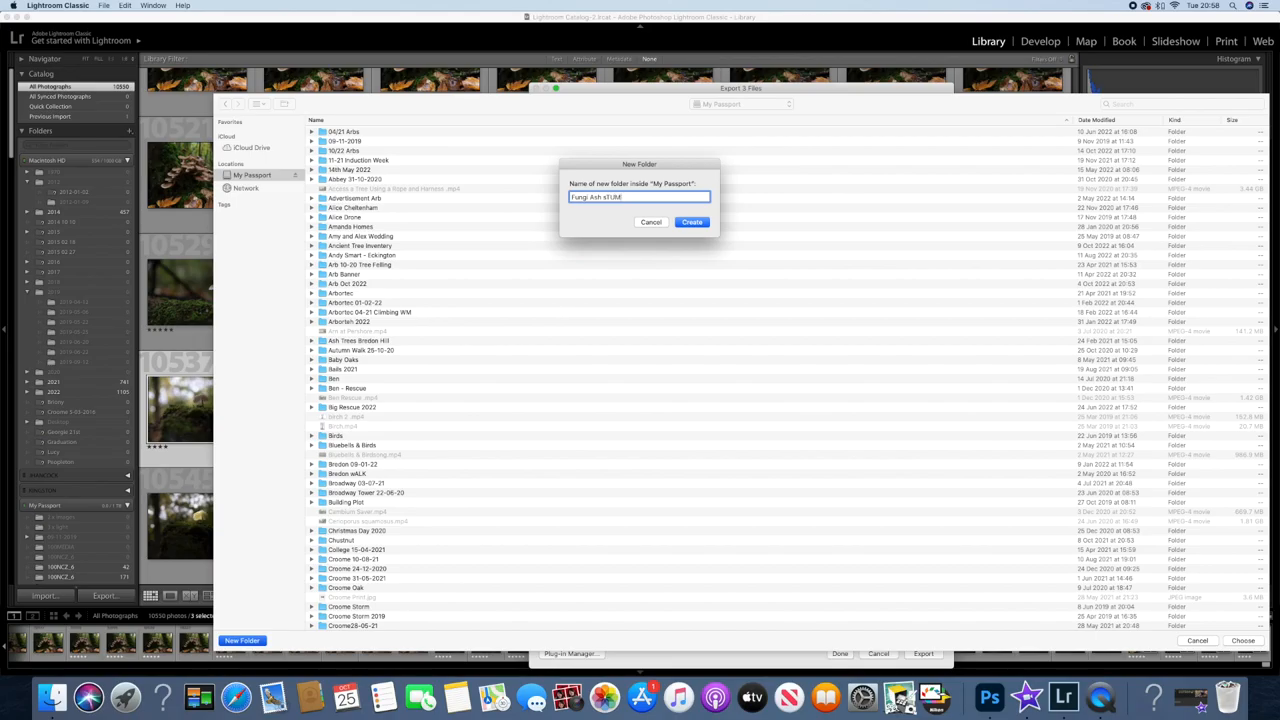
pyautogui.press('backspace')
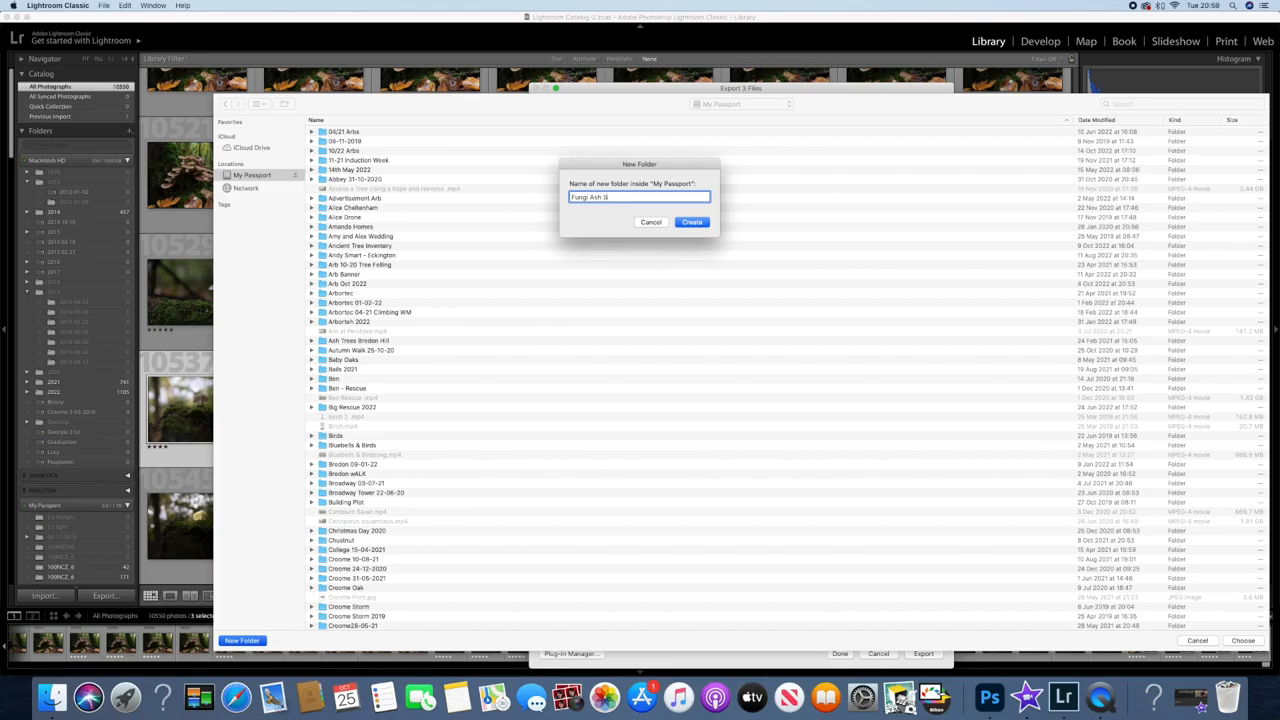
pyautogui.write('tump')
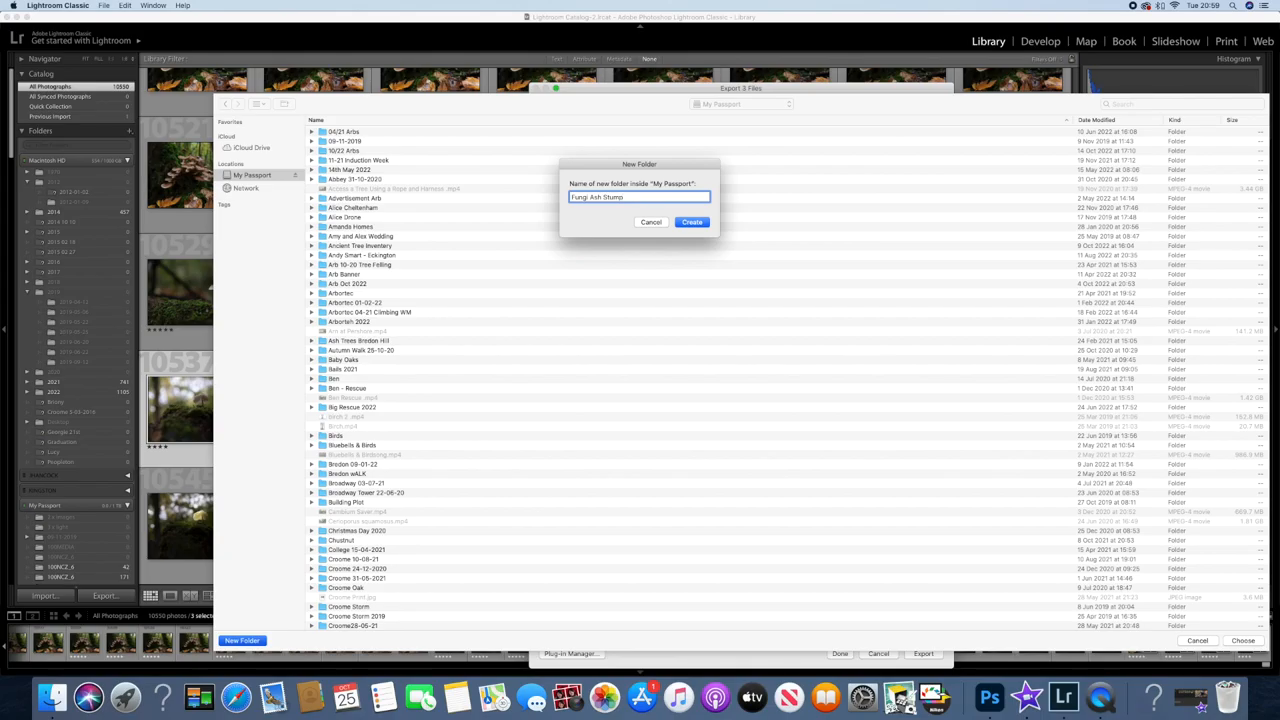
pyautogui.click(692, 221)
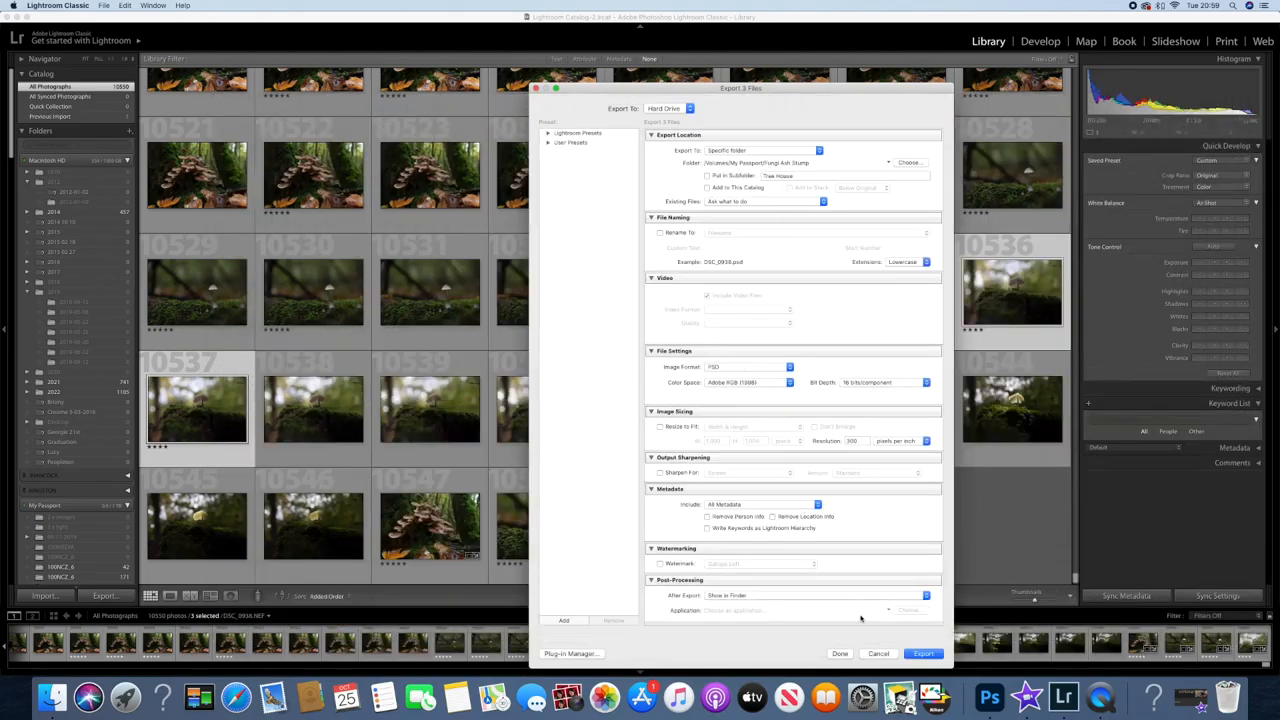
# - Export the three photos as PSDs and close the Finder window listing them
pyautogui.click(922, 653)
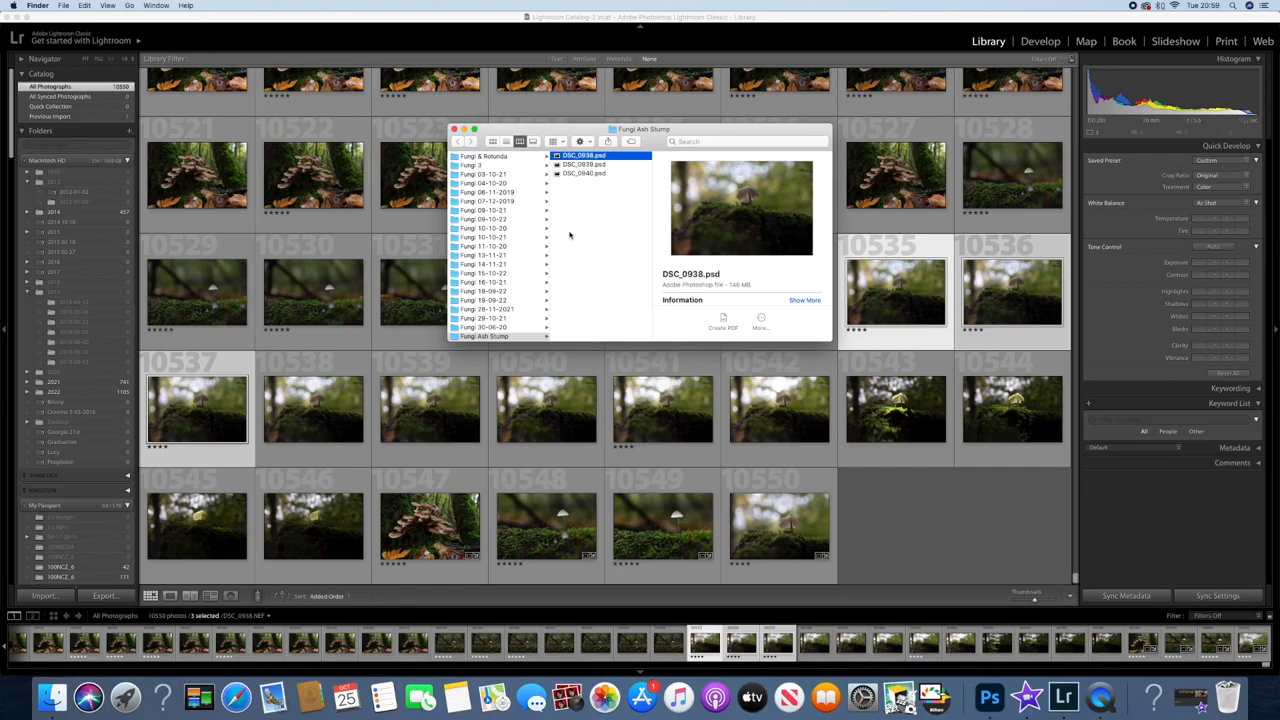
pyautogui.moveTo(570, 235)
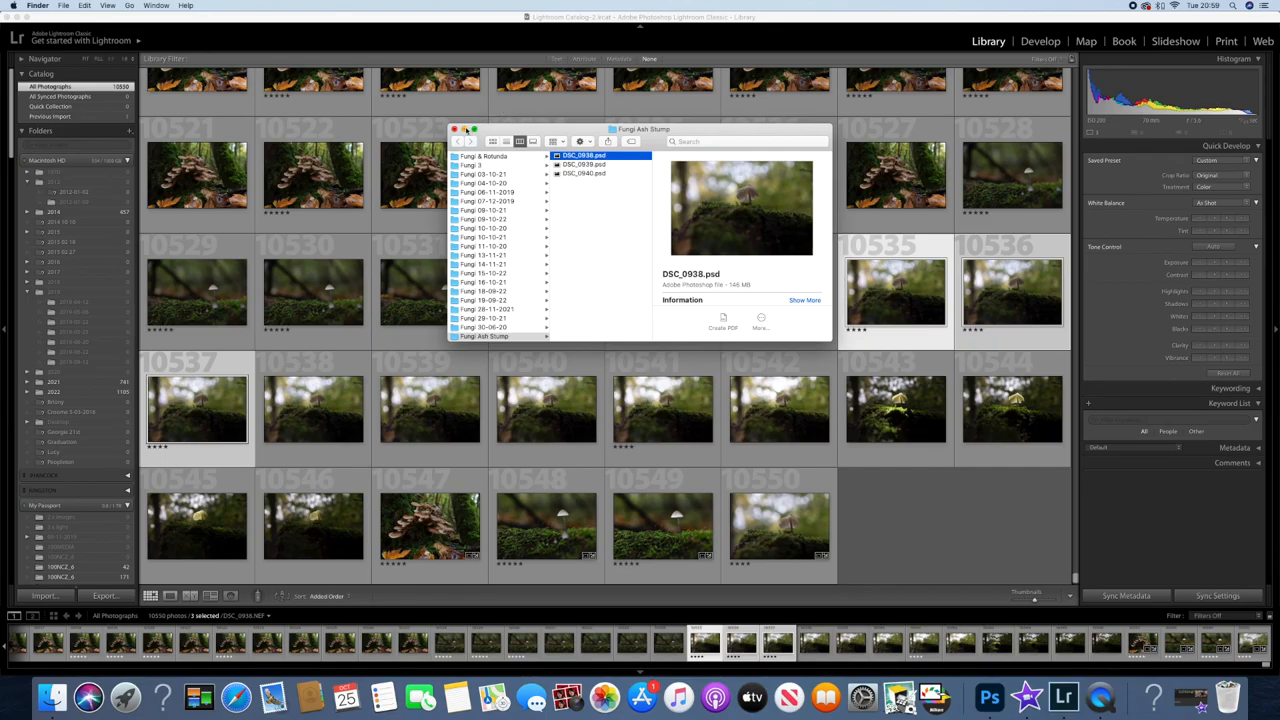
pyautogui.click(961, 697)
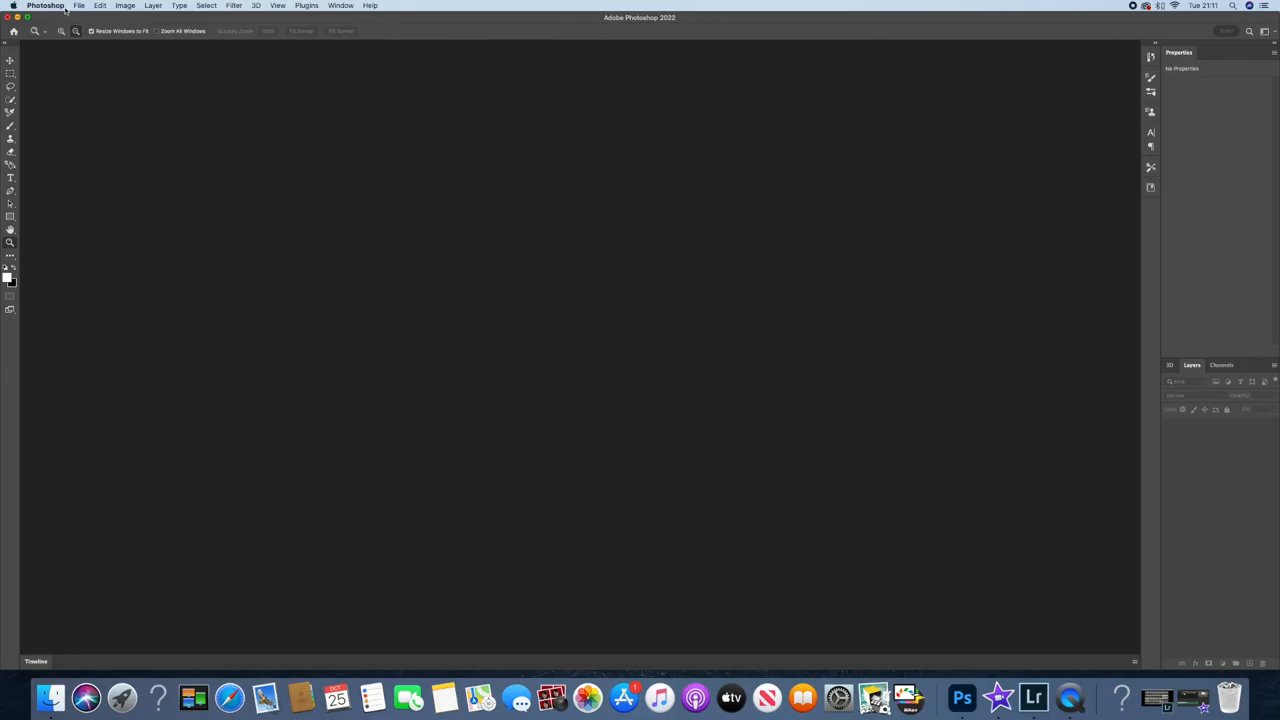
# - Load DSC_0938, DSC_0939 and DSC_0940 PSDs from Fungi Ash Stump into one stack
pyautogui.click(78, 6)
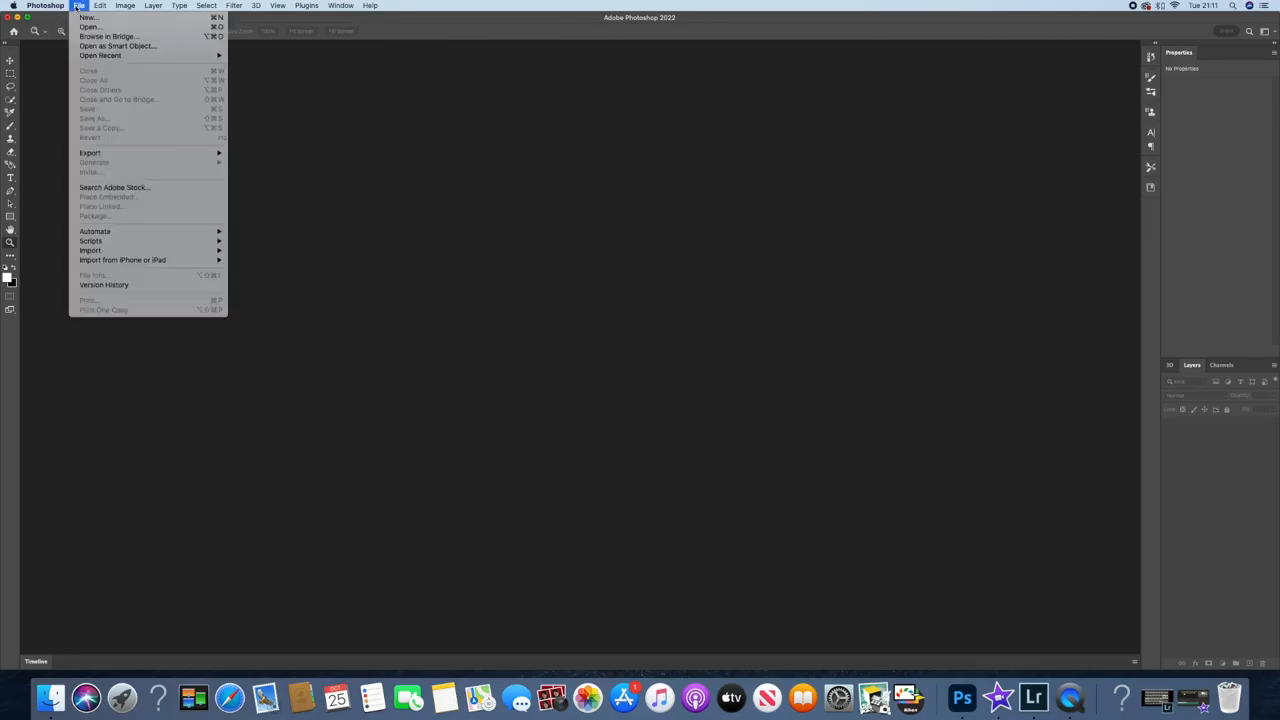
pyautogui.moveTo(91, 241)
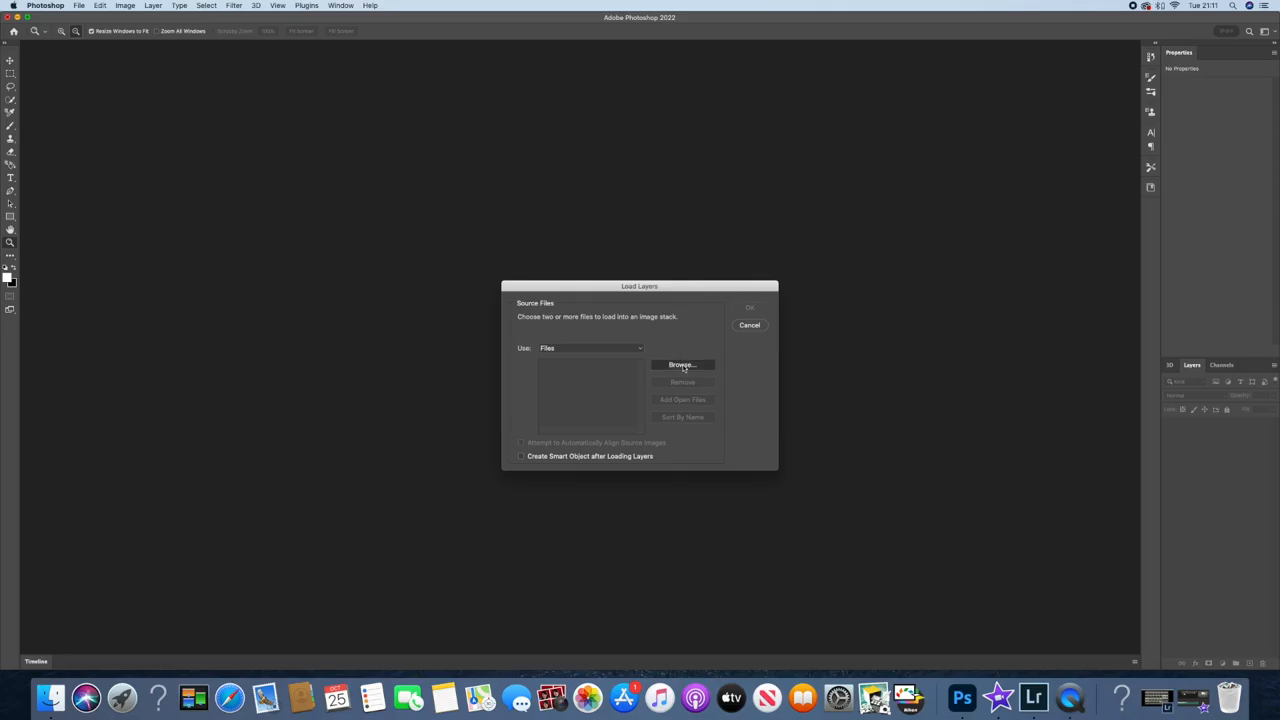
pyautogui.click(682, 364)
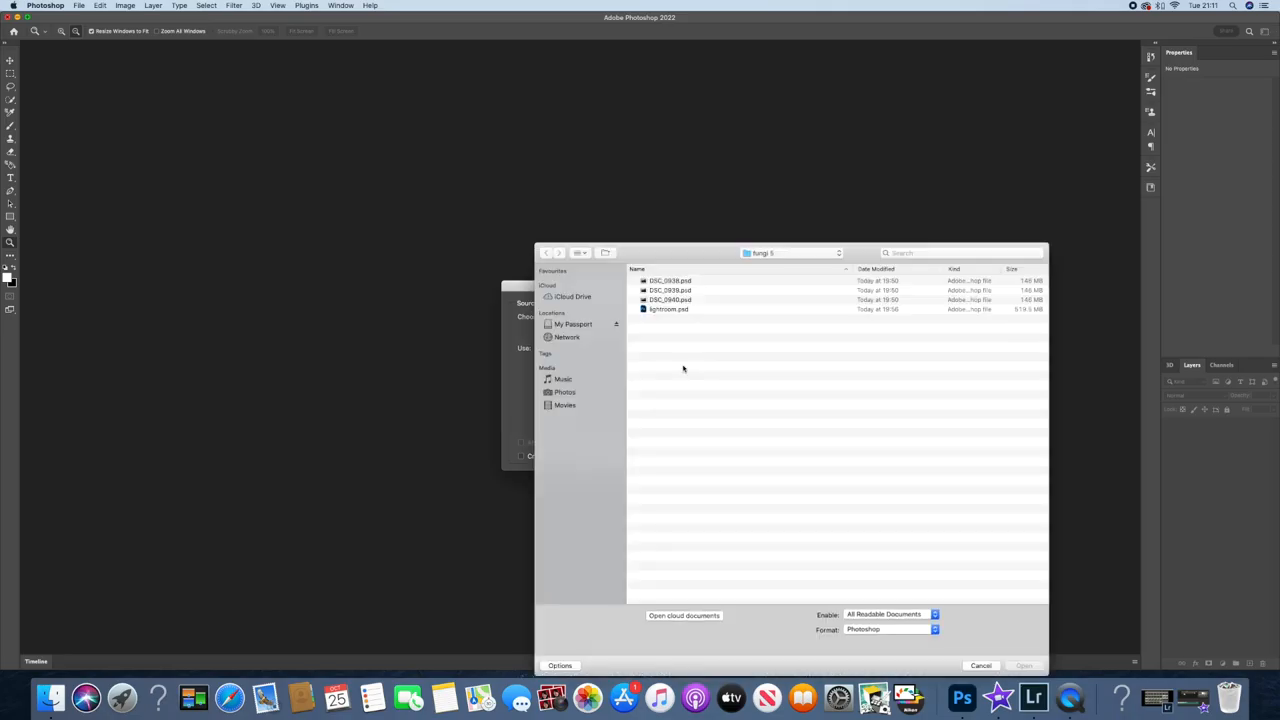
pyautogui.click(573, 324)
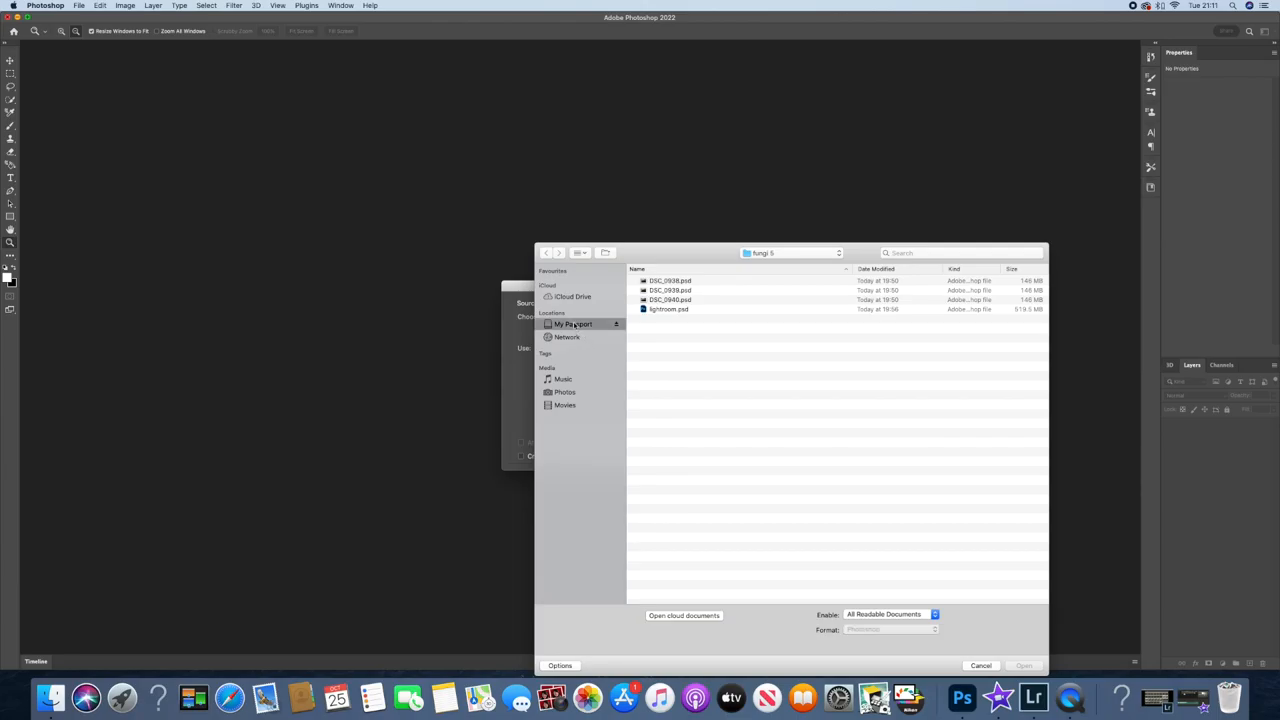
pyautogui.click(793, 252)
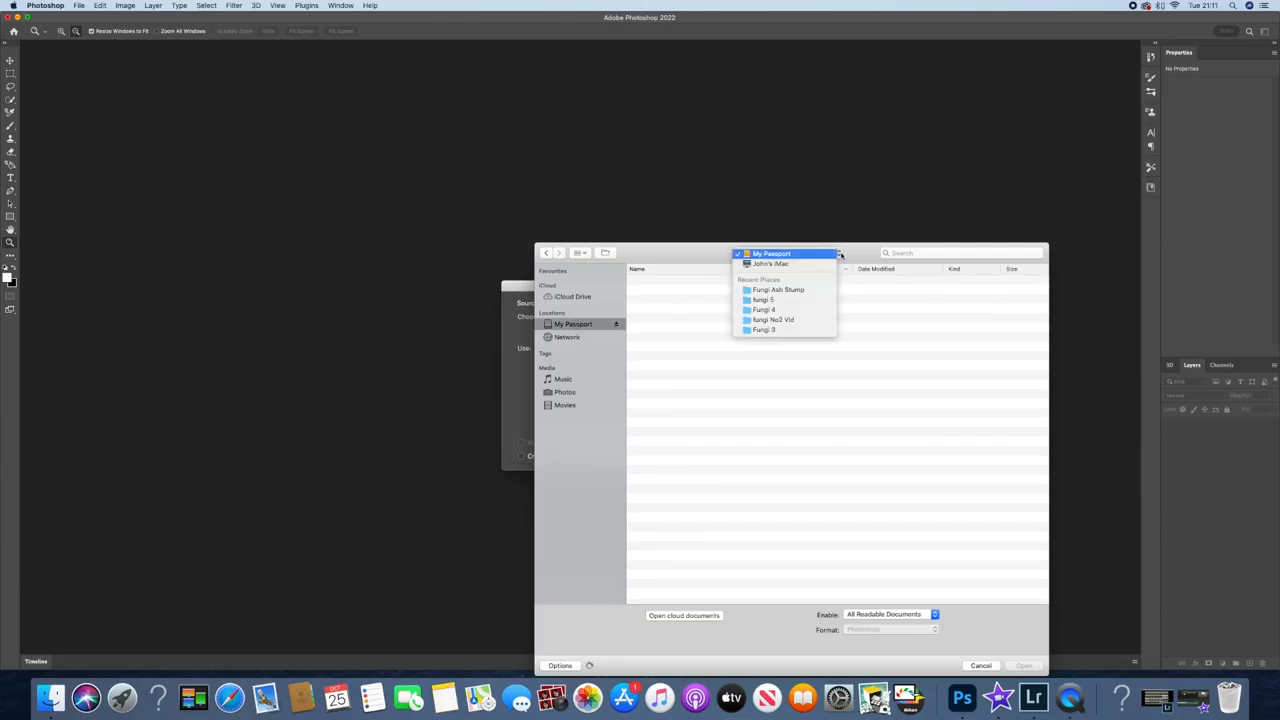
pyautogui.click(778, 289)
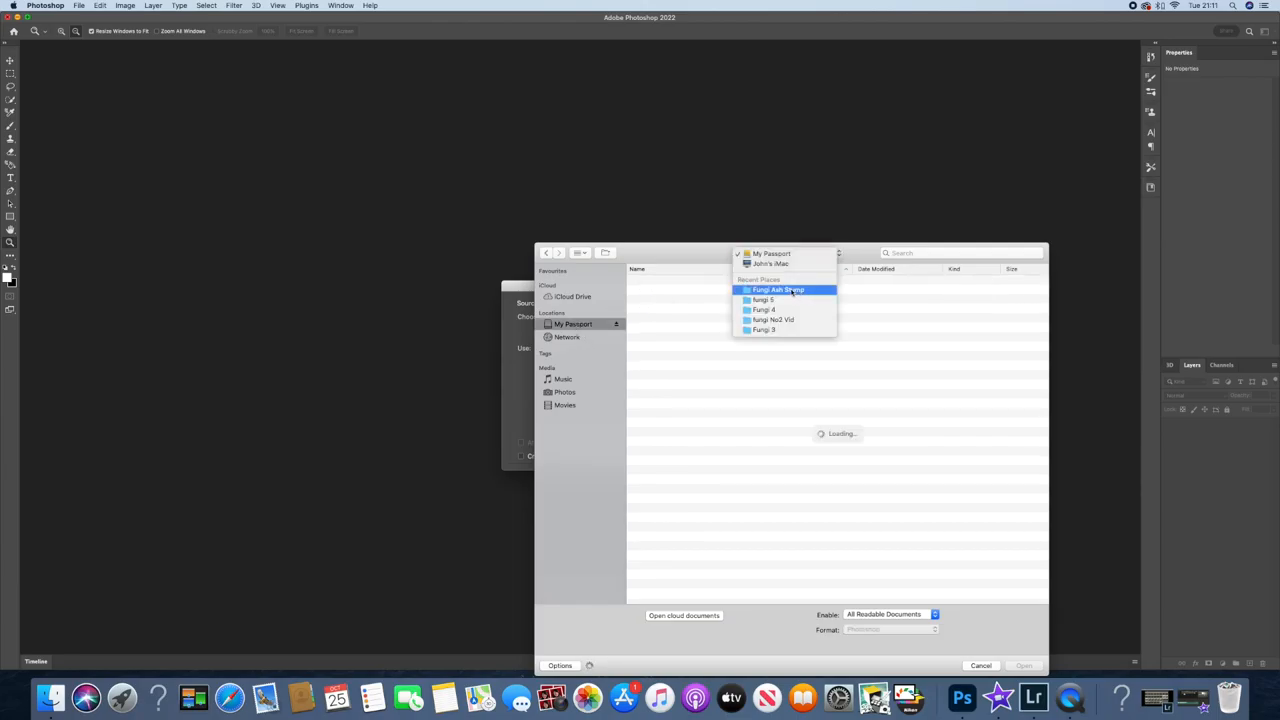
pyautogui.click(778, 290)
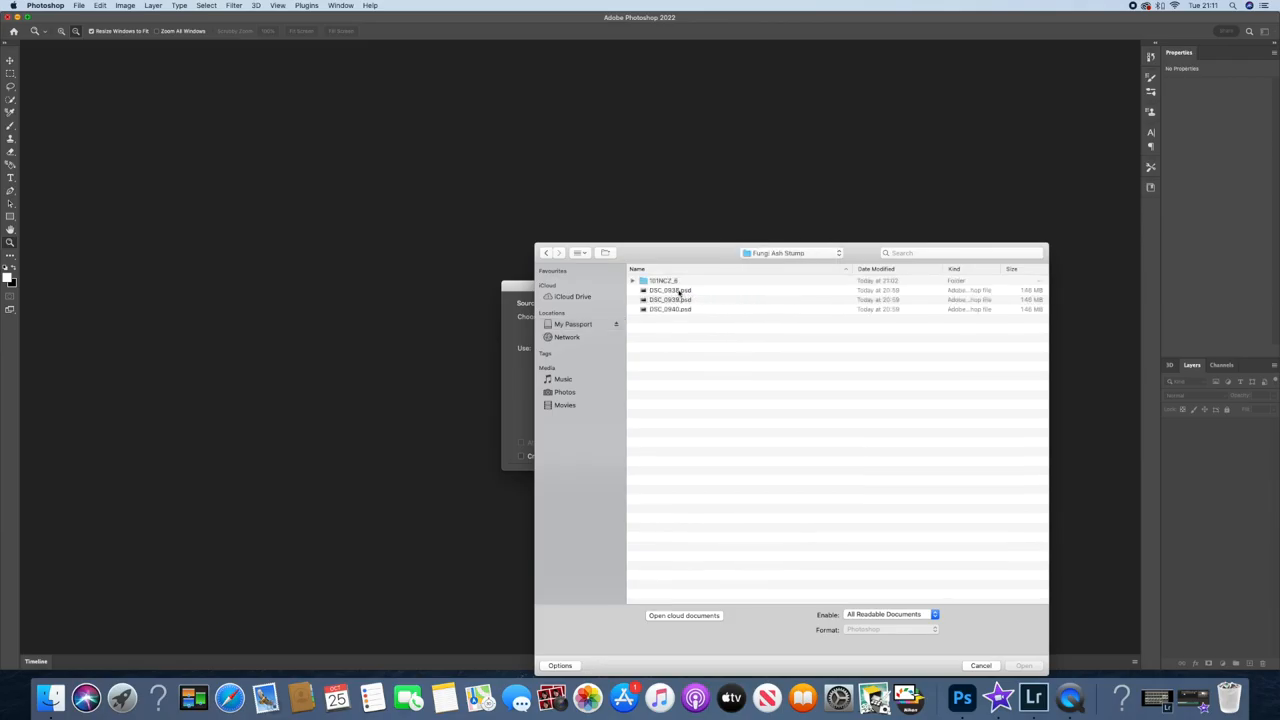
pyautogui.moveTo(675, 293)
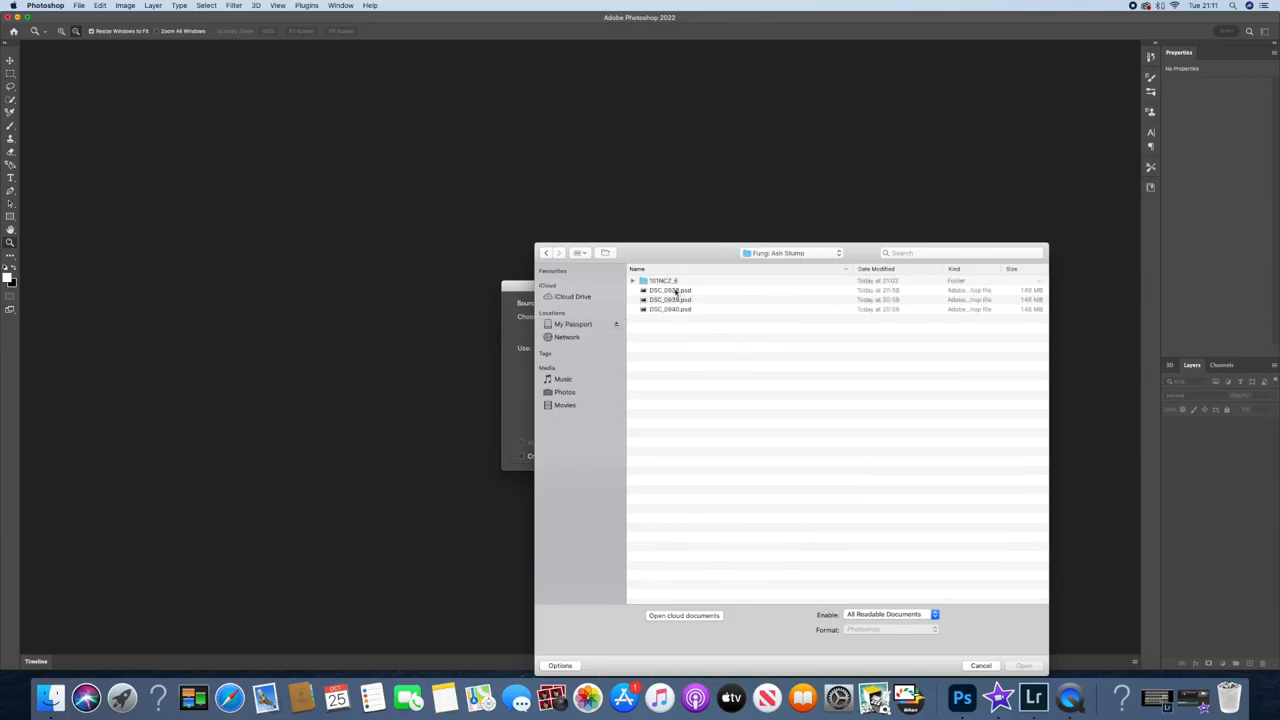
pyautogui.click(670, 309)
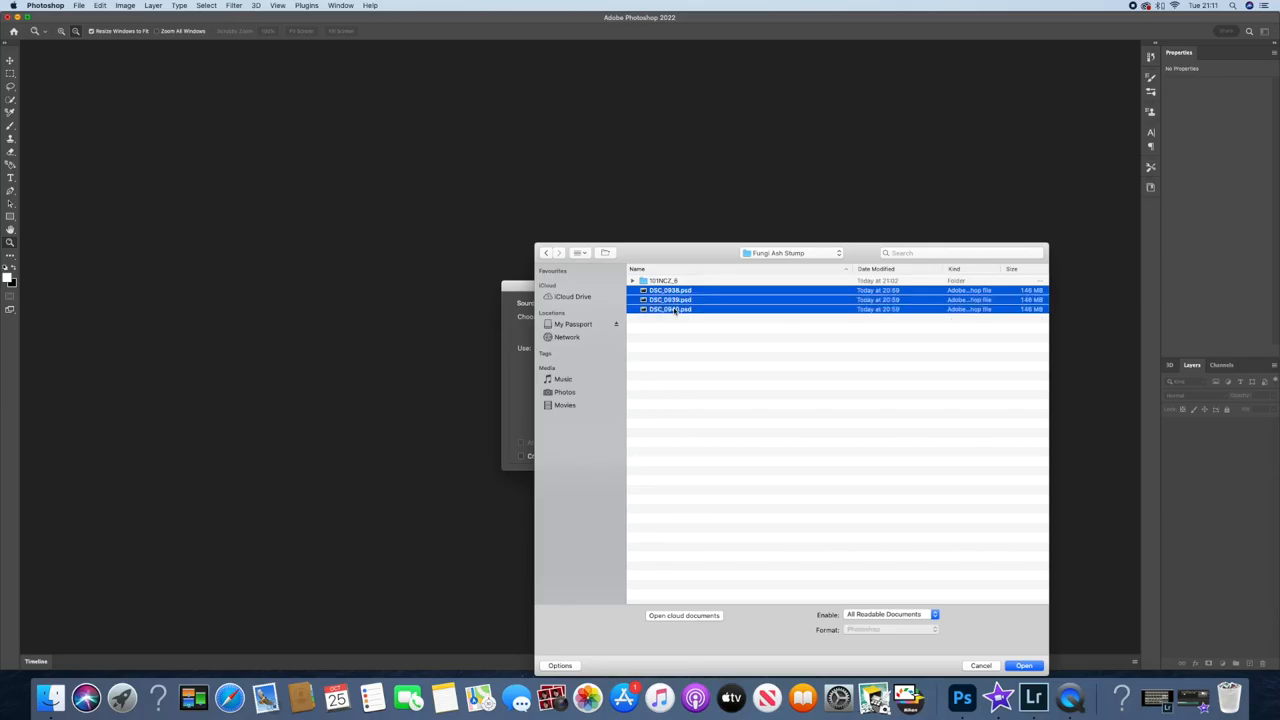
pyautogui.click(1023, 665)
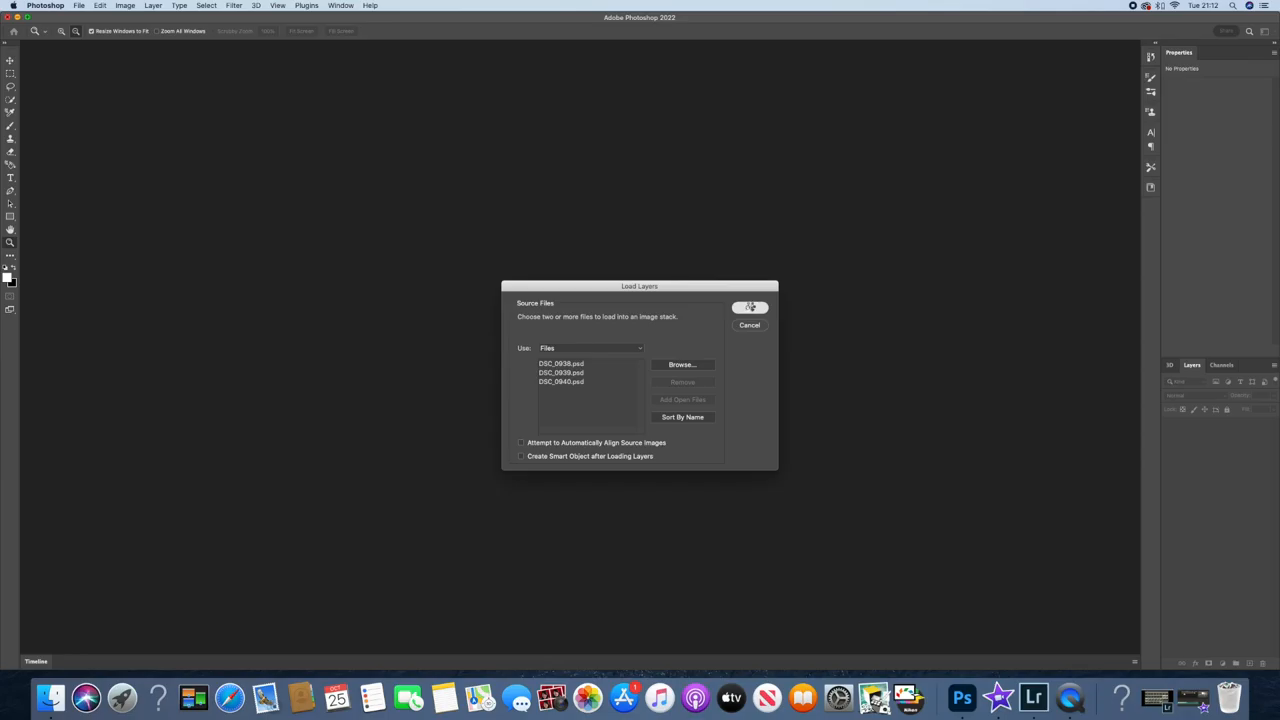
pyautogui.click(750, 307)
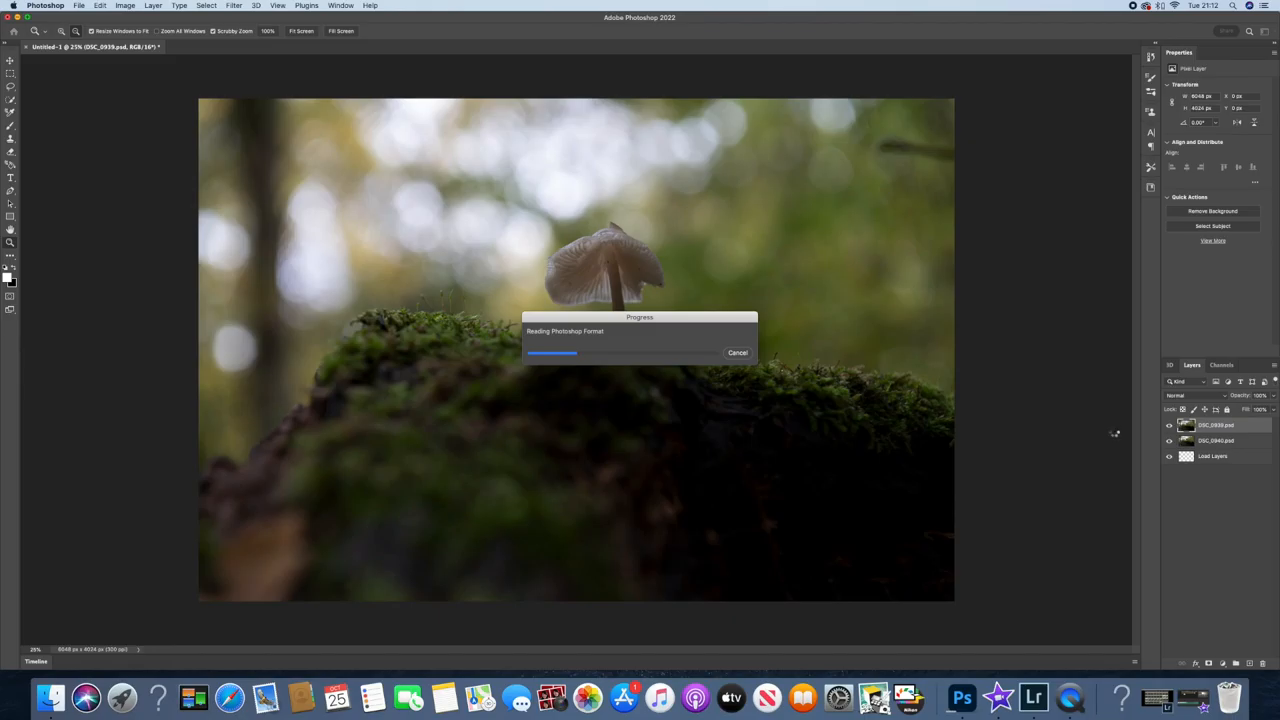
pyautogui.moveTo(1076, 435)
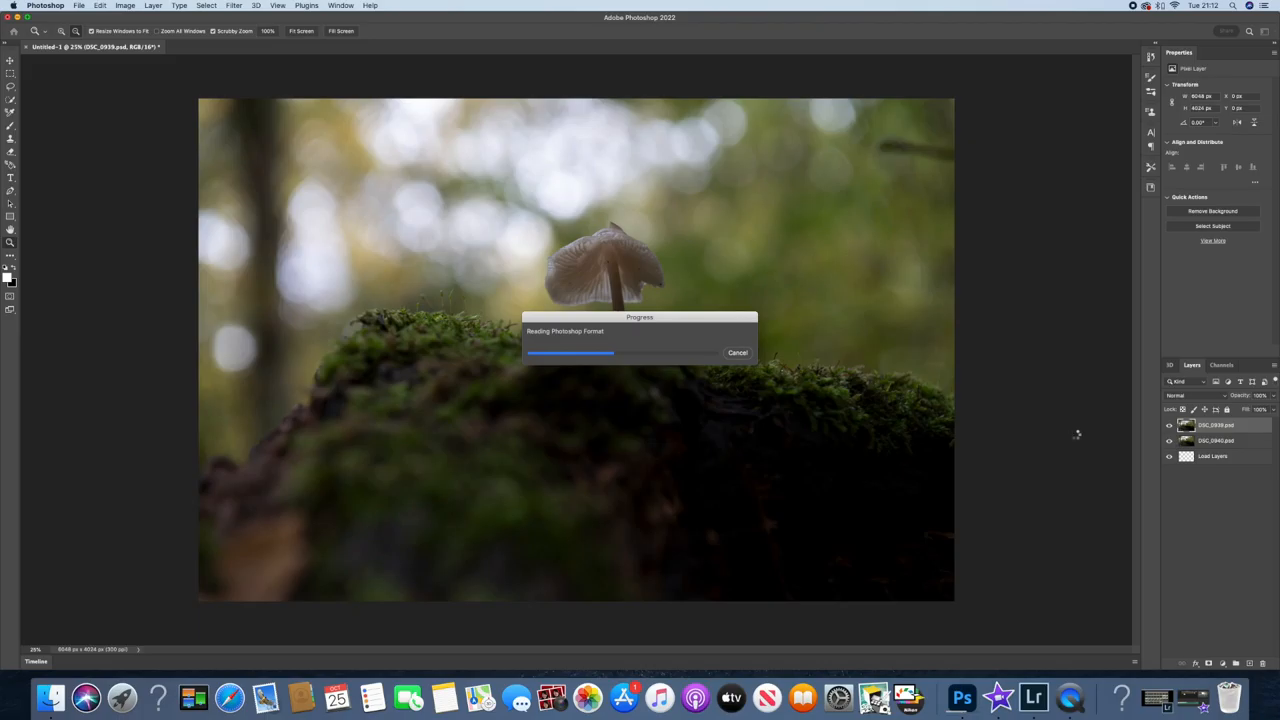
pyautogui.moveTo(1076, 433)
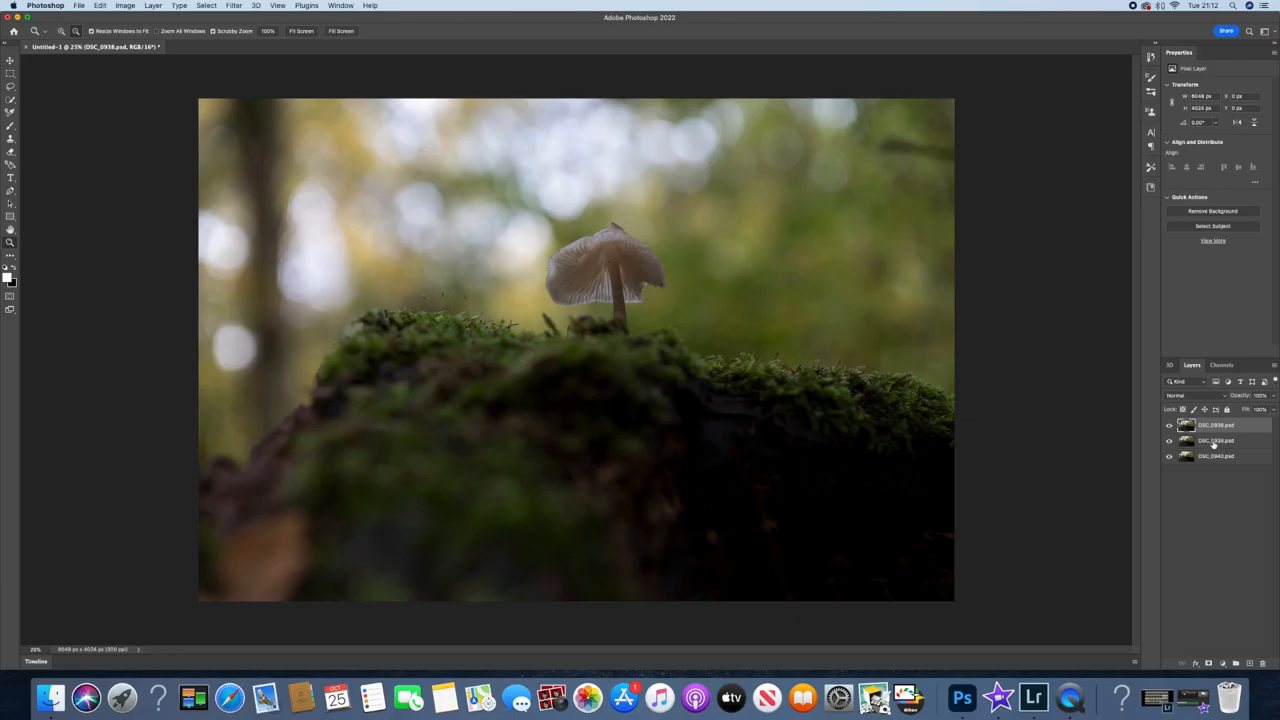
# - Select all three mushroom layers in the new stacked document's Layers panel
pyautogui.click(1213, 456)
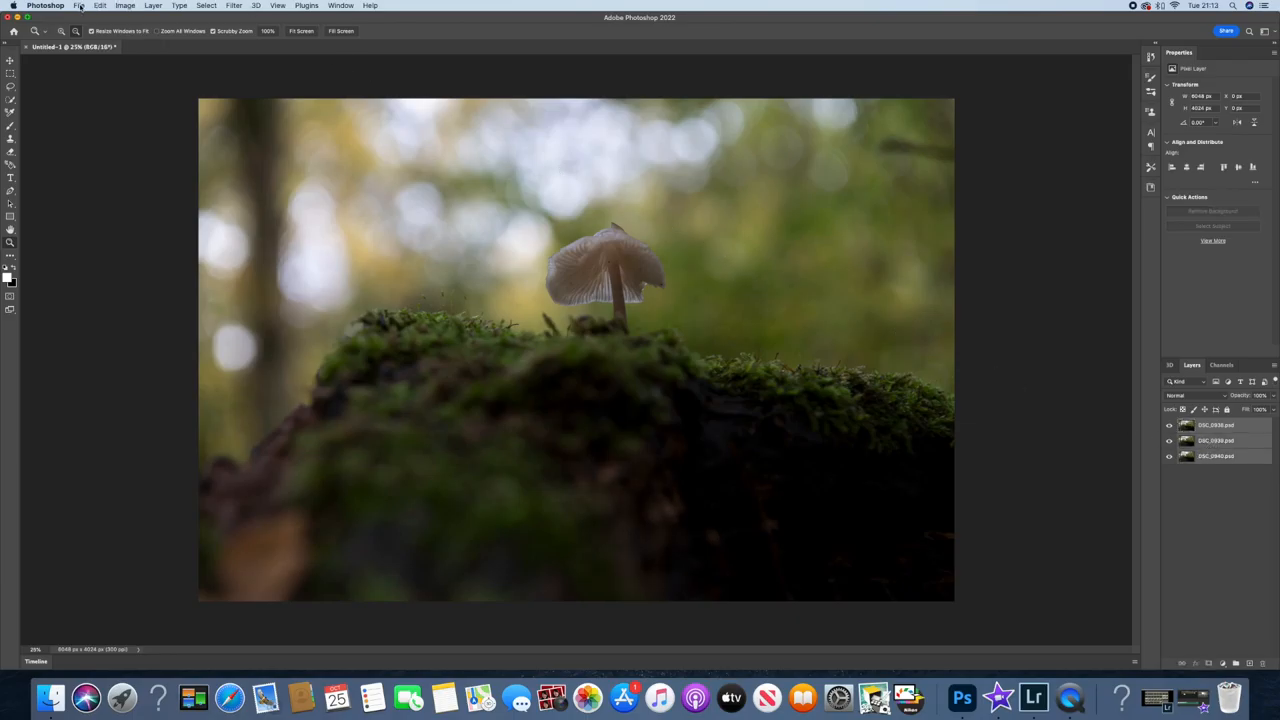
pyautogui.click(78, 5)
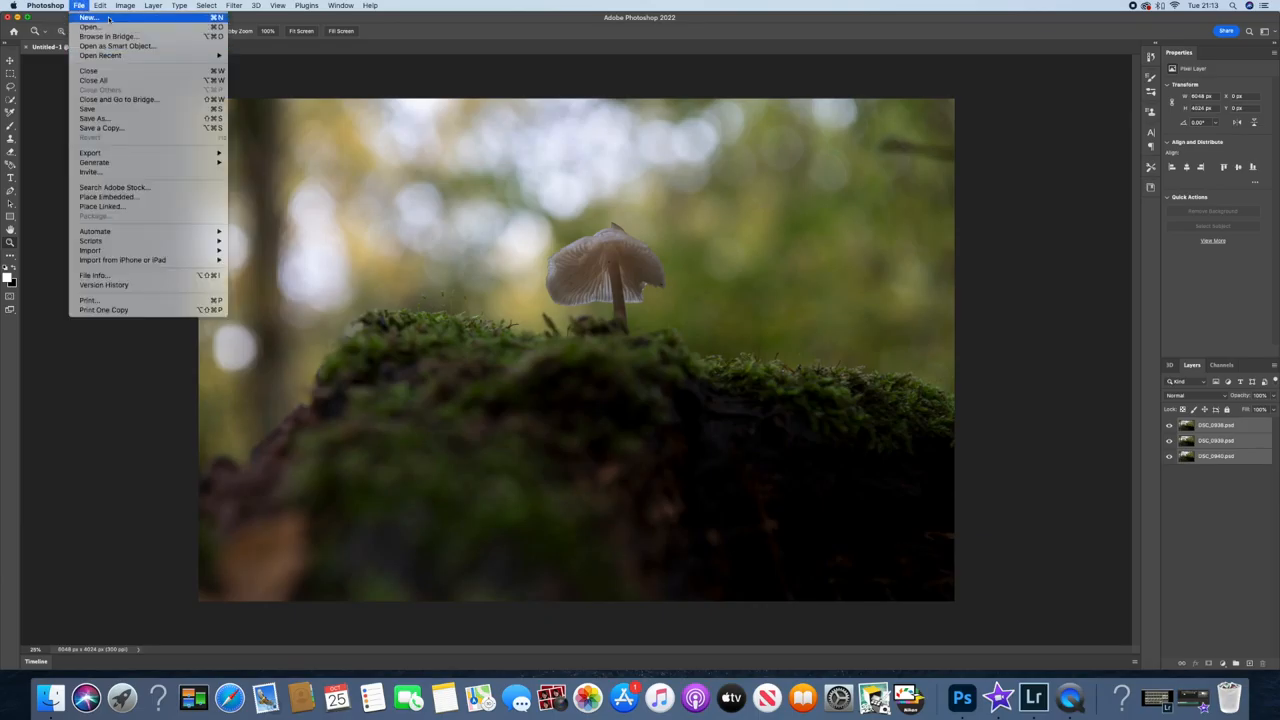
pyautogui.click(100, 5)
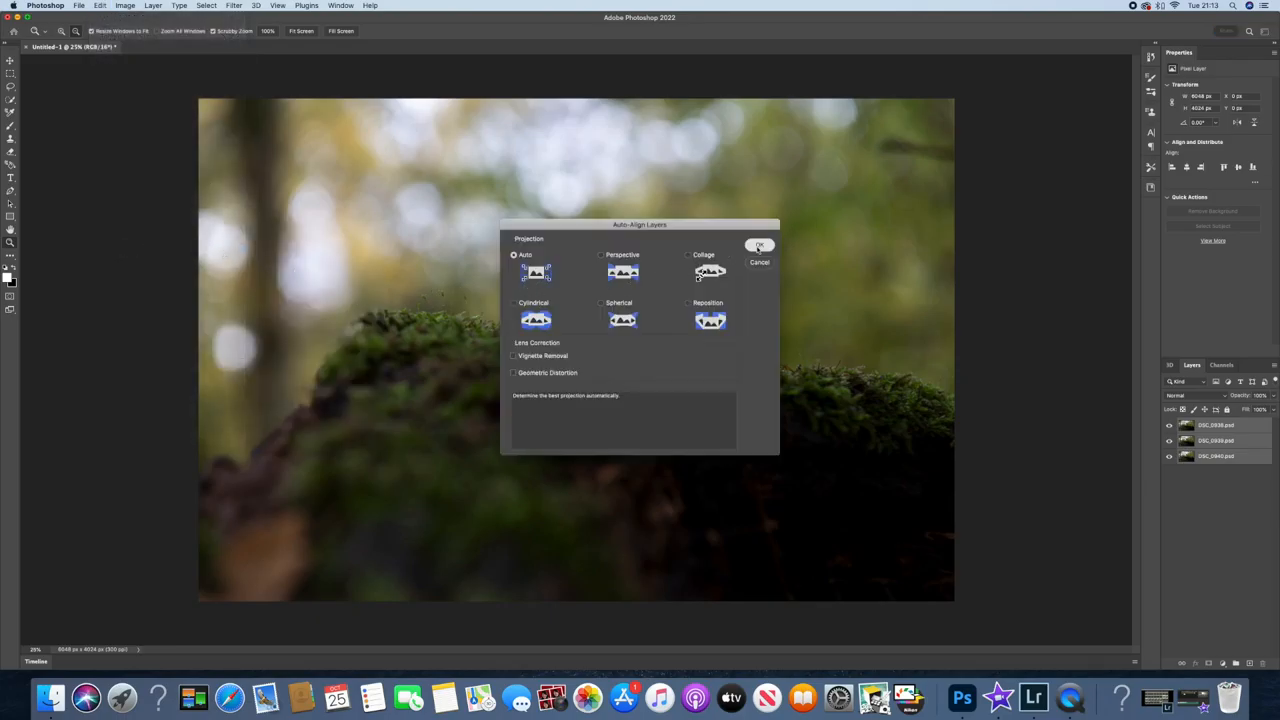
# - Auto-align the three mushroom layers using Auto projection
pyautogui.click(759, 245)
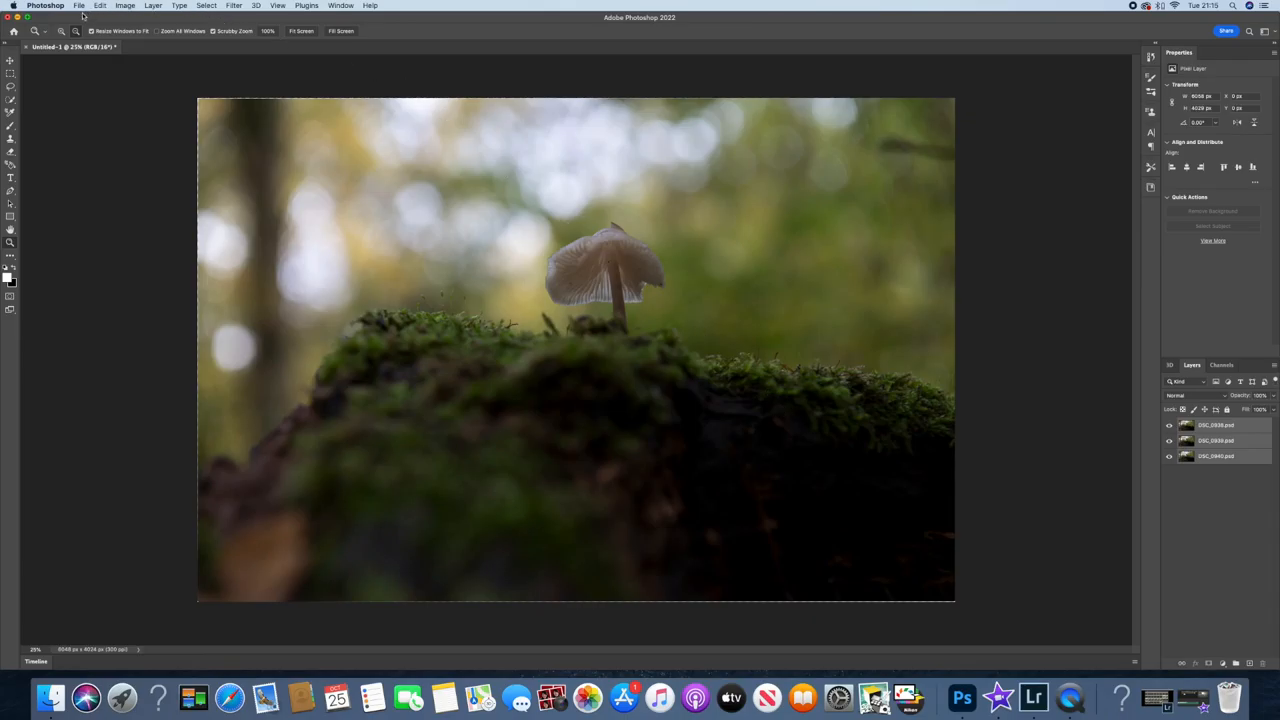
pyautogui.click(100, 6)
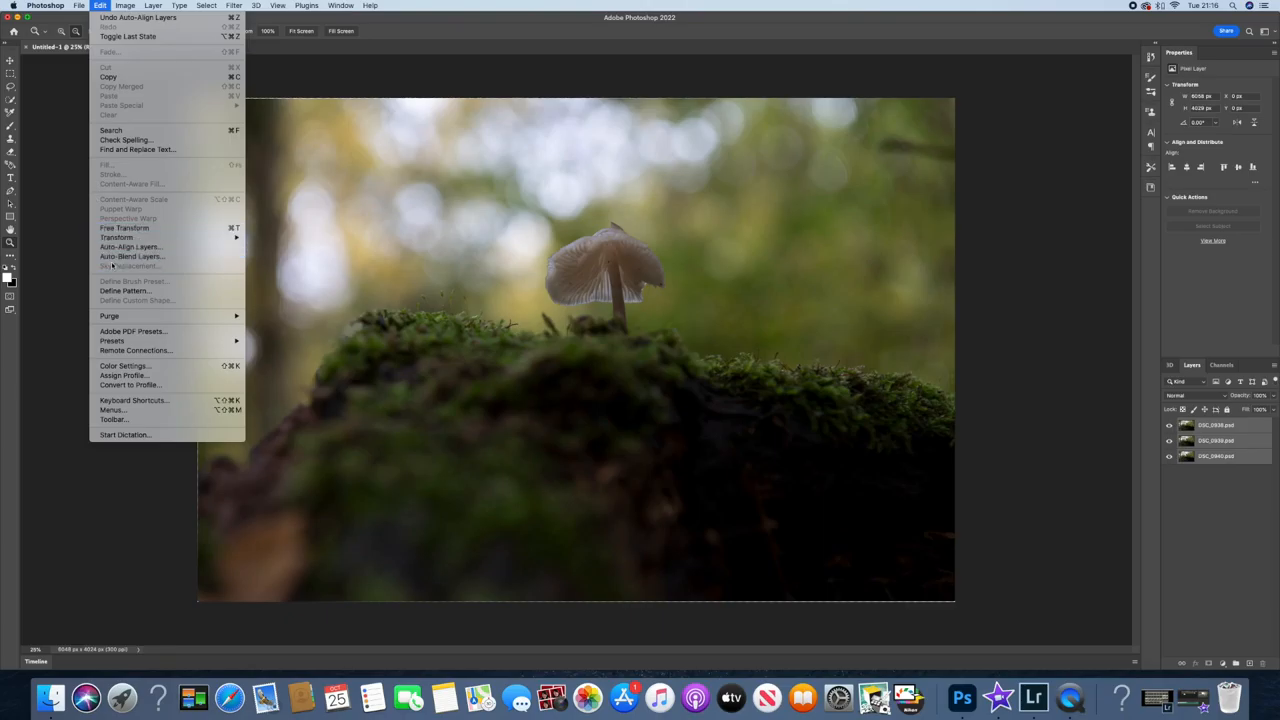
# - Auto-blend the aligned layers using Stack Images with Seamless Tones and Colors
pyautogui.click(697, 454)
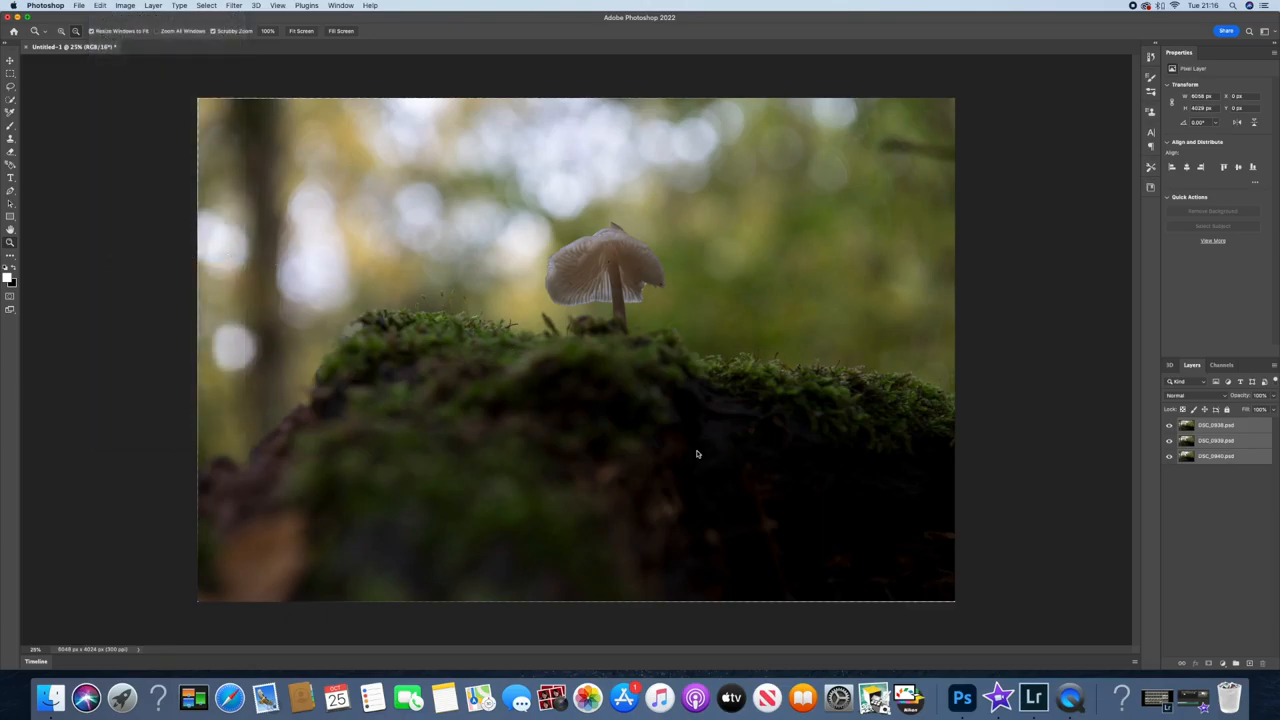
pyautogui.click(99, 5)
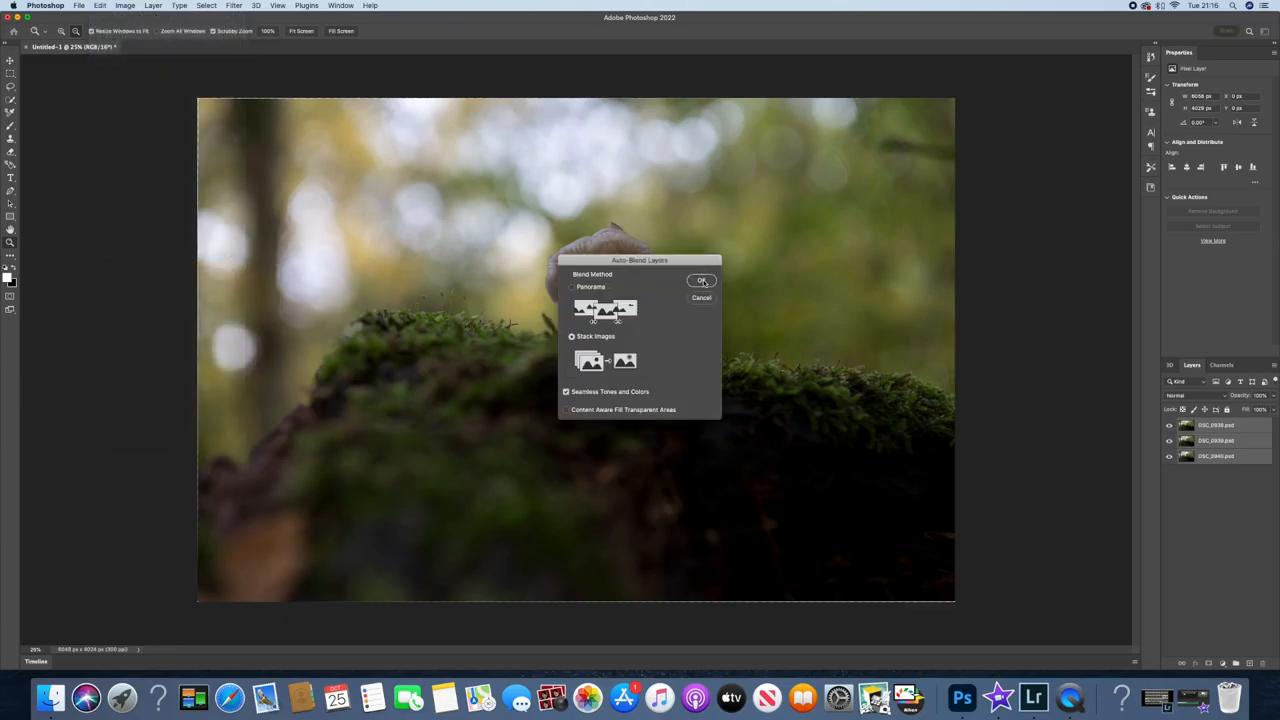
pyautogui.click(701, 280)
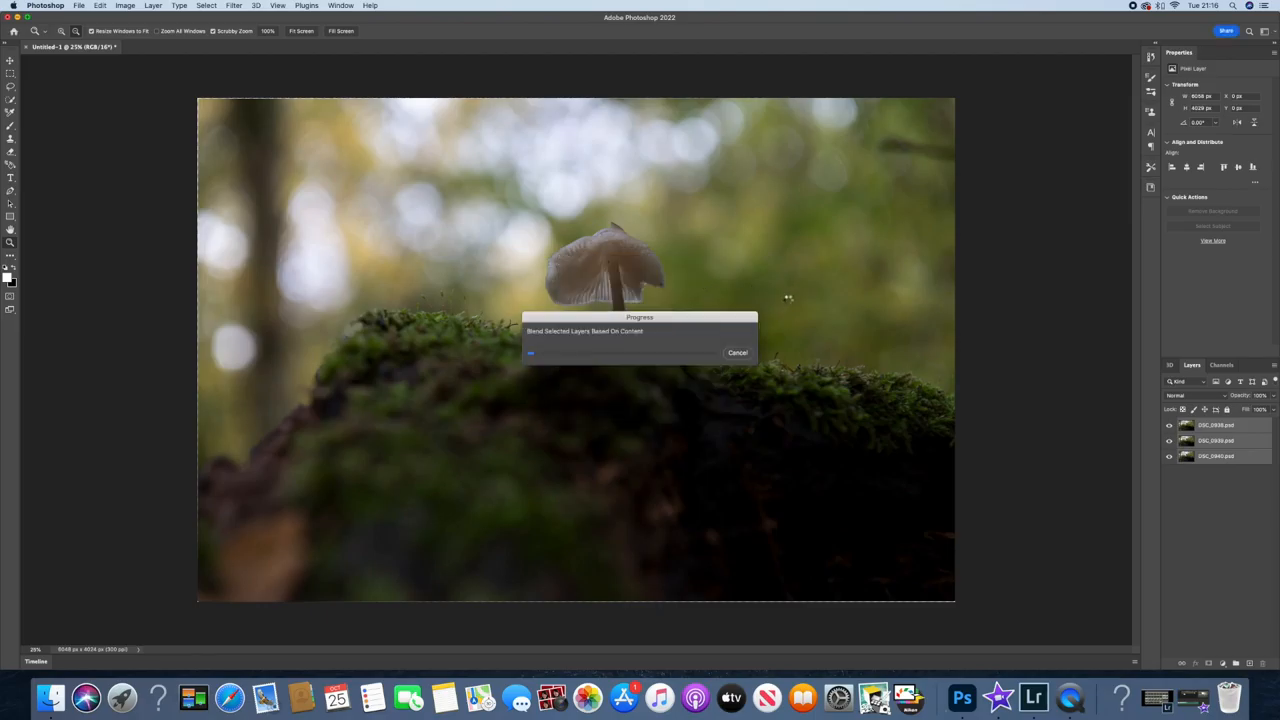
pyautogui.moveTo(1004, 389)
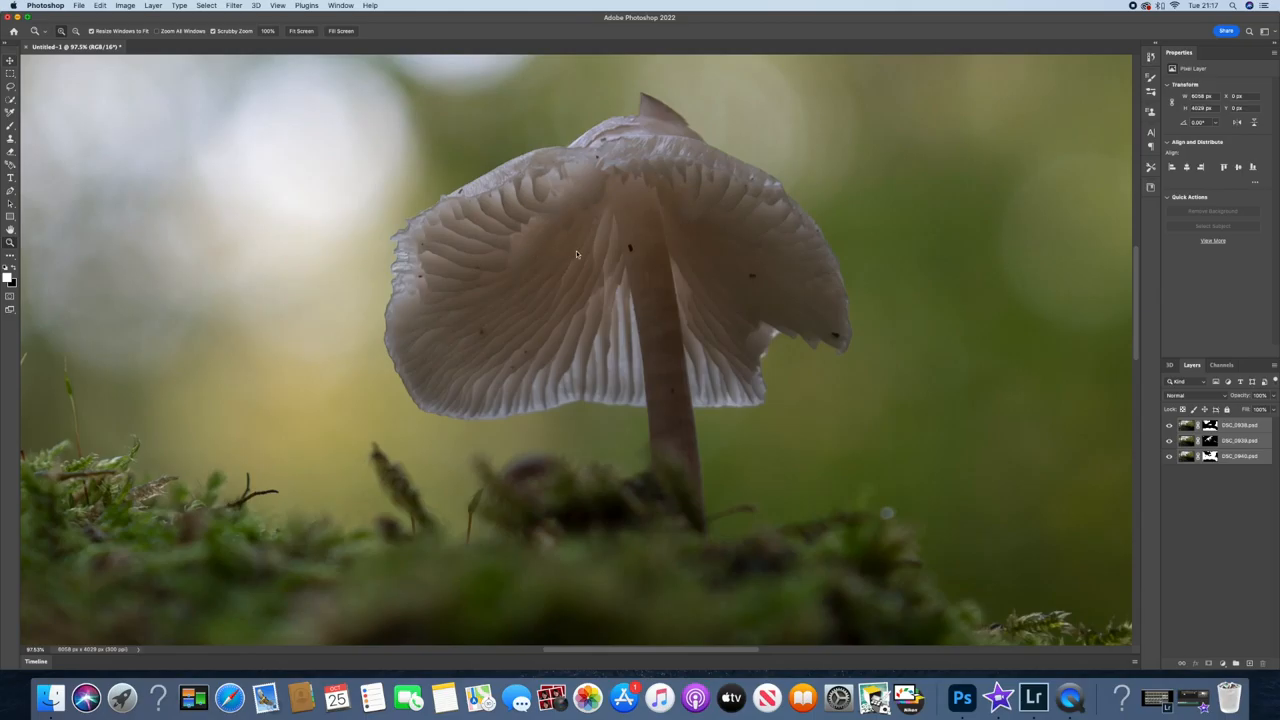
# - Save the focus-stacked document as lightroom1.psd in the Fungi Ash Stump folder
pyautogui.click(10, 60)
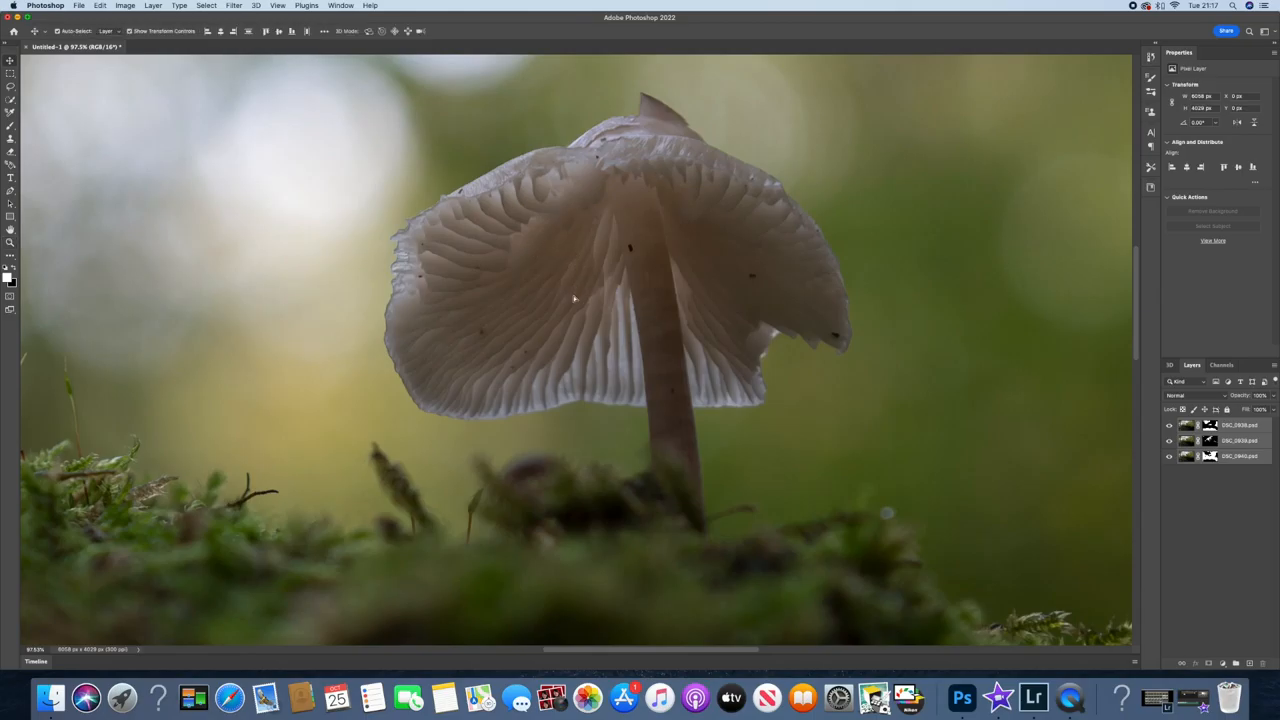
pyautogui.moveTo(353, 171)
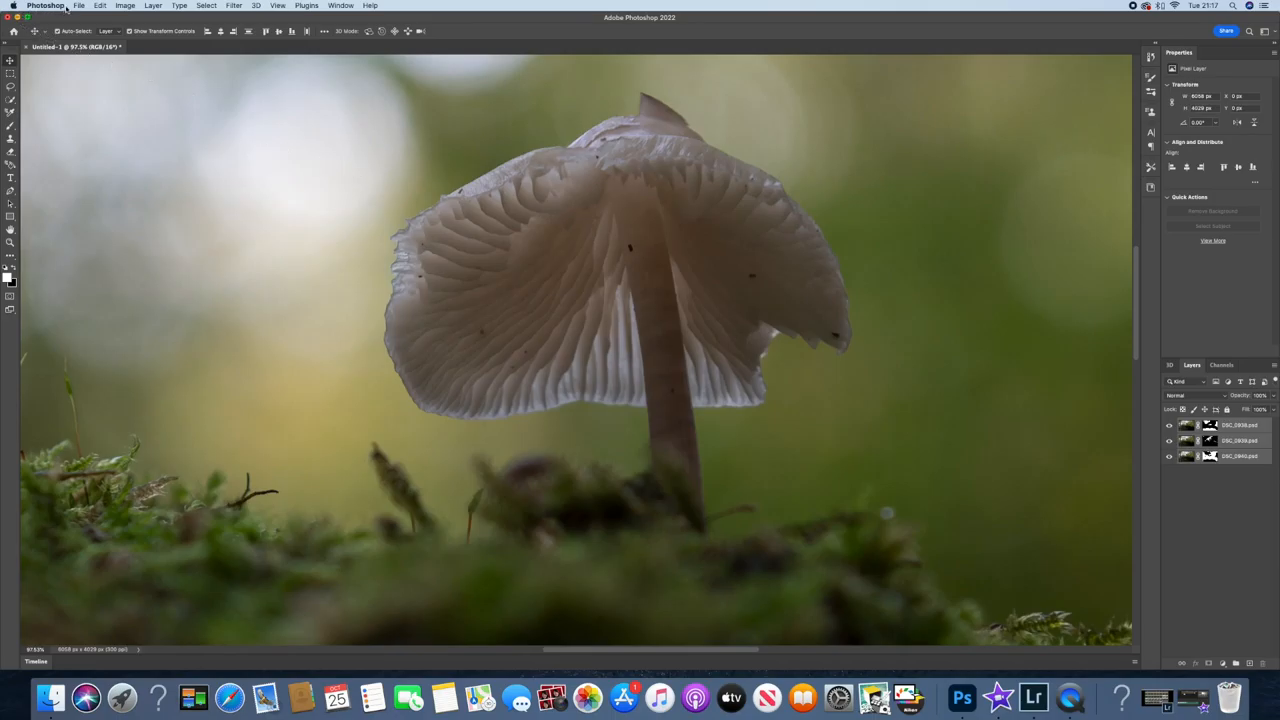
pyautogui.moveTo(10, 60)
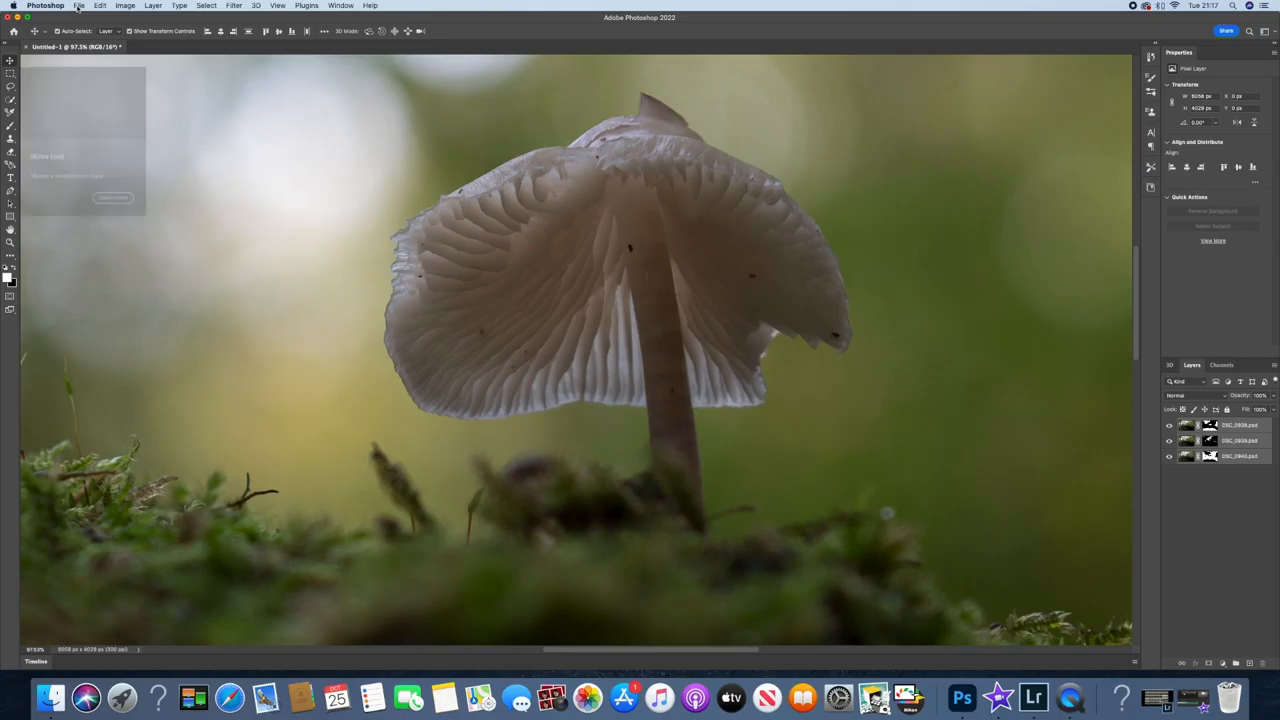
pyautogui.click(79, 5)
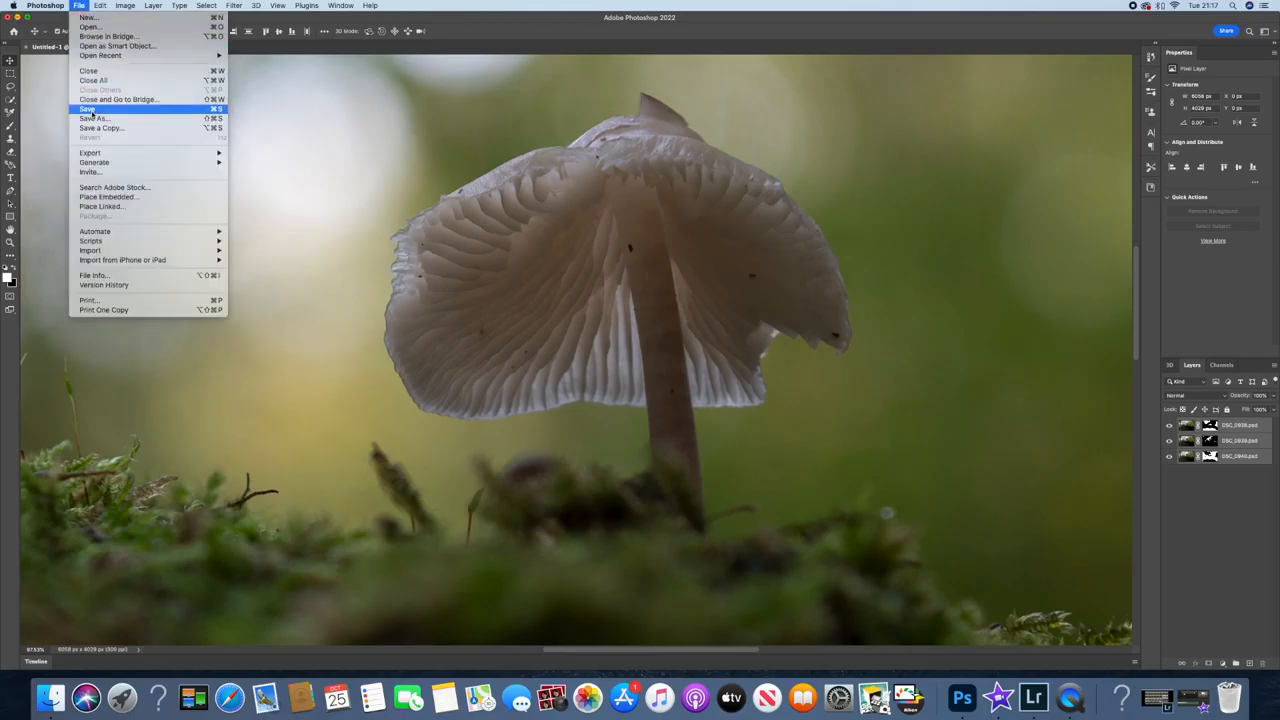
pyautogui.click(87, 108)
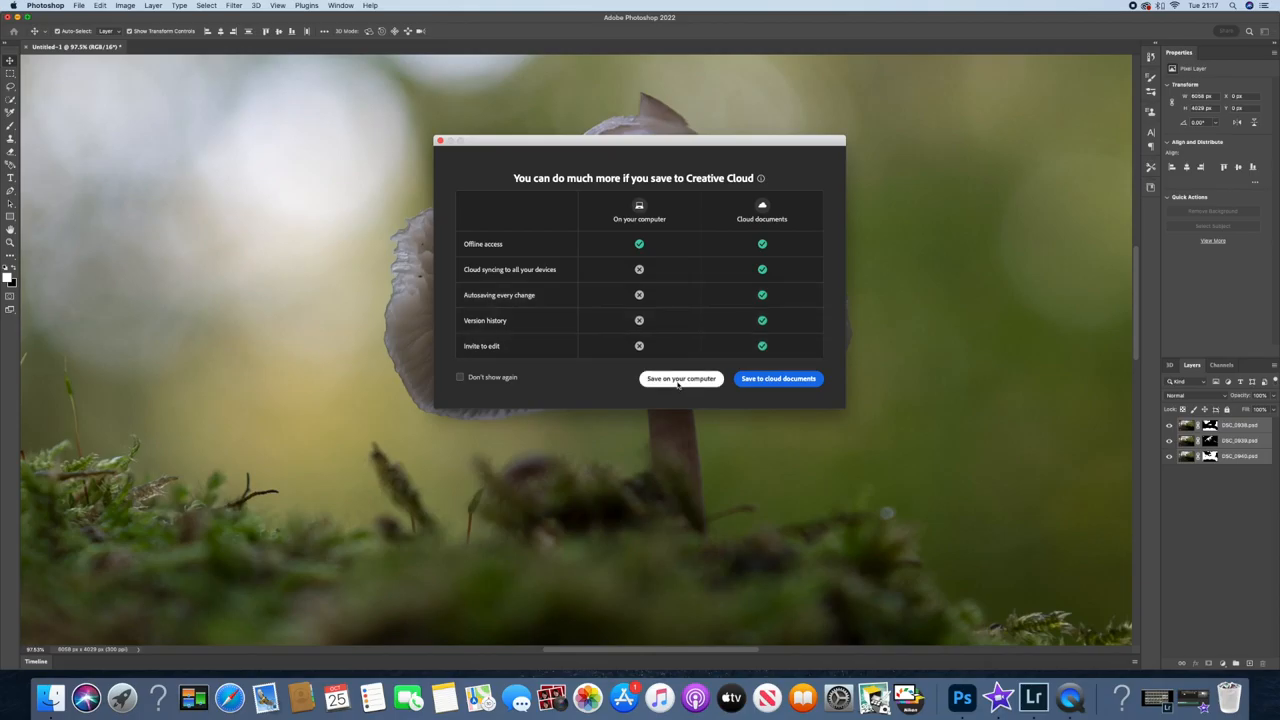
pyautogui.click(680, 378)
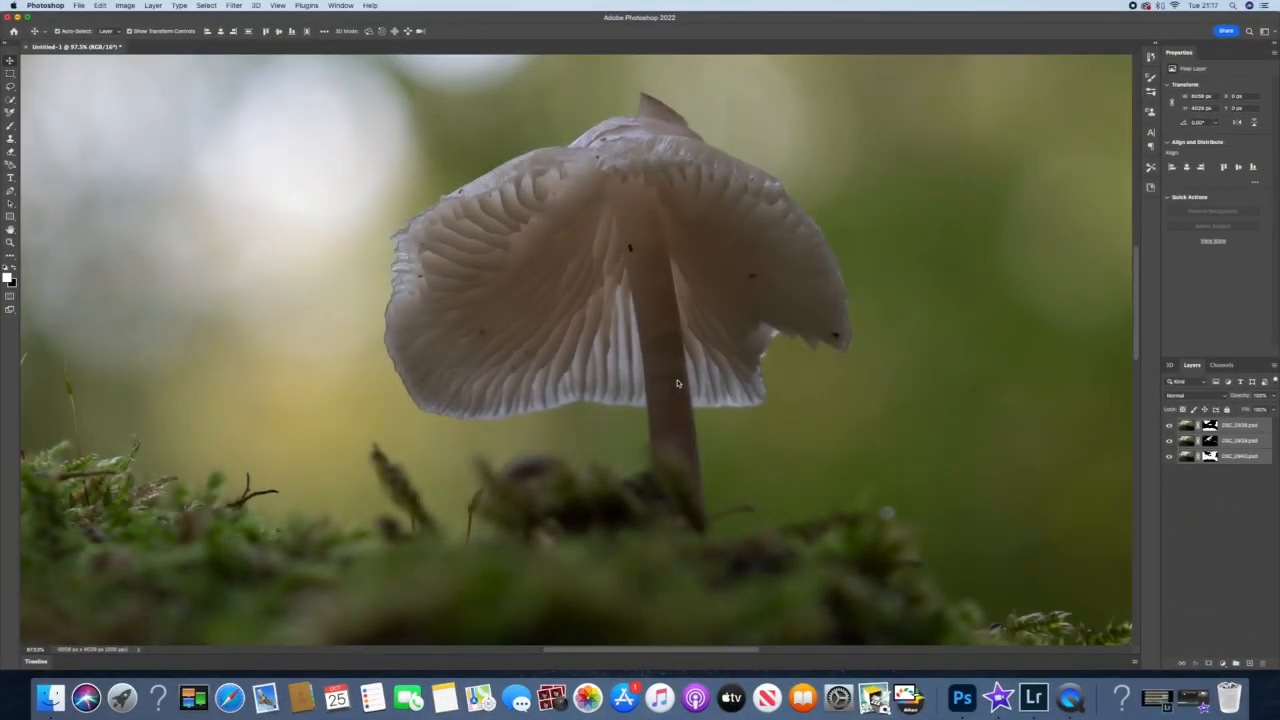
pyautogui.press('cmd+shift+s')
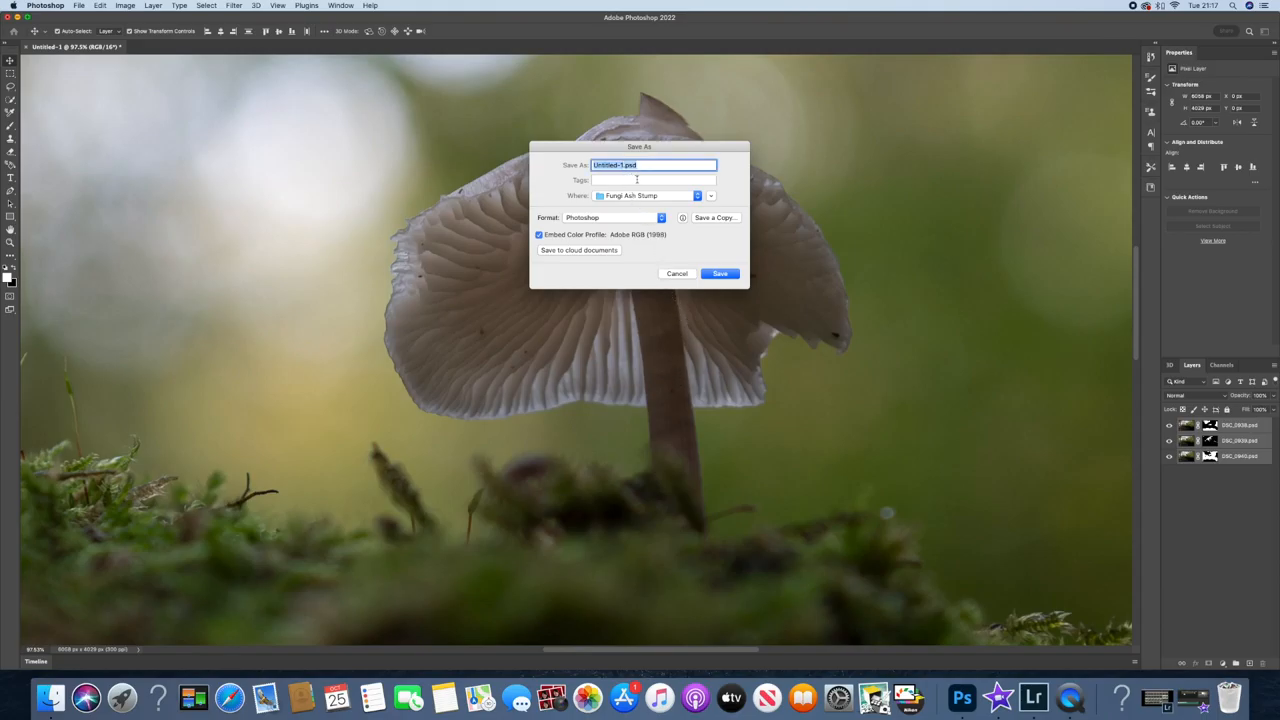
pyautogui.click(620, 165)
pyautogui.write('lightroom')
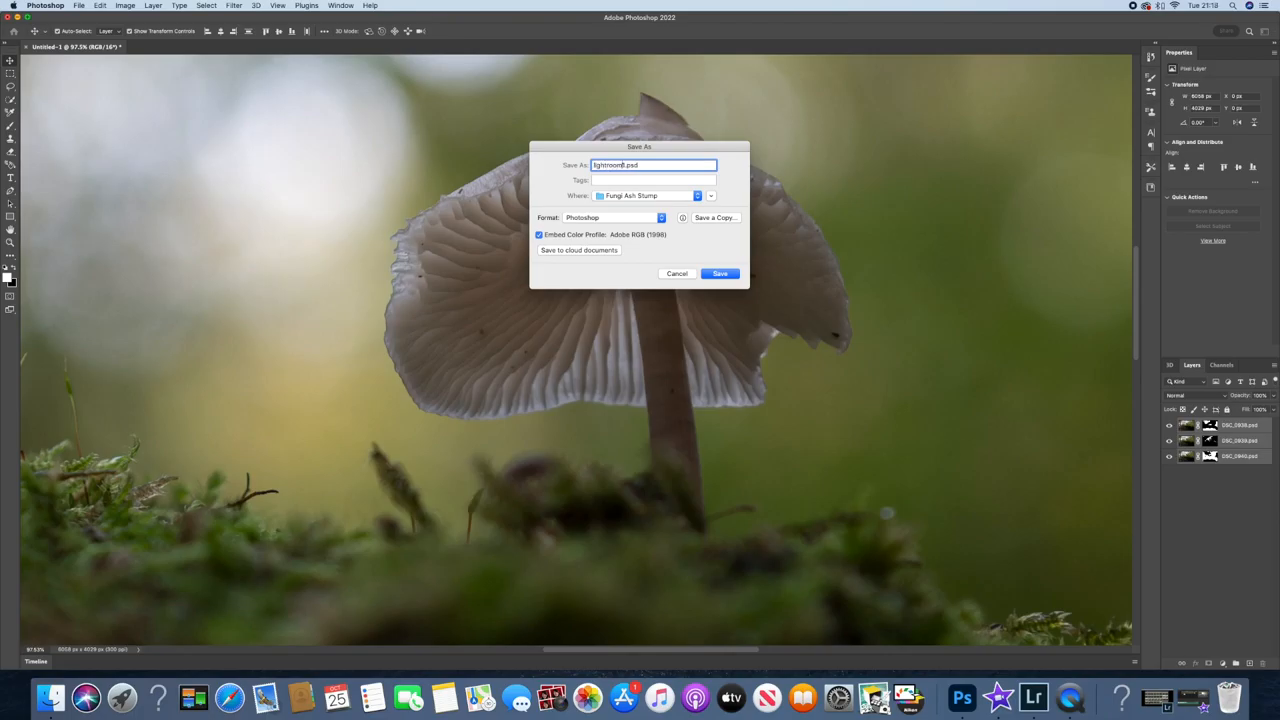
pyautogui.click(720, 273)
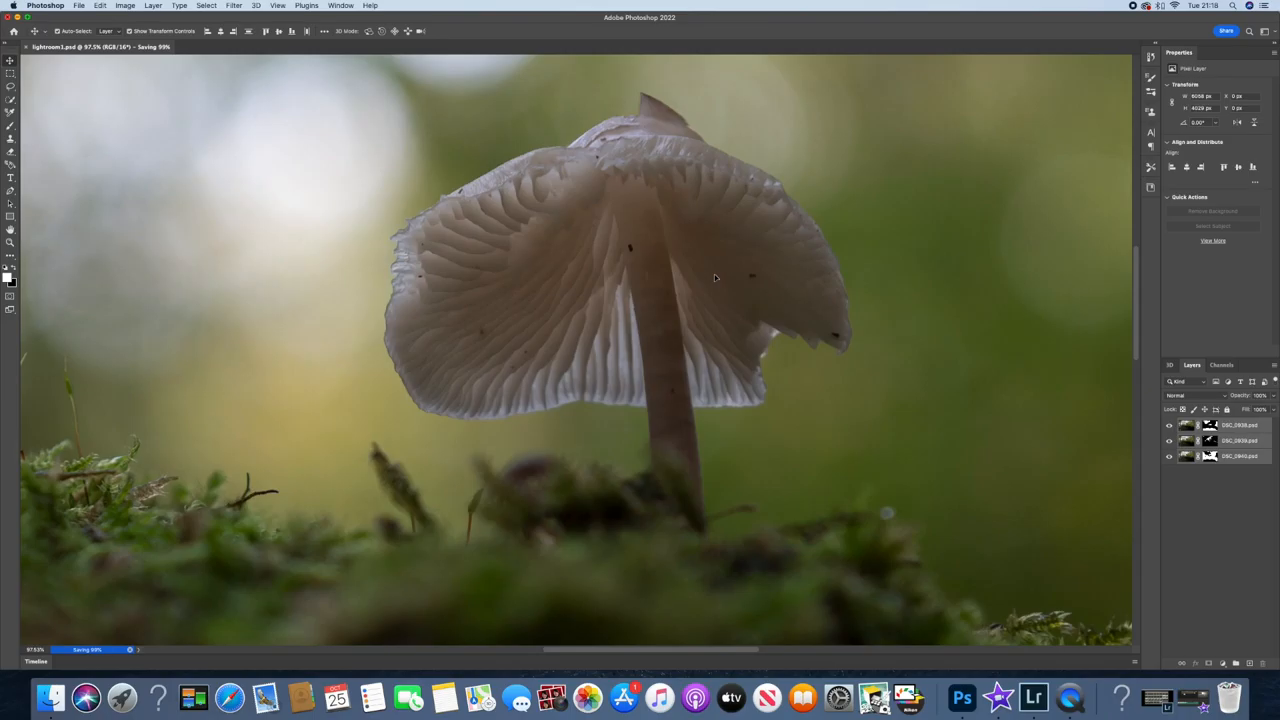
pyautogui.moveTo(623, 260)
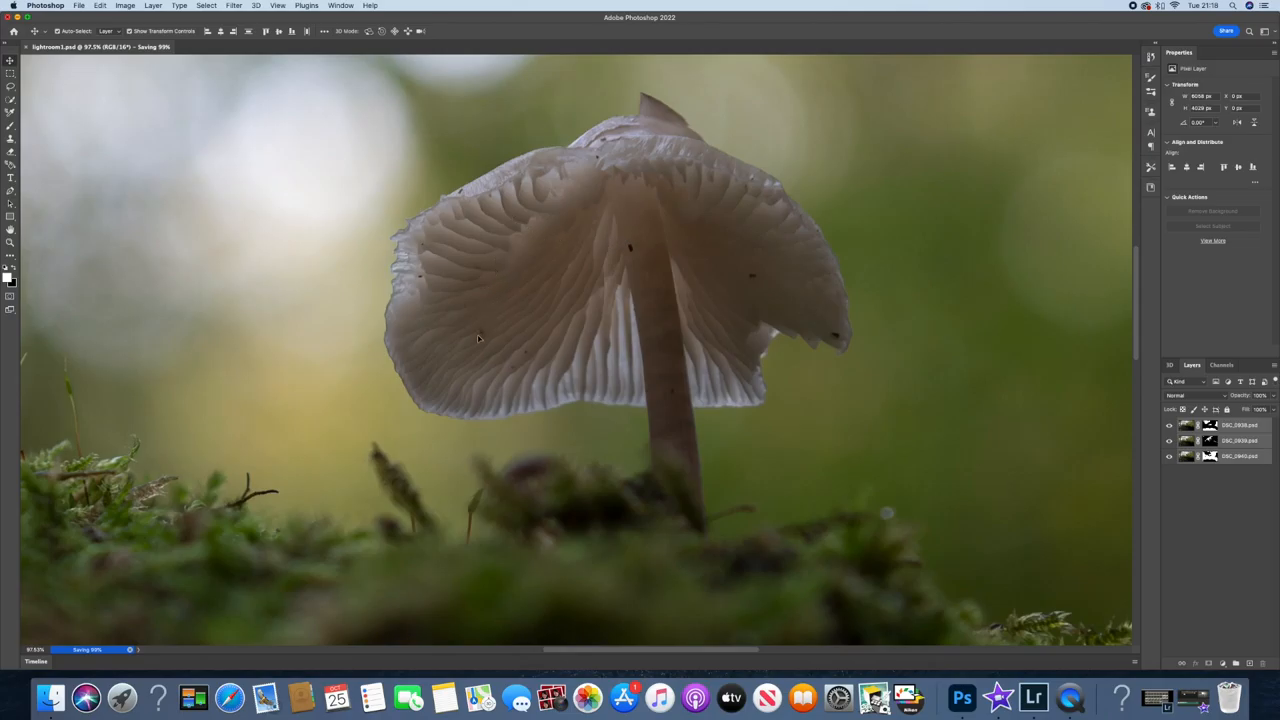
pyautogui.moveTo(432, 288)
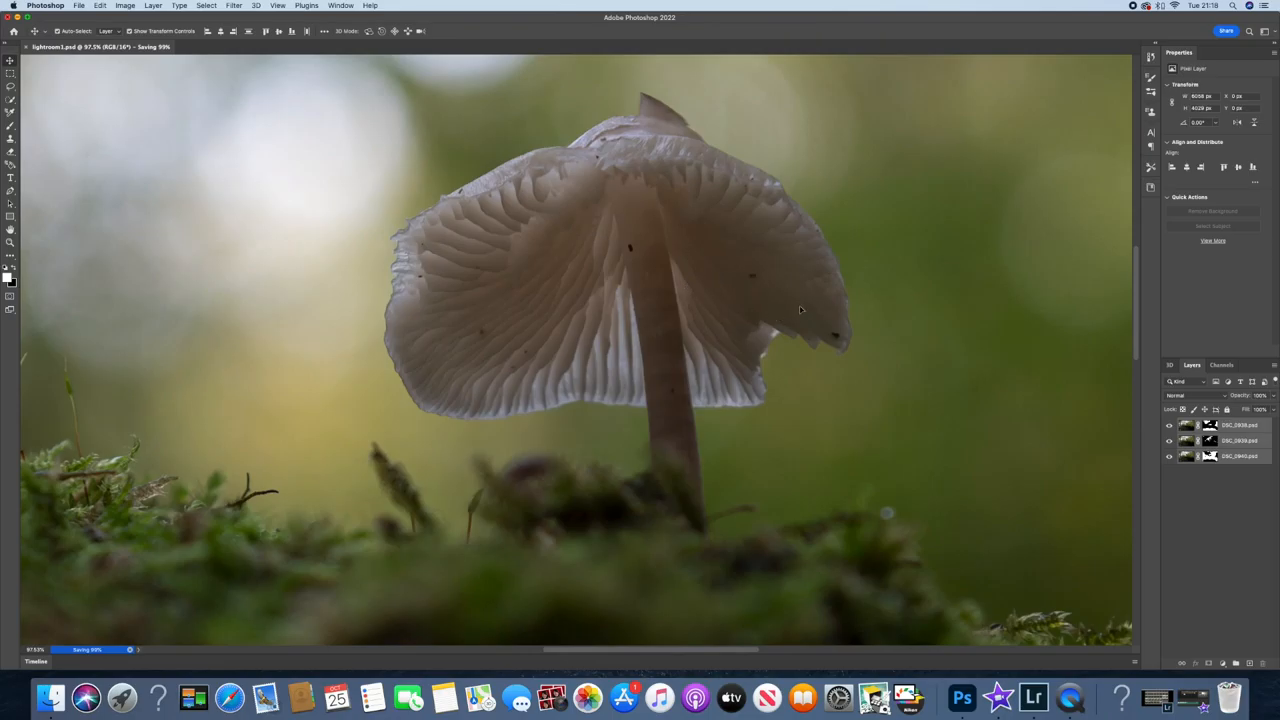
pyautogui.moveTo(742, 246)
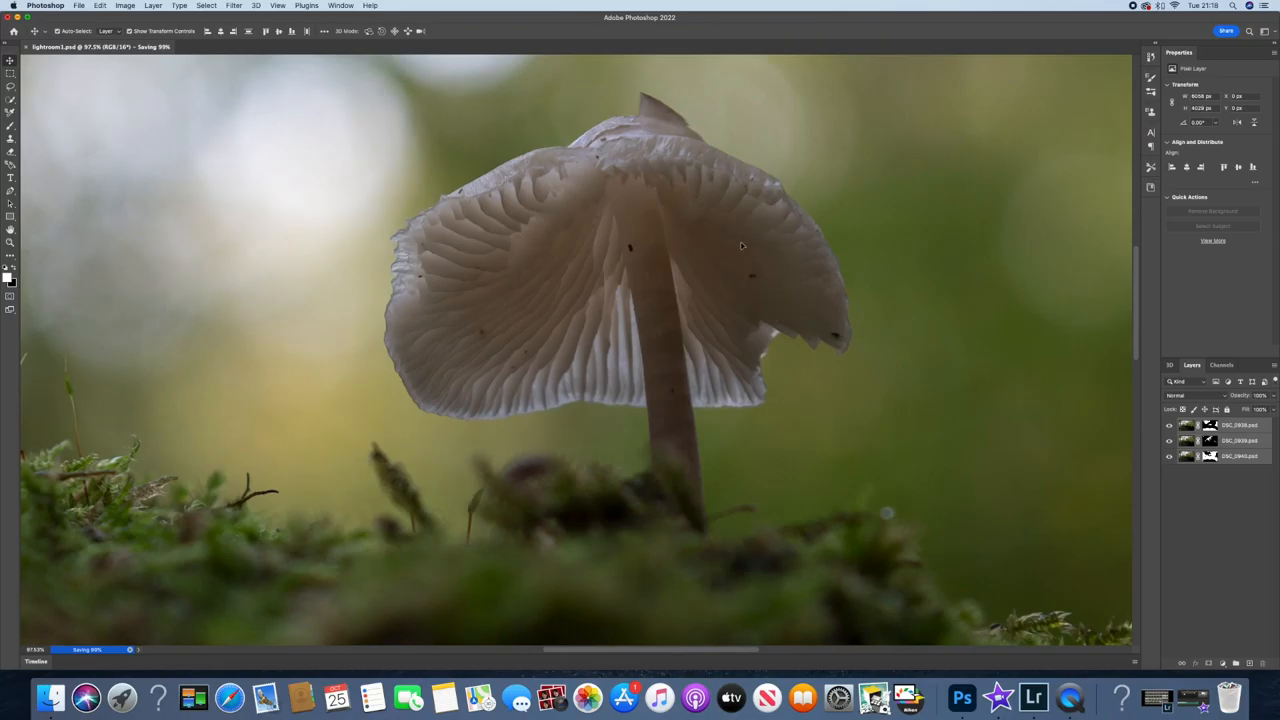
pyautogui.moveTo(595, 148)
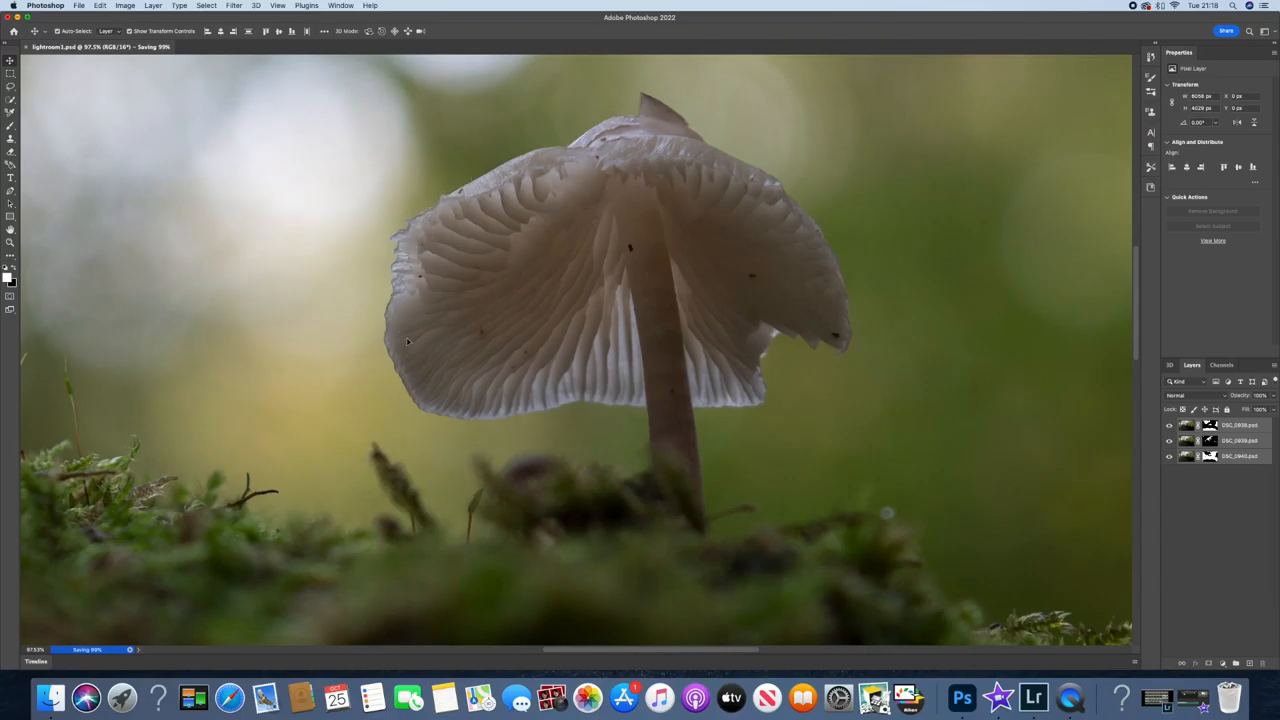
pyautogui.moveTo(495, 365)
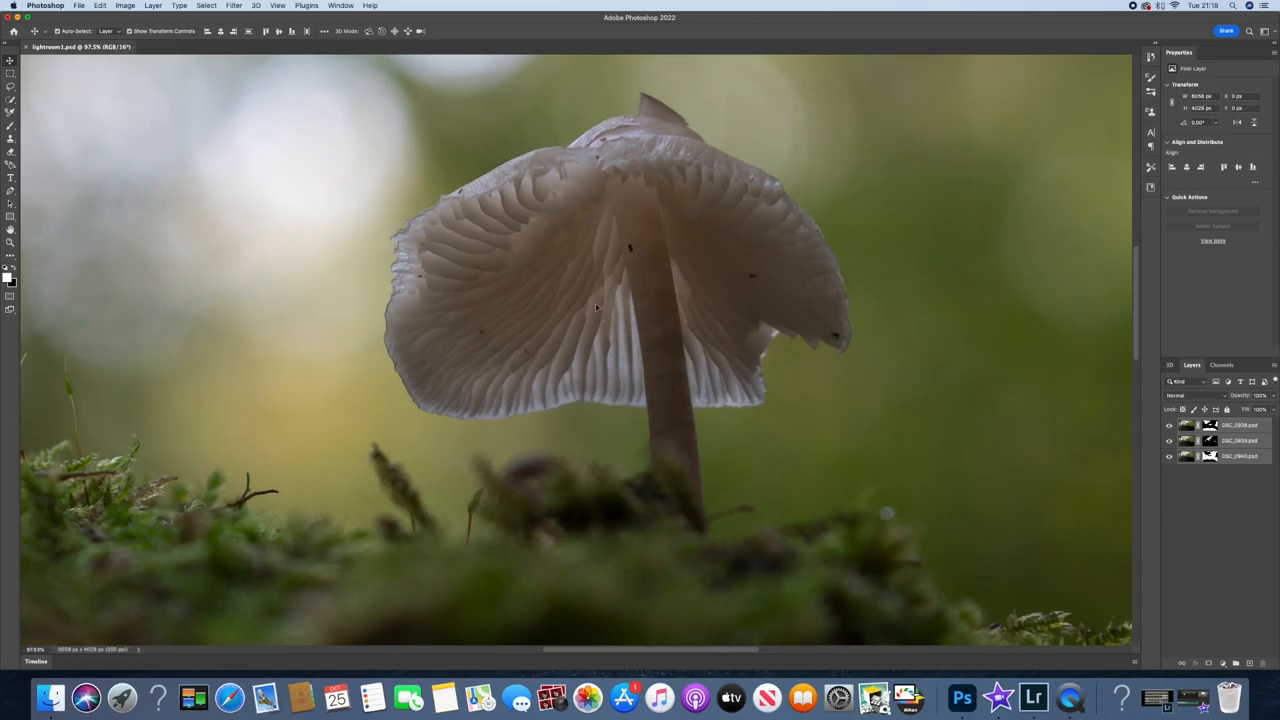
# - Switch to Lightroom Classic and view lightroom1.psd enlarged in Loupe view
pyautogui.click(1063, 697)
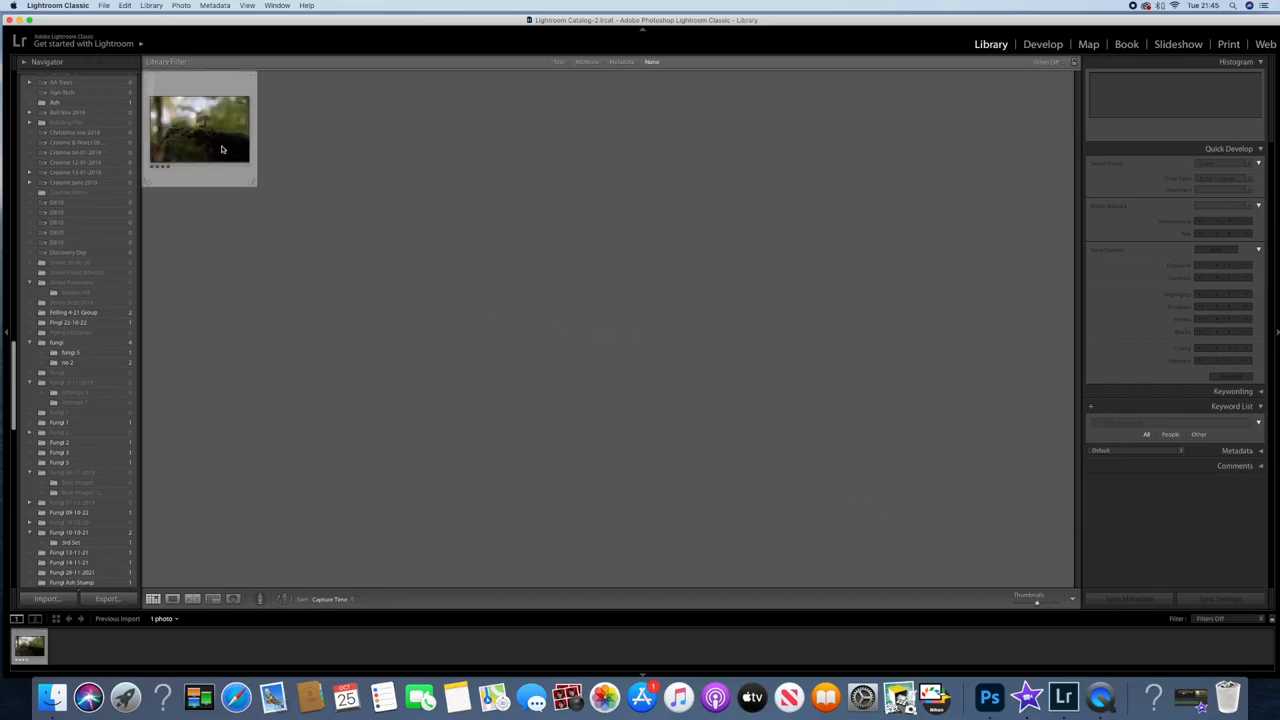
pyautogui.doubleClick(199, 128)
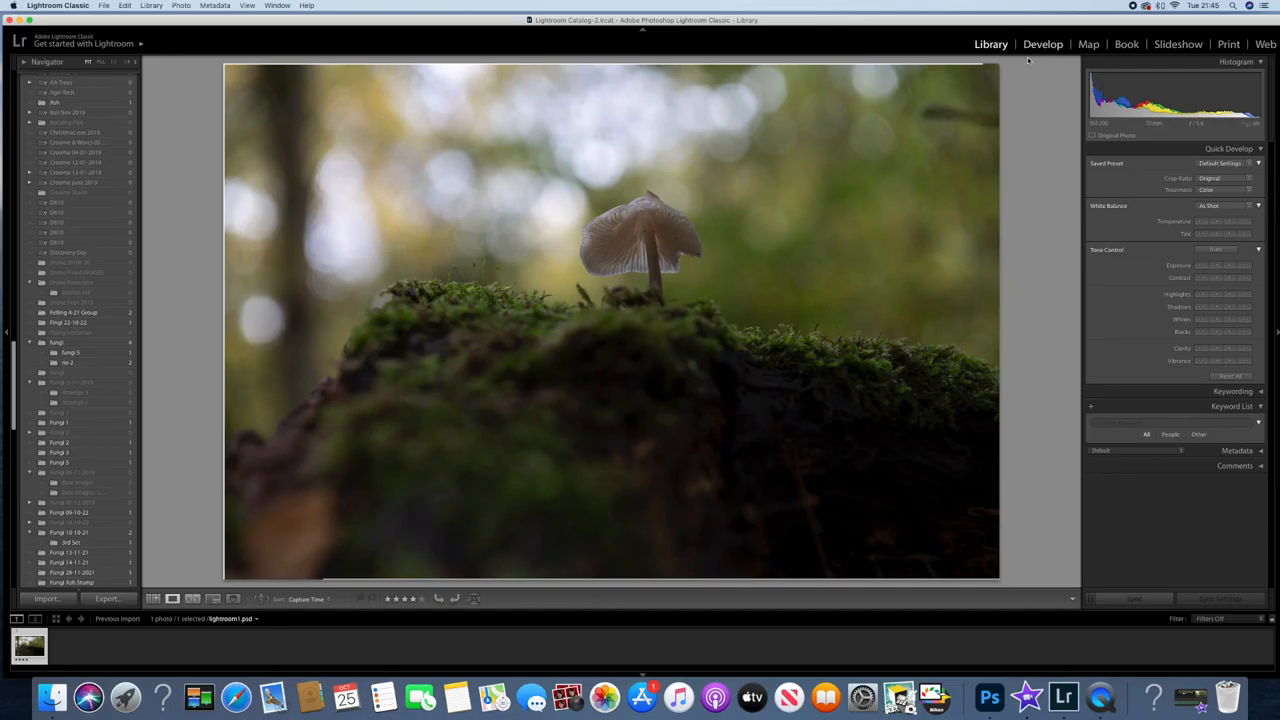
# - In Develop, crop the stacked photo tightly around the mushroom and mossy mound
pyautogui.click(1042, 43)
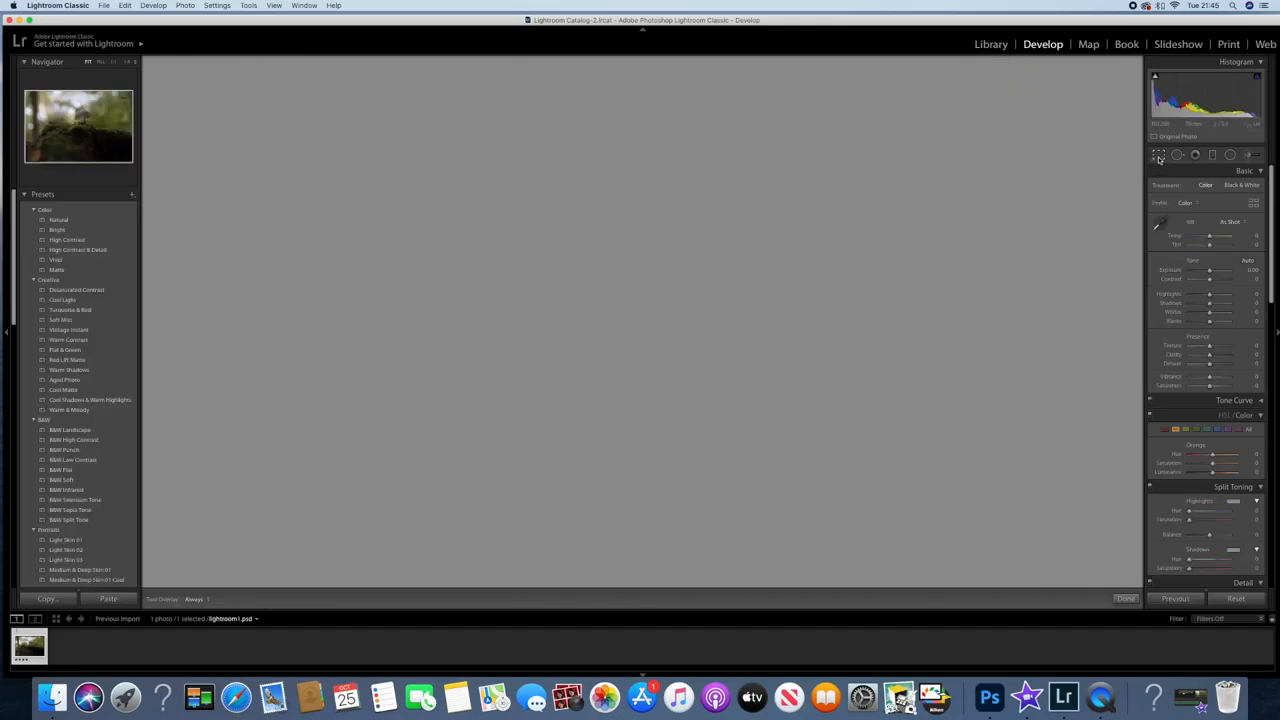
pyautogui.click(1159, 155)
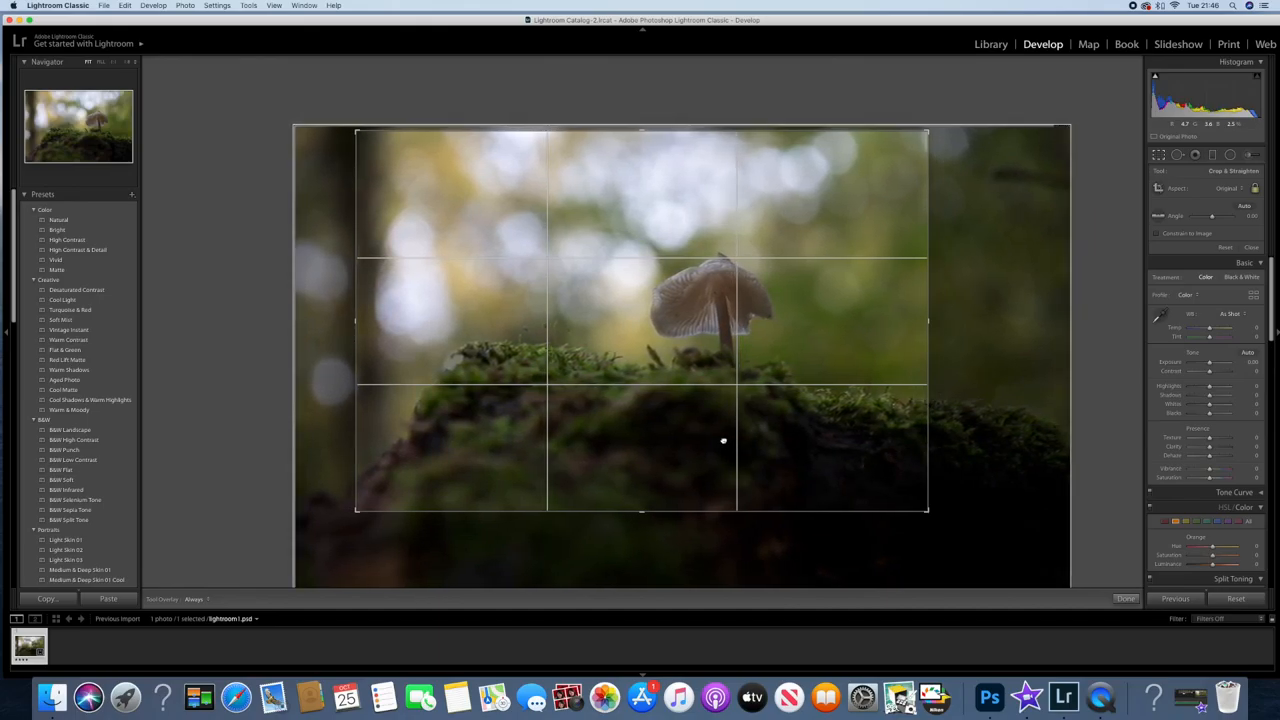
pyautogui.click(1126, 598)
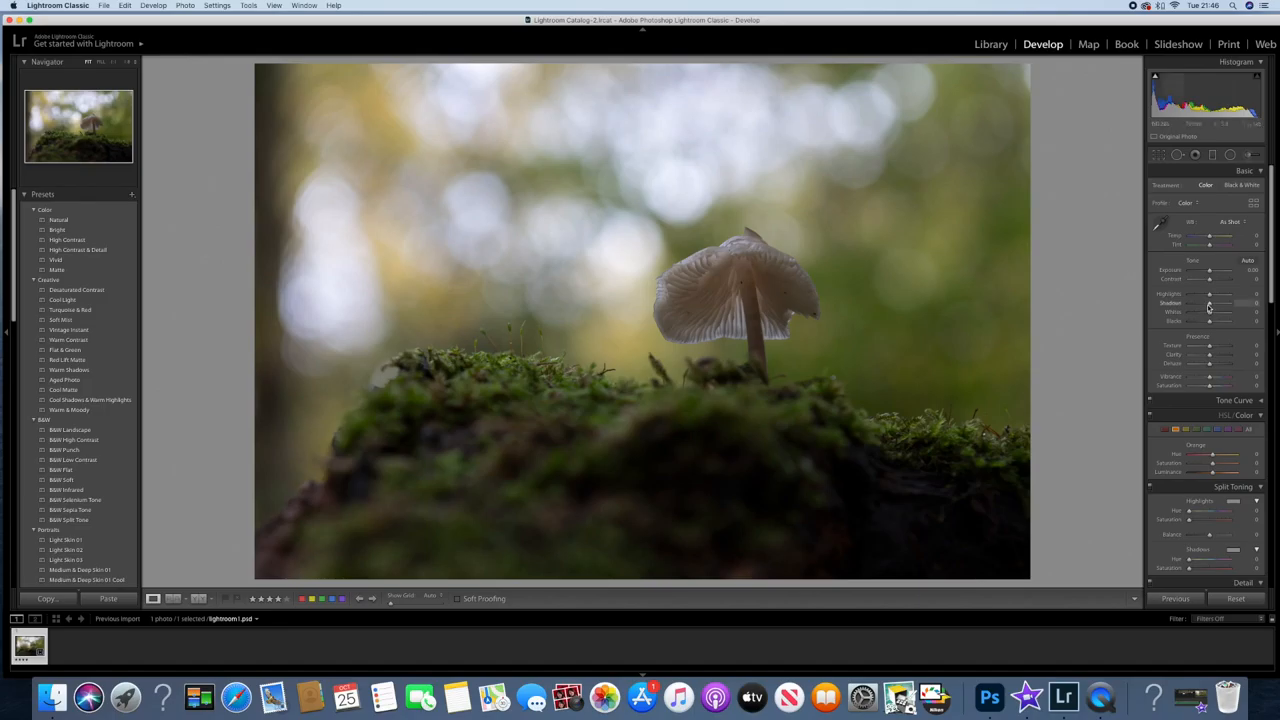
# - Lift the Shadows slider, then raise Exposure on a graduated filter over the bottom moss
pyautogui.moveTo(1205, 303); pyautogui.dragTo(1218, 303)
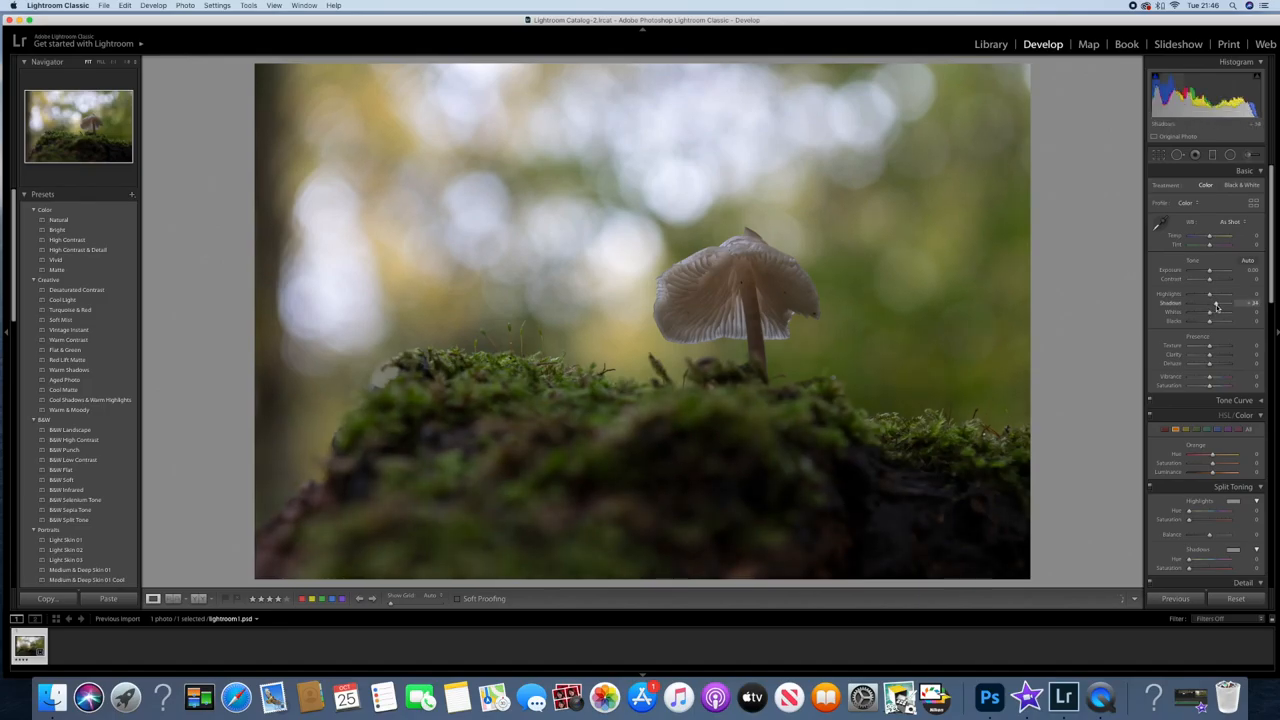
pyautogui.moveTo(1218, 305); pyautogui.dragTo(1210, 305)
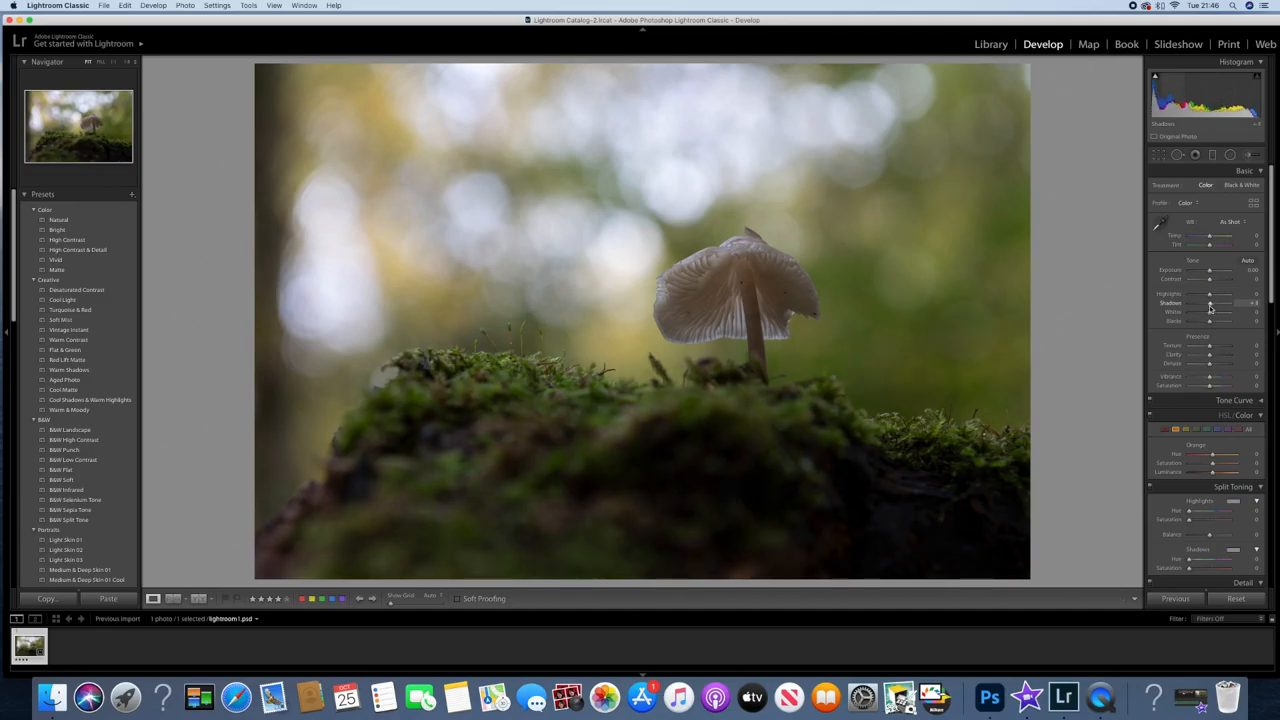
pyautogui.moveTo(1205, 303); pyautogui.dragTo(1222, 303)
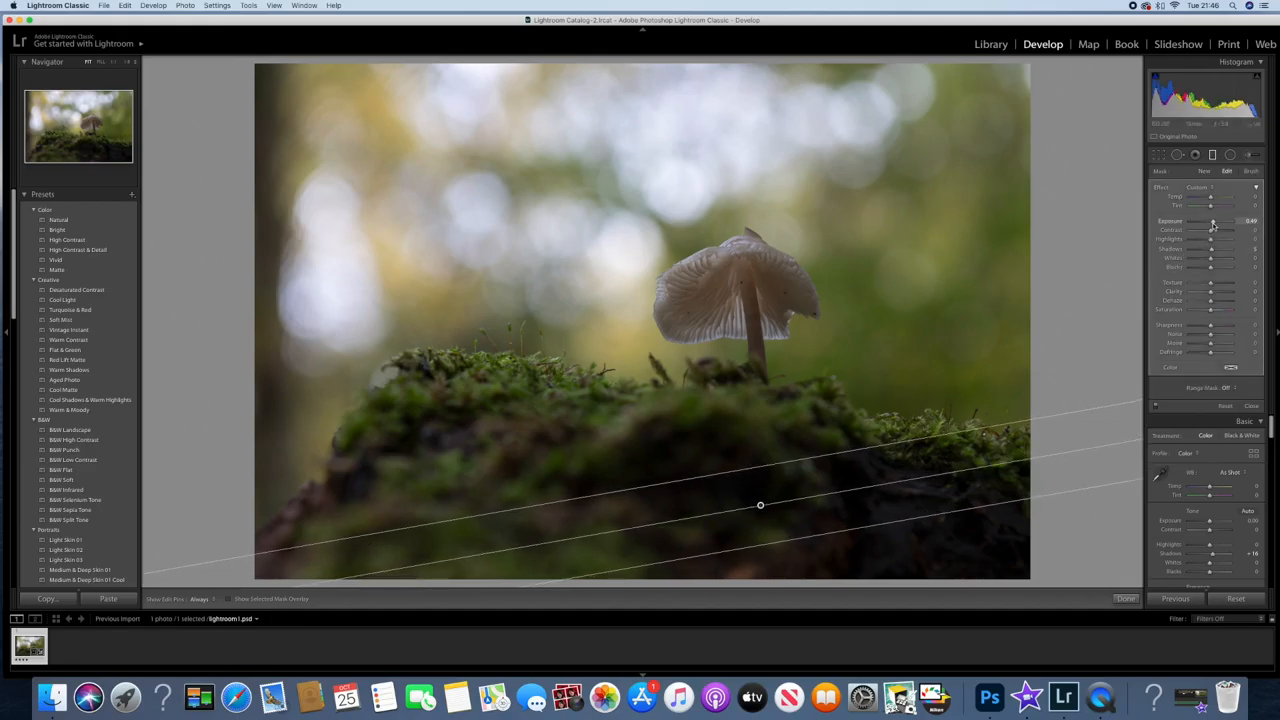
pyautogui.moveTo(1213, 220); pyautogui.dragTo(1207, 220)
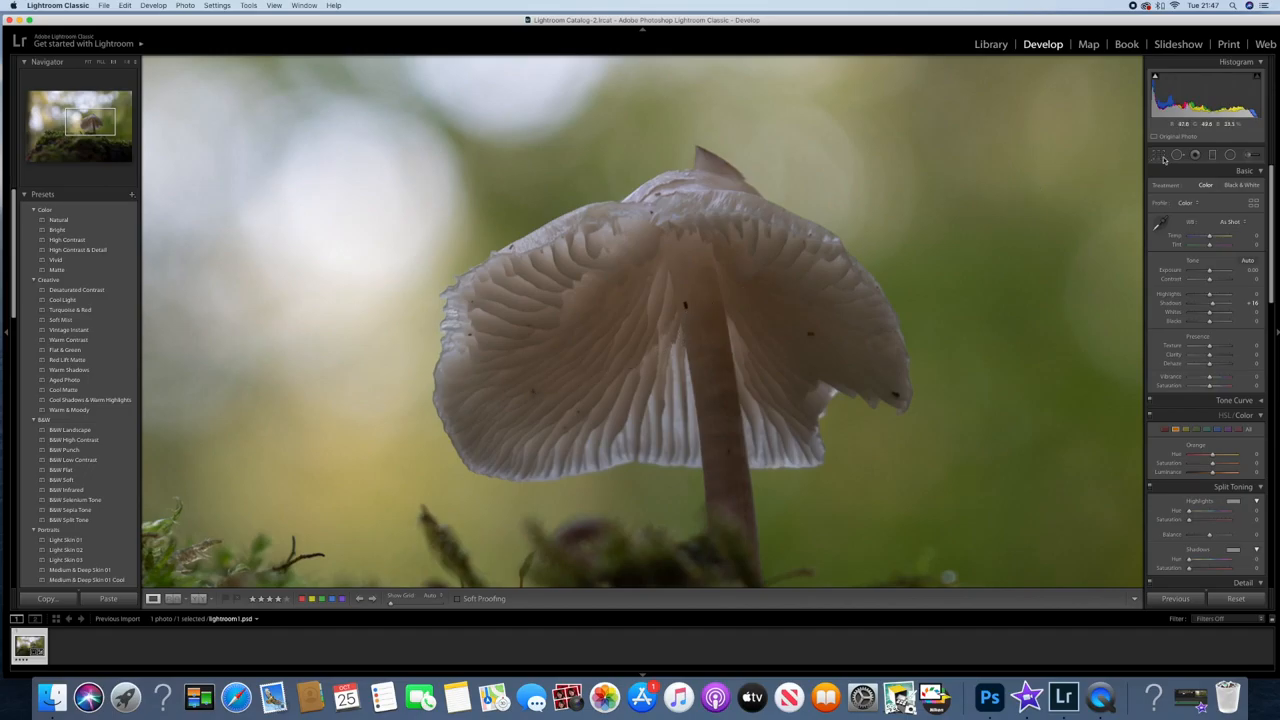
# - Heal five dark specks on the mushroom cap and left gills with Spot Removal
pyautogui.click(1178, 155)
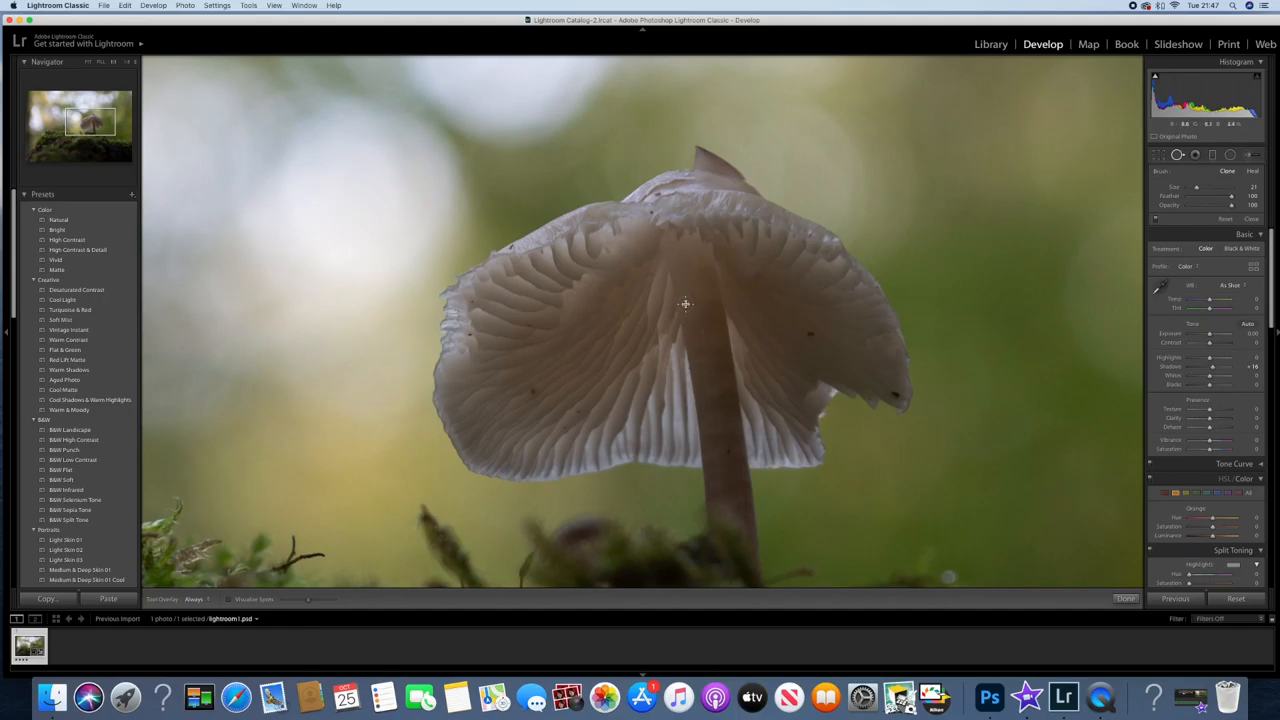
pyautogui.click(685, 303)
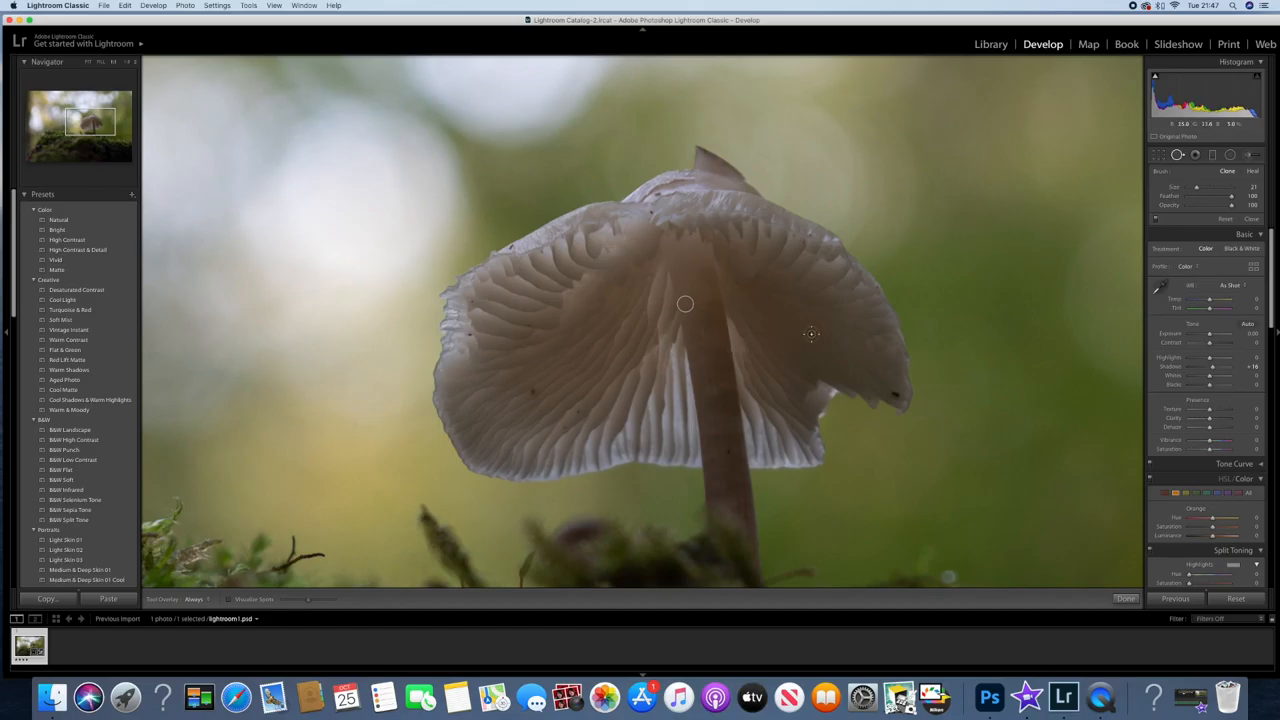
pyautogui.click(811, 334)
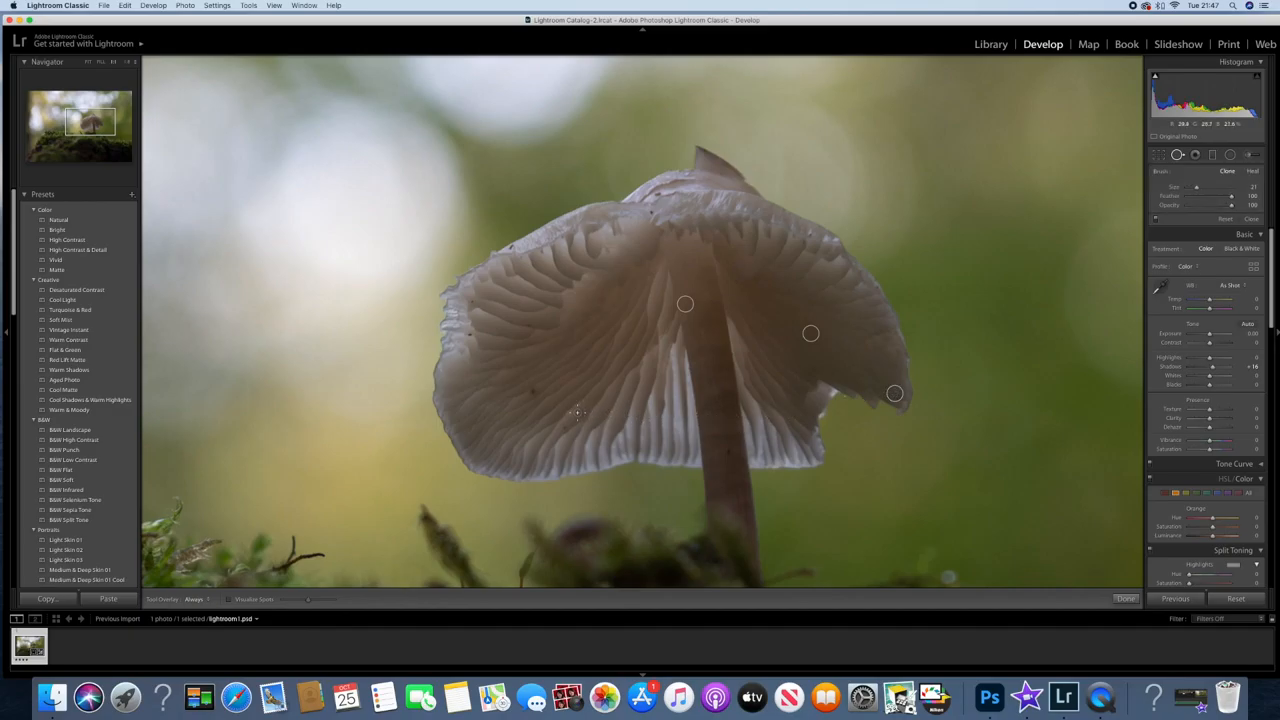
pyautogui.click(578, 411)
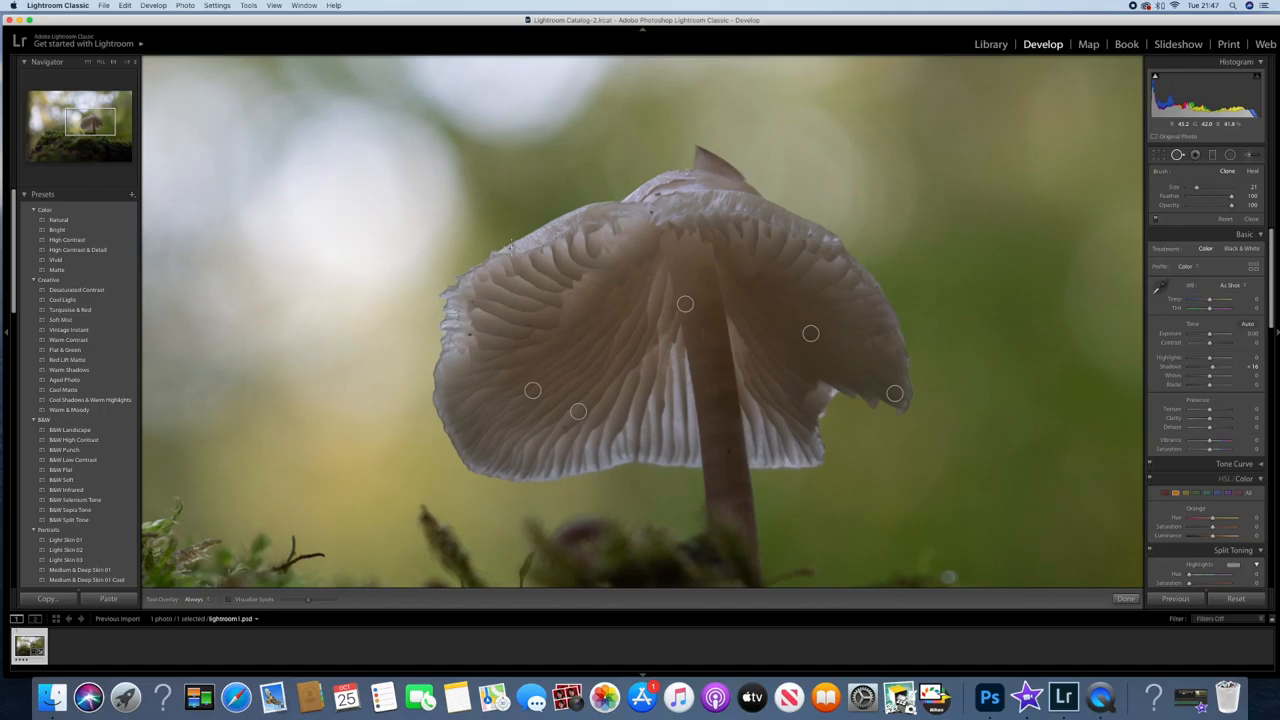
pyautogui.click(511, 246)
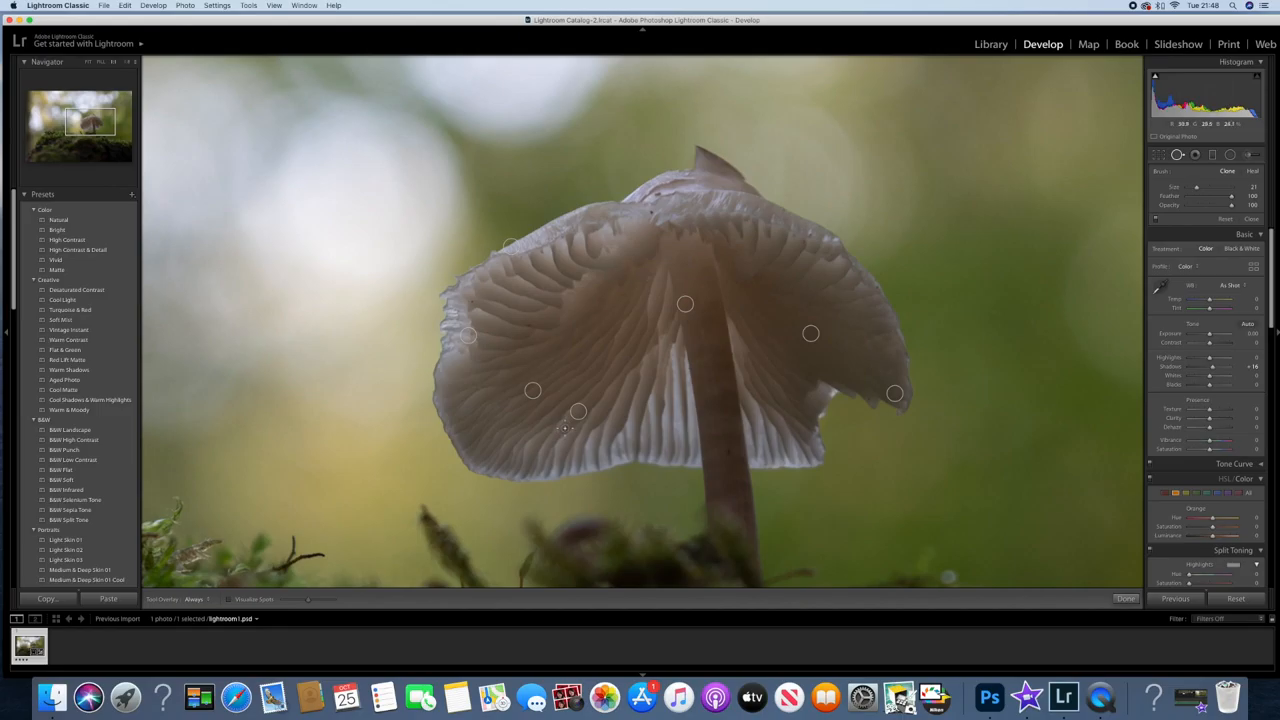
pyautogui.click(545, 438)
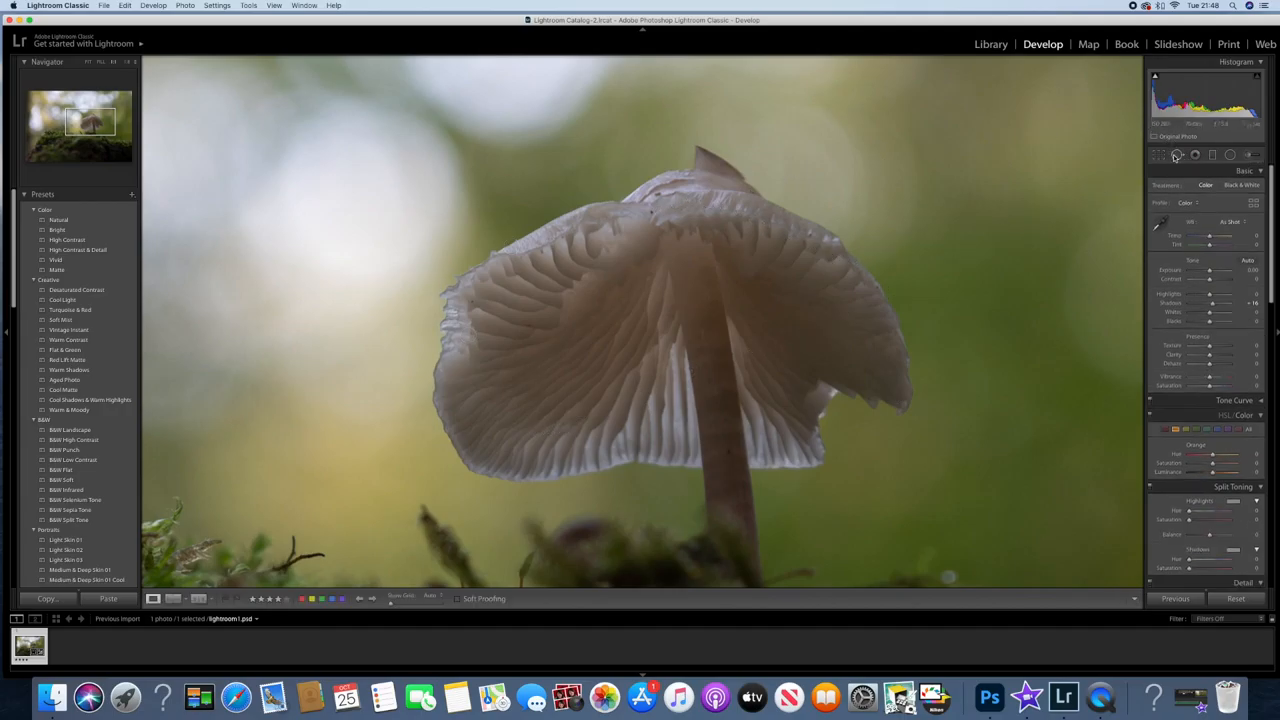
# - Review the existing spot fixes, then heal a speck on the stem
pyautogui.click(1177, 154)
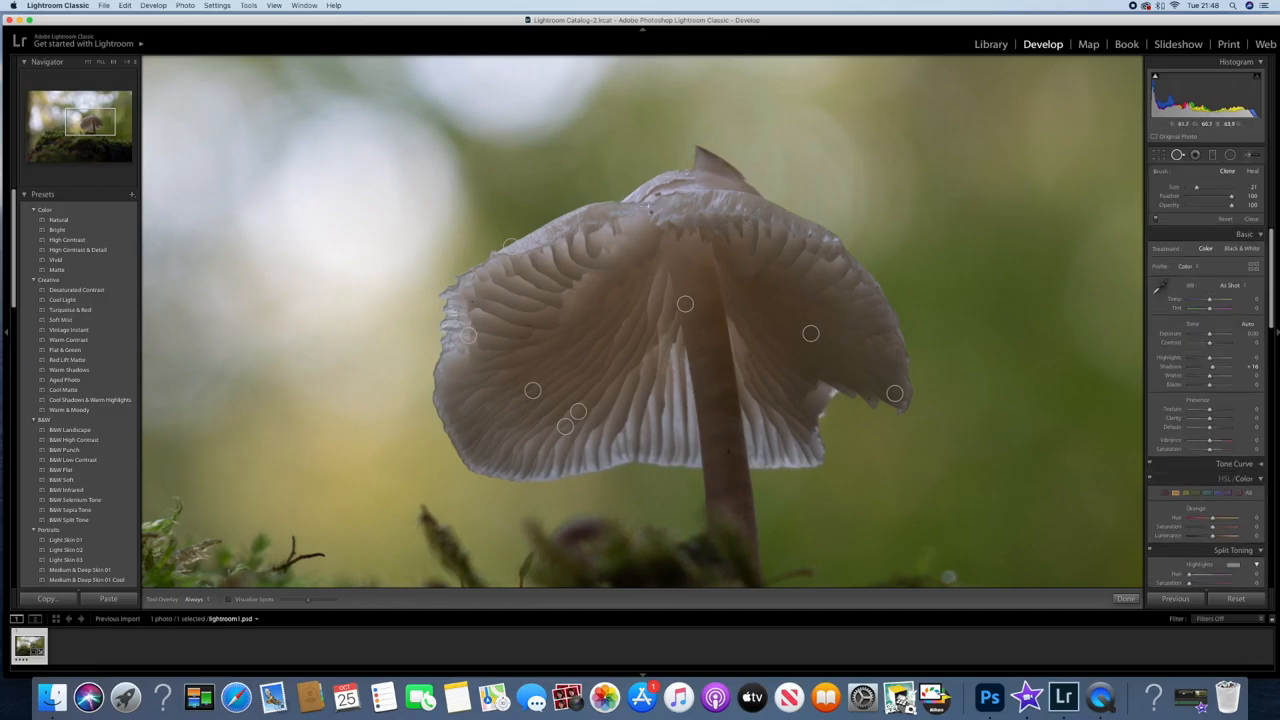
pyautogui.moveTo(650, 211)
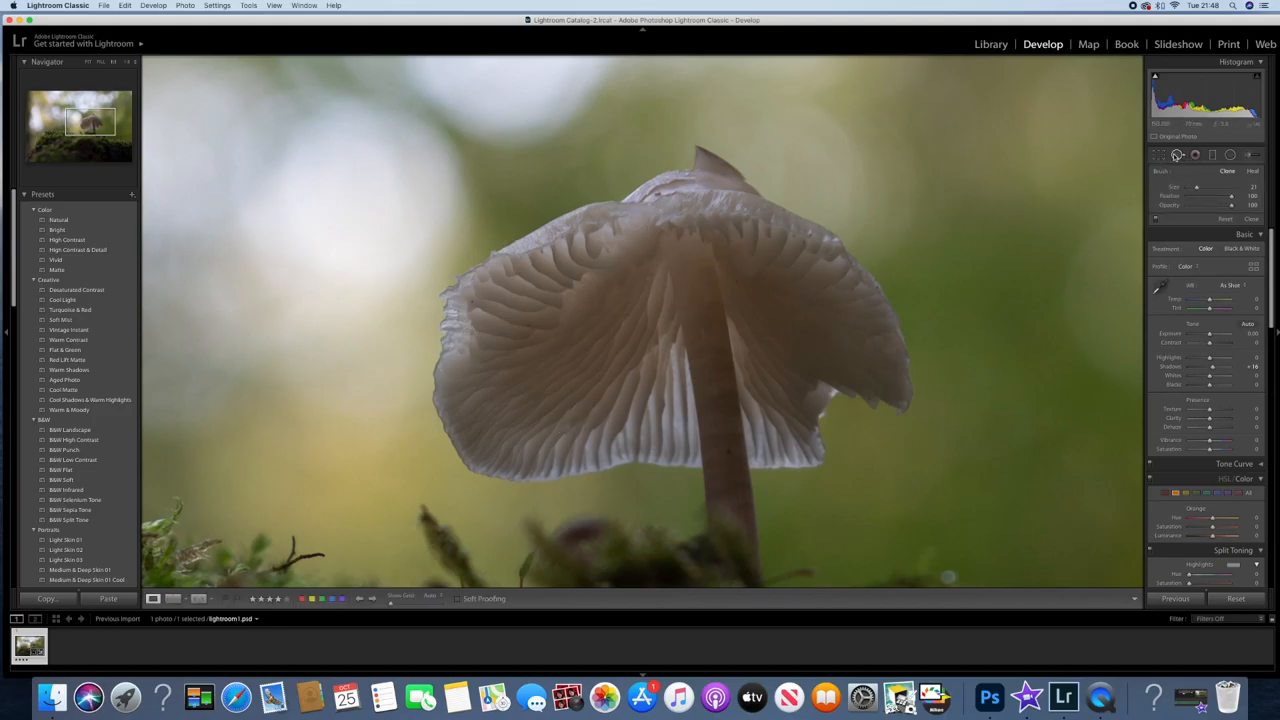
pyautogui.click(1212, 155)
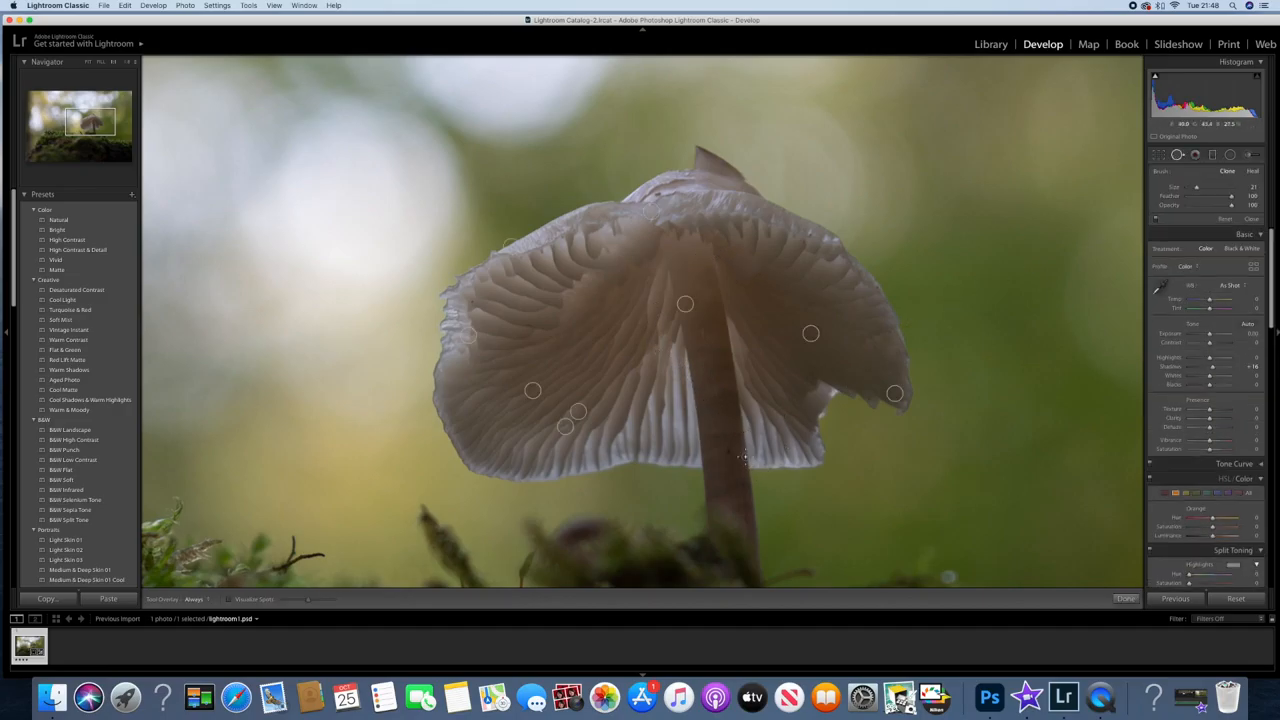
pyautogui.click(727, 452)
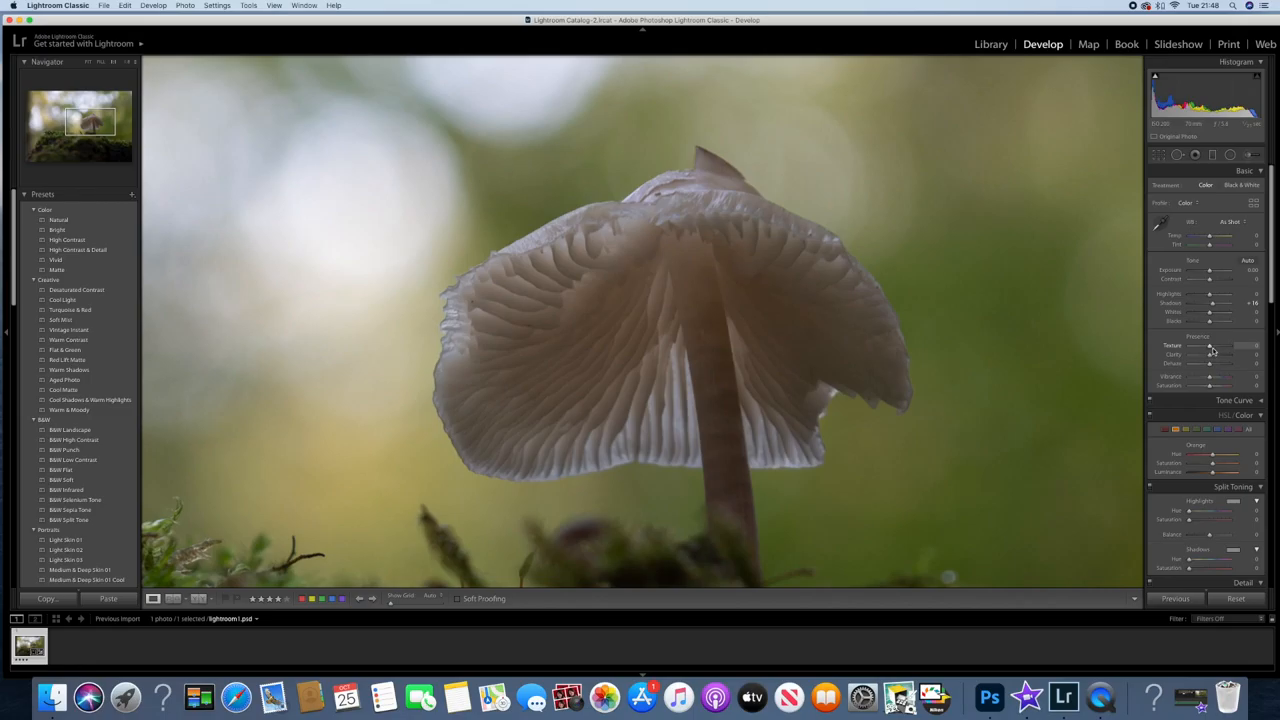
pyautogui.moveTo(1205, 347); pyautogui.dragTo(1248, 347)
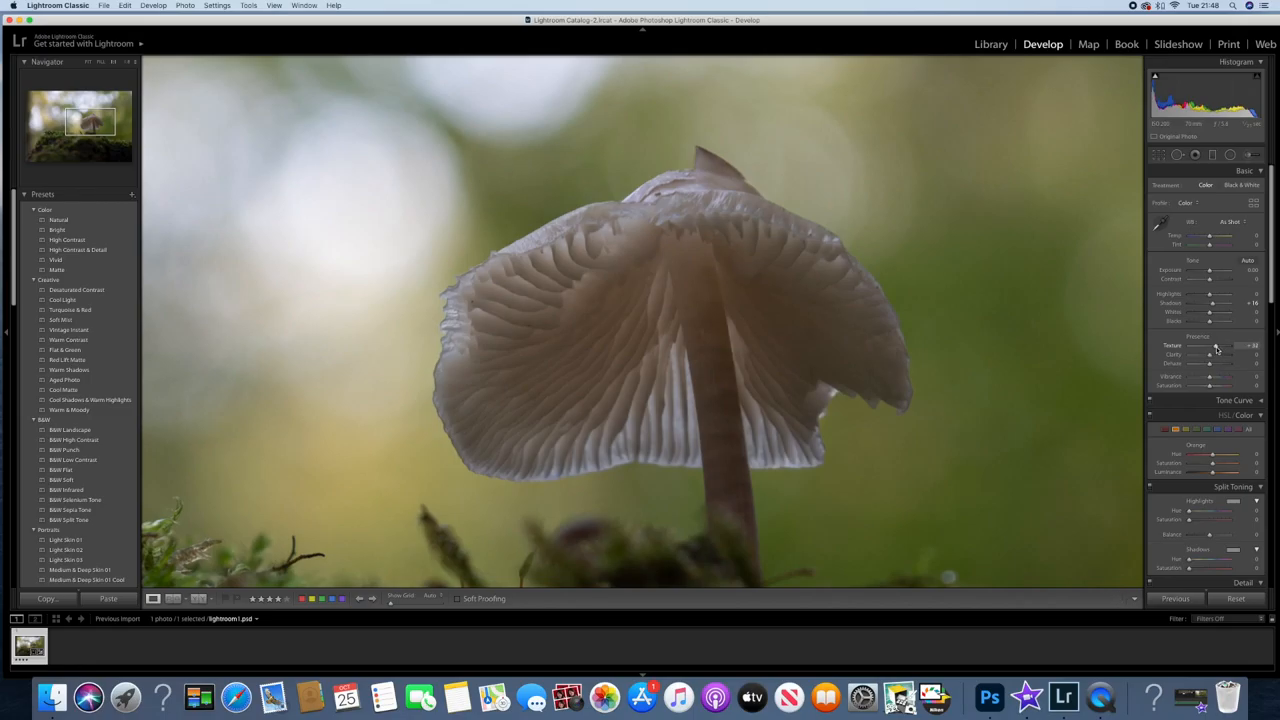
pyautogui.moveTo(1213, 345); pyautogui.dragTo(1210, 345)
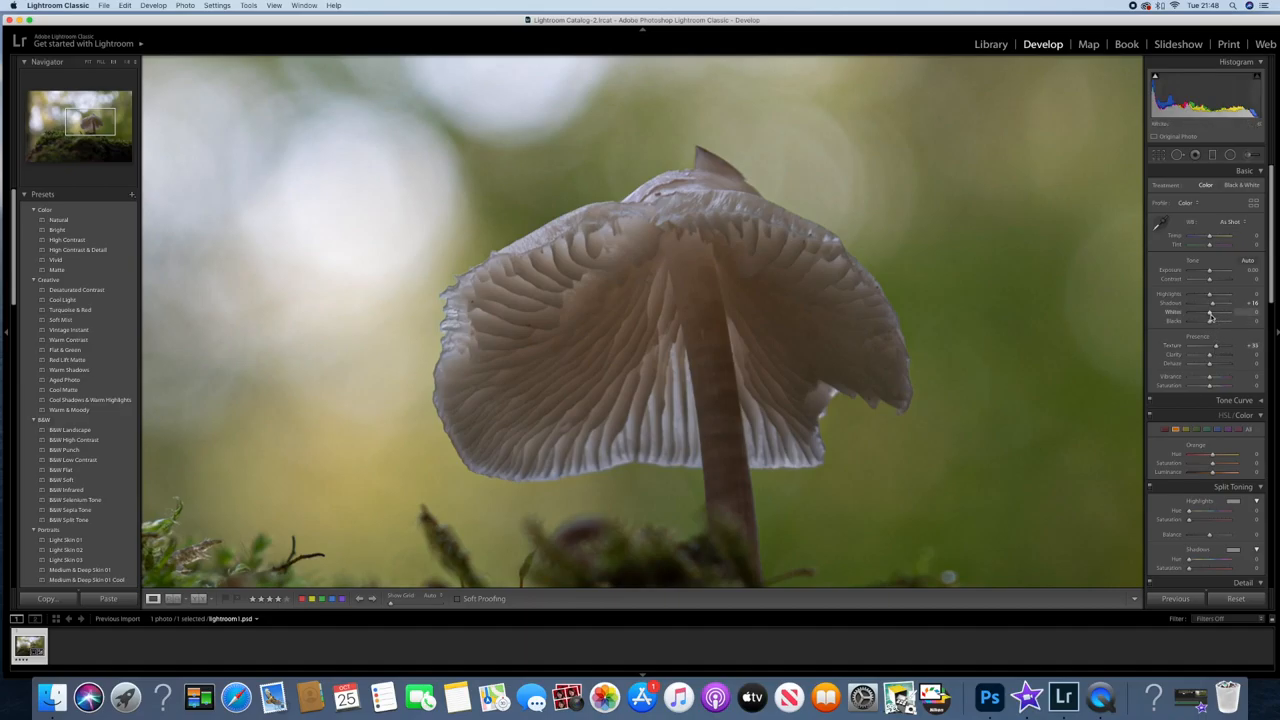
pyautogui.moveTo(1210, 318); pyautogui.dragTo(1218, 318)
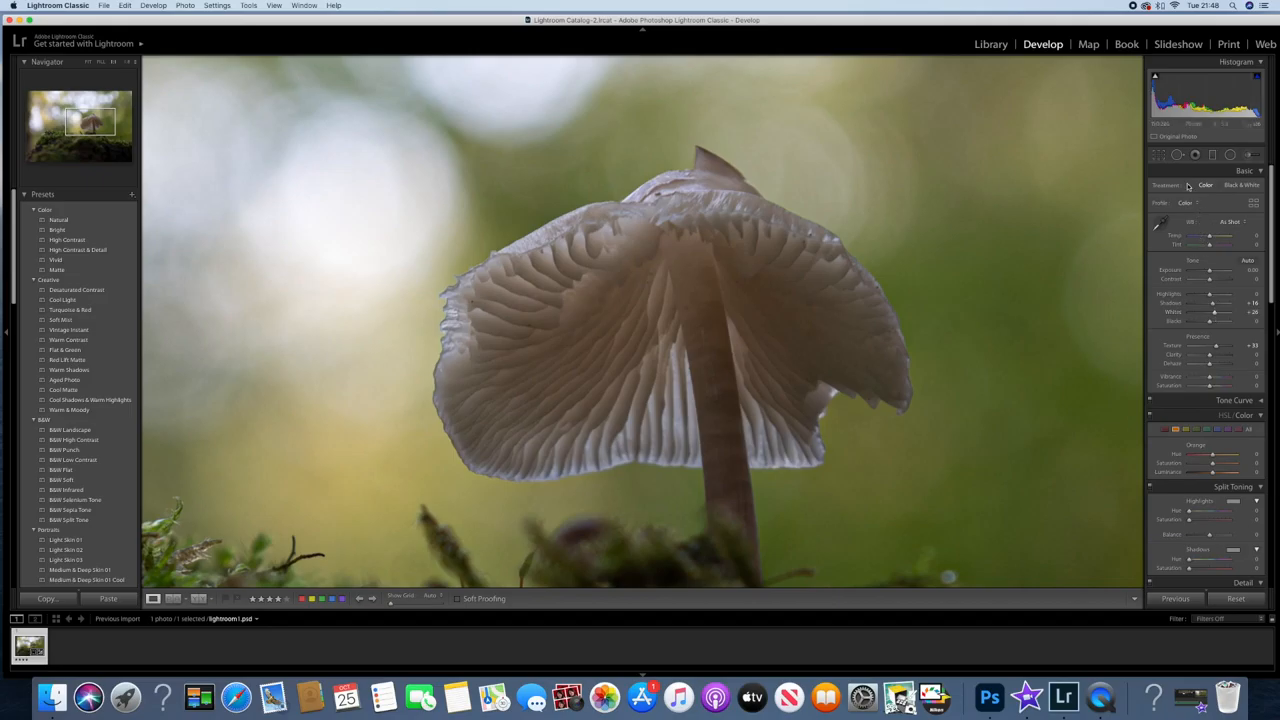
pyautogui.click(1178, 155)
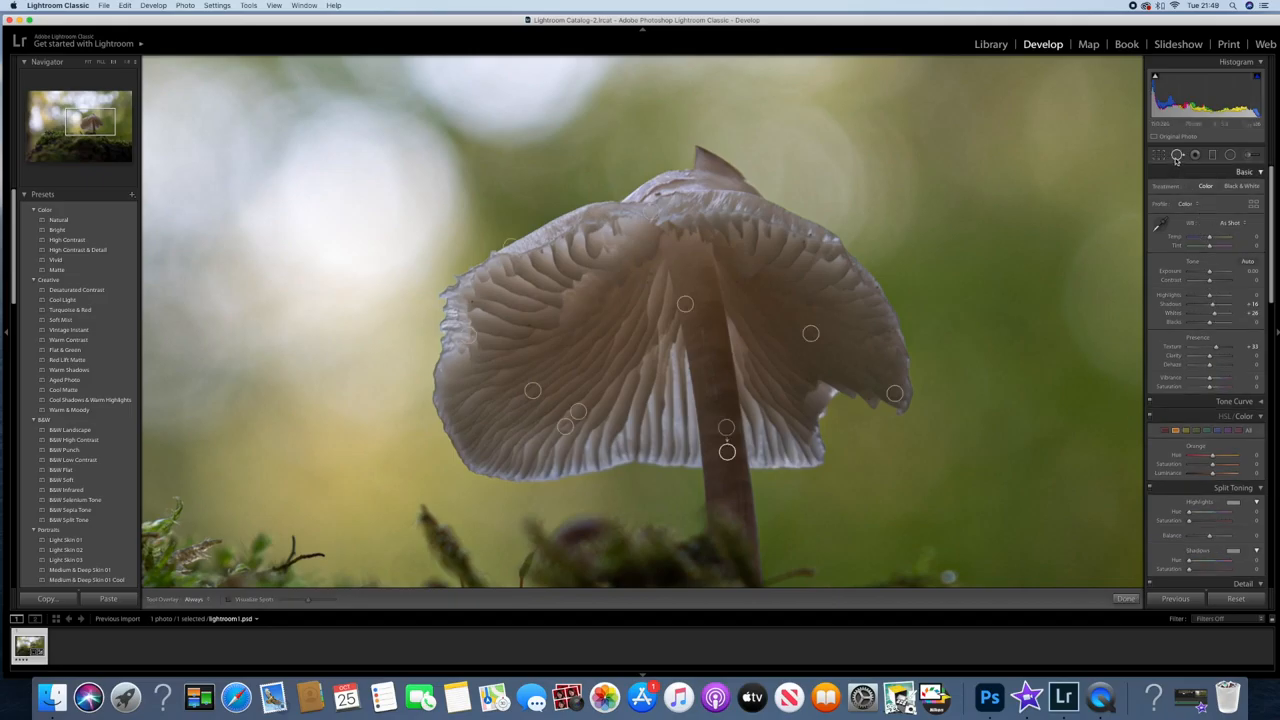
pyautogui.click(1177, 155)
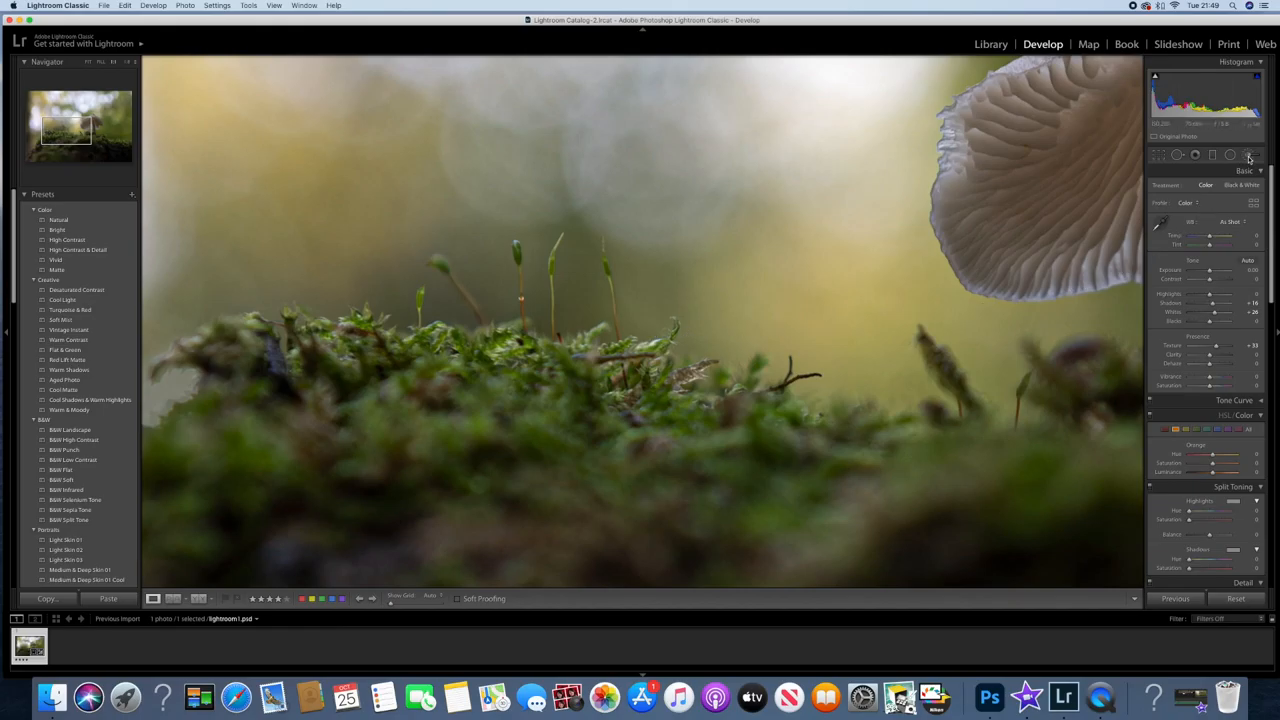
# - Paint a +0.24 exposure Adjustment Brush lift over the foreground moss
pyautogui.click(1249, 155)
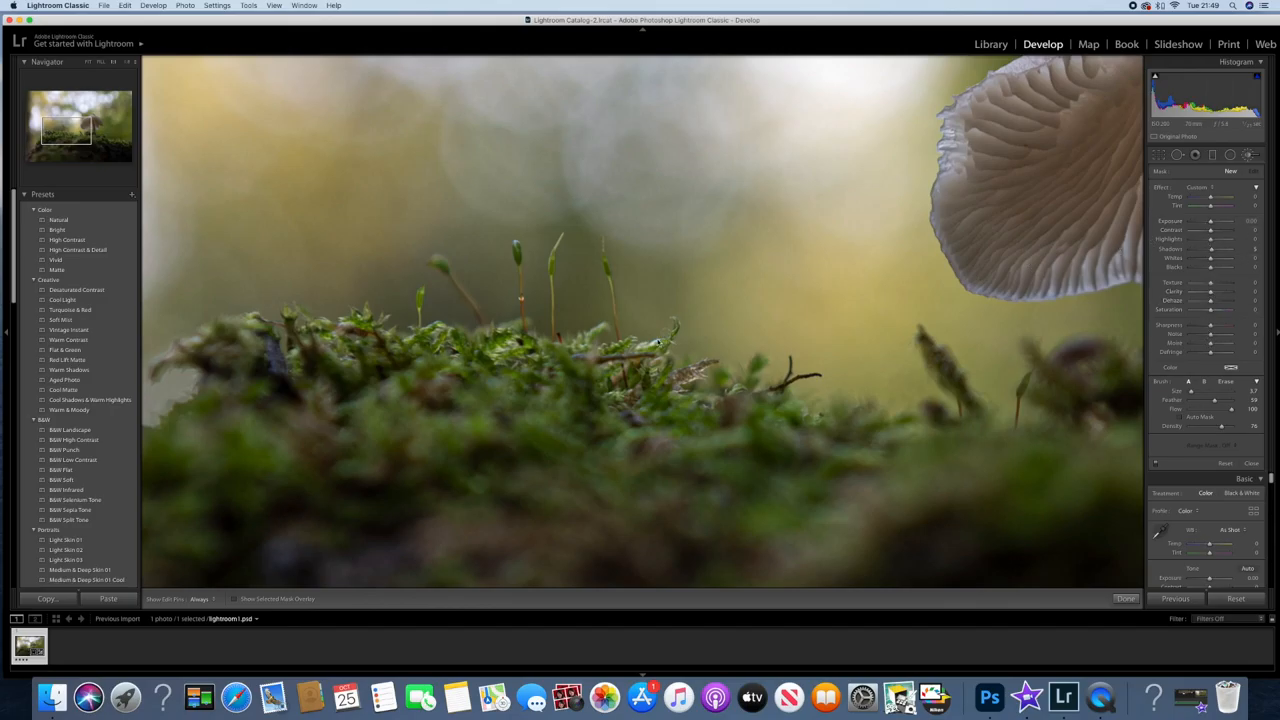
pyautogui.moveTo(1147, 247)
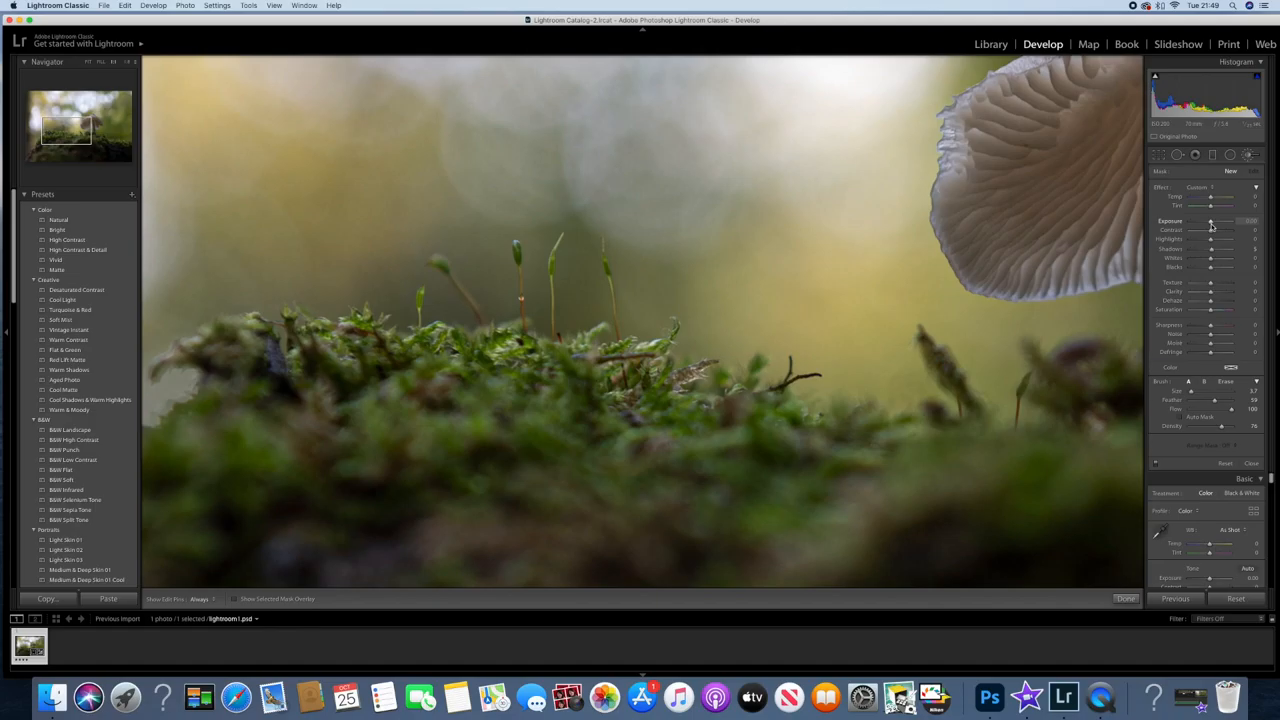
pyautogui.moveTo(1211, 221); pyautogui.dragTo(1225, 221)
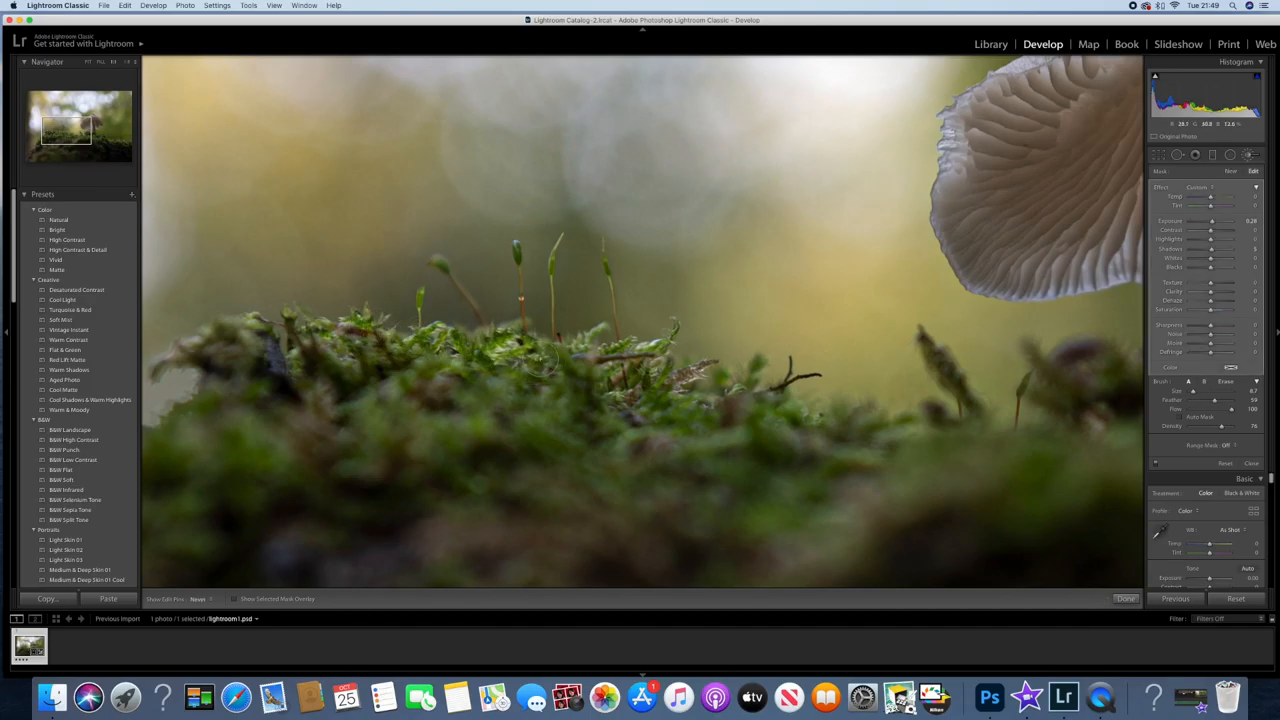
pyautogui.moveTo(540, 360); pyautogui.dragTo(650, 385)
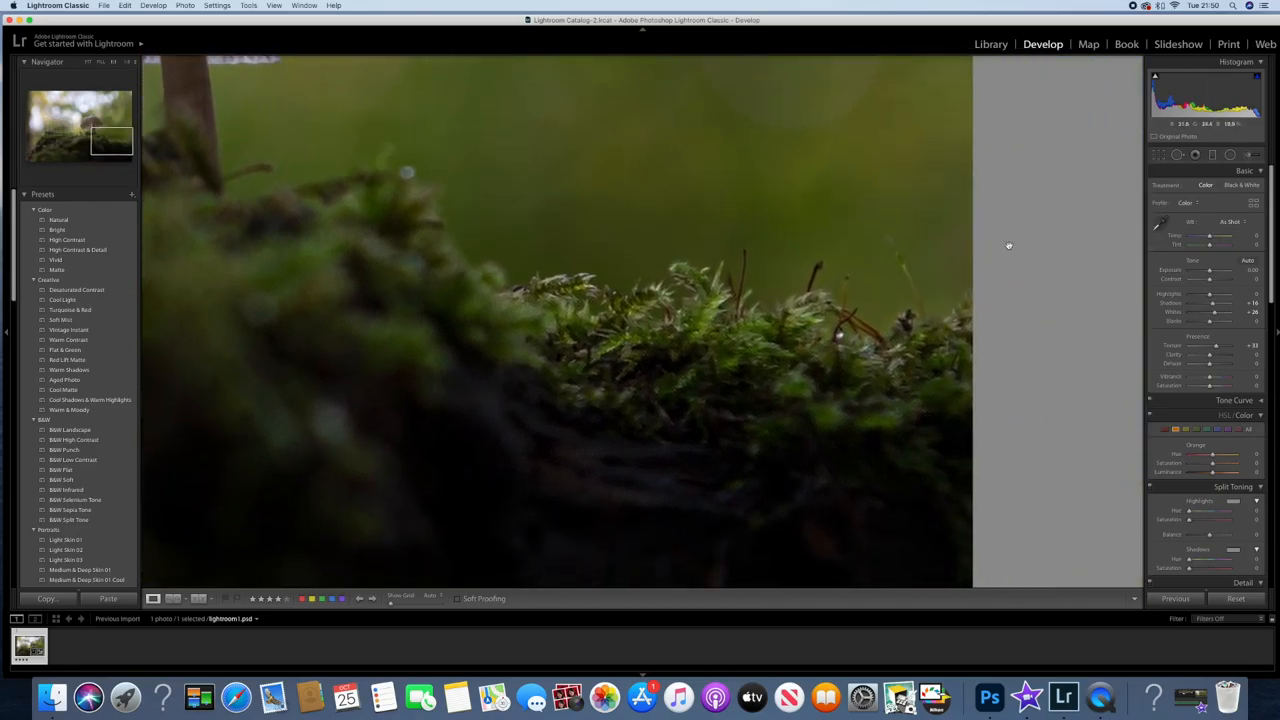
pyautogui.click(1249, 155)
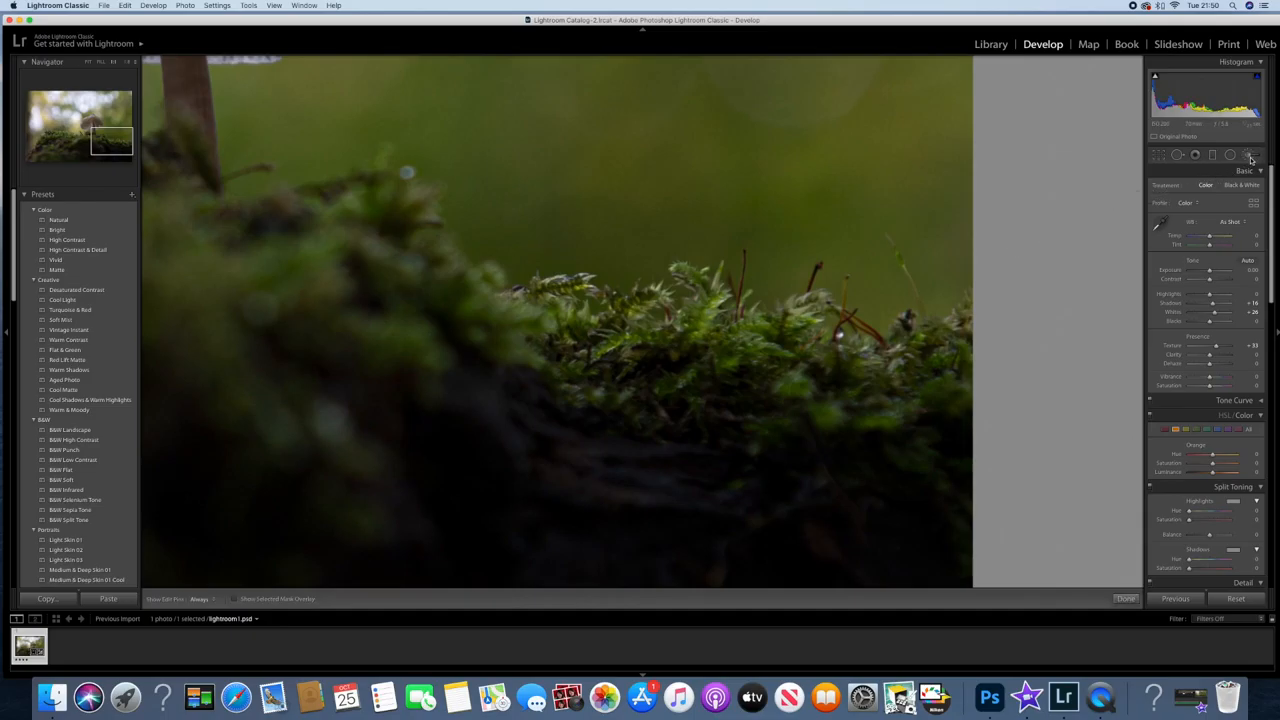
pyautogui.click(1249, 155)
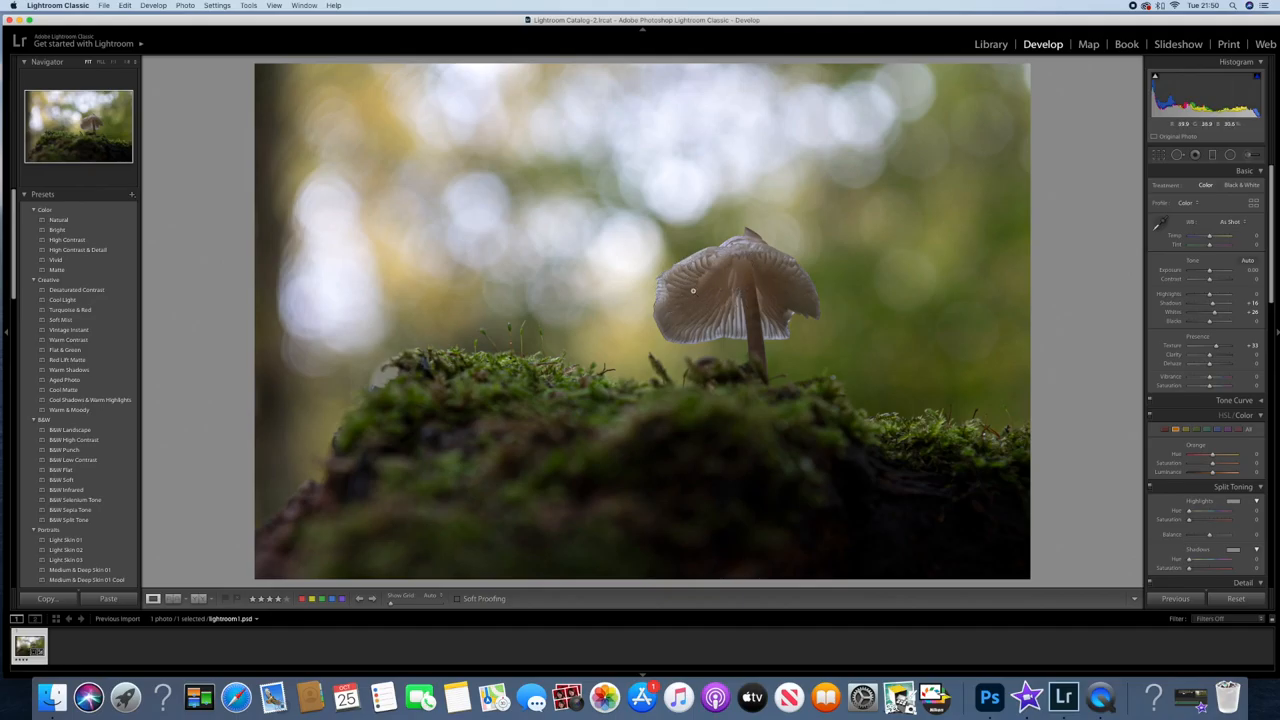
# - Return to the full view of the edited photo and open the File menu
pyautogui.click(693, 291)
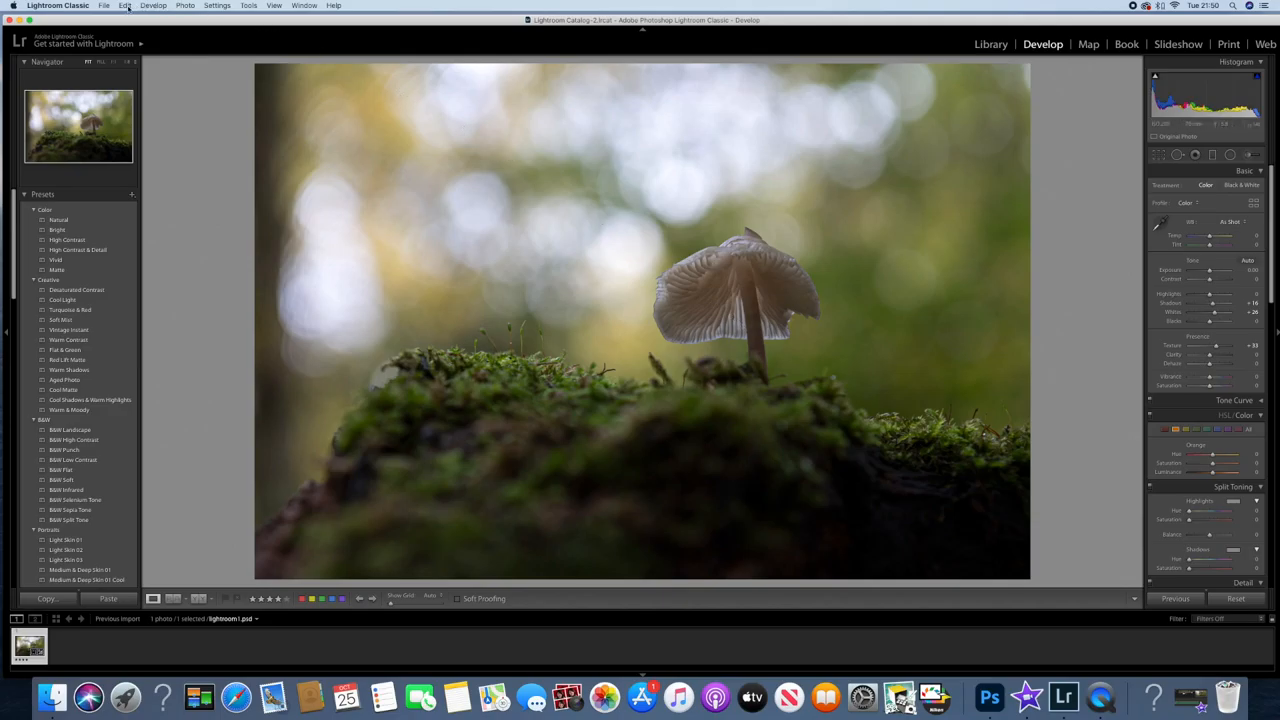
pyautogui.click(104, 5)
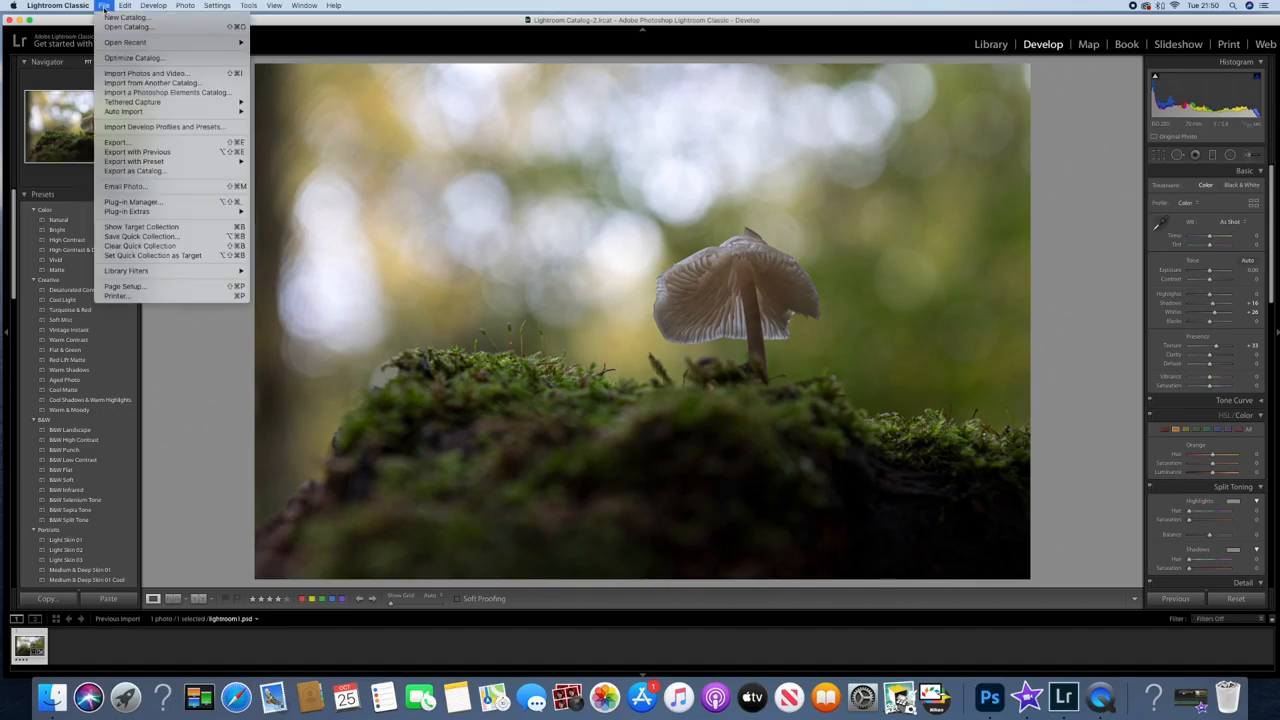
# - Export the photo as a JPEG with the Gallops Right watermark applied
pyautogui.click(483, 310)
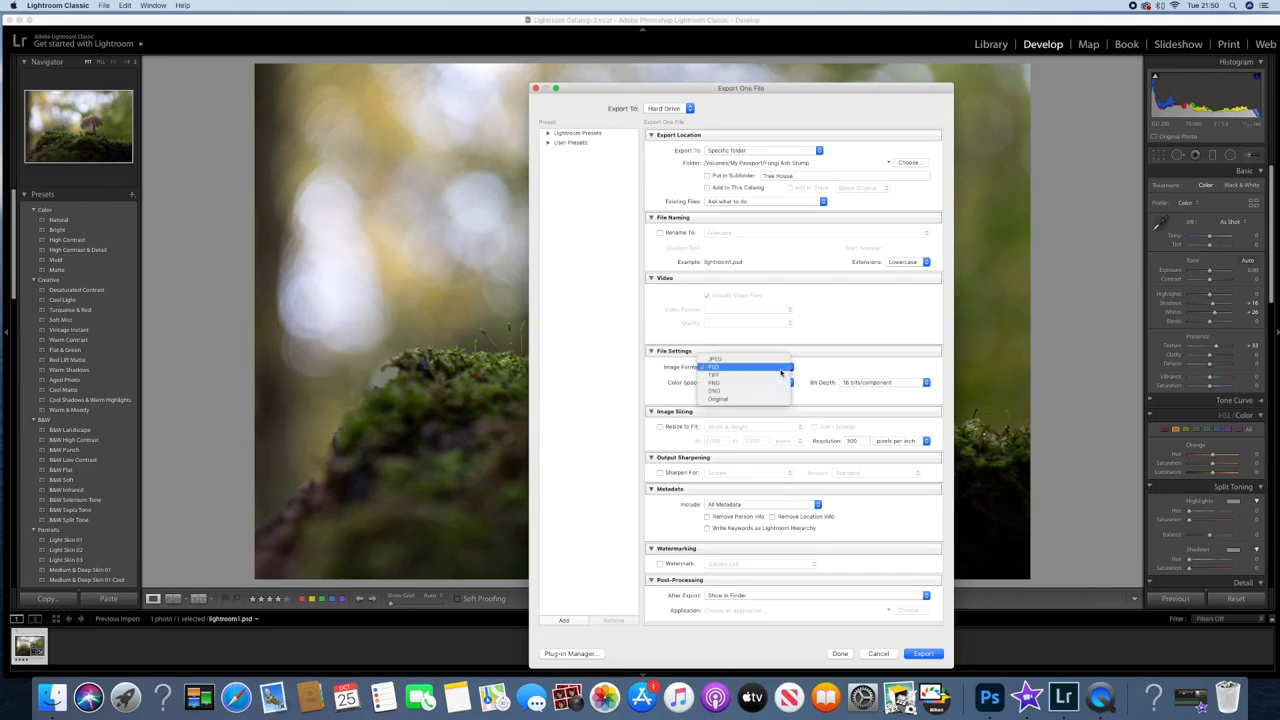
pyautogui.click(713, 367)
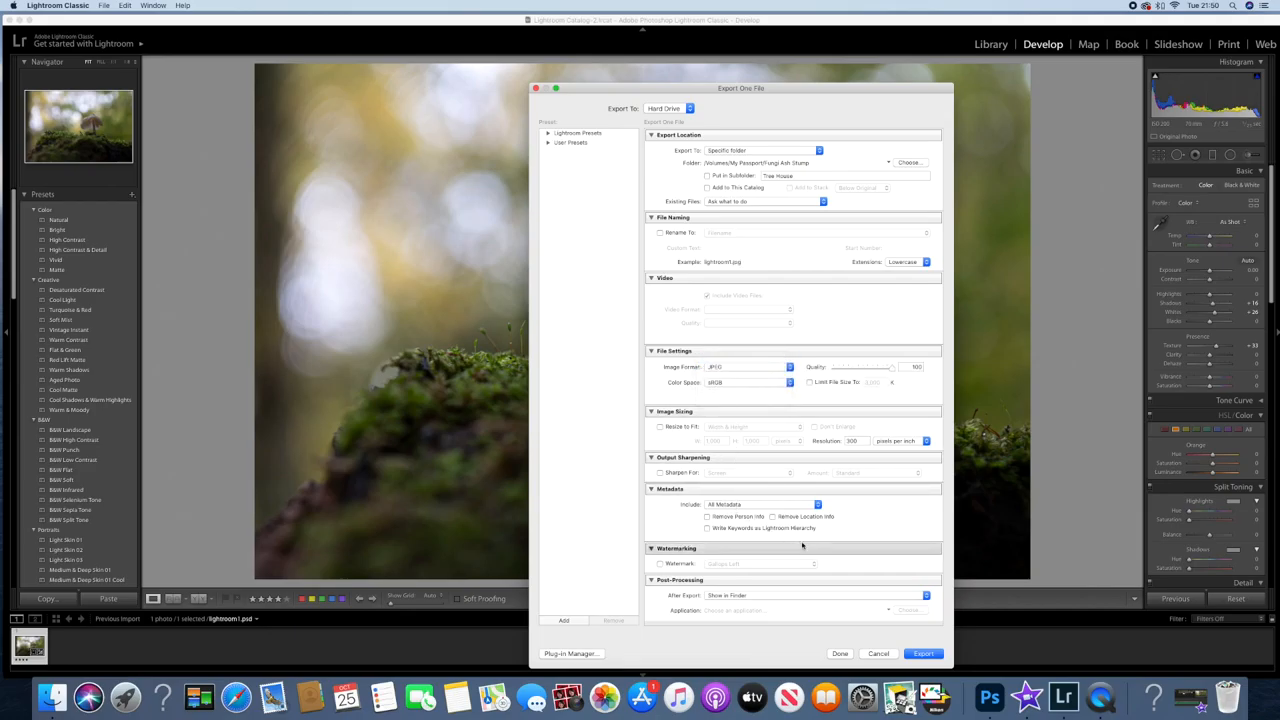
pyautogui.click(659, 563)
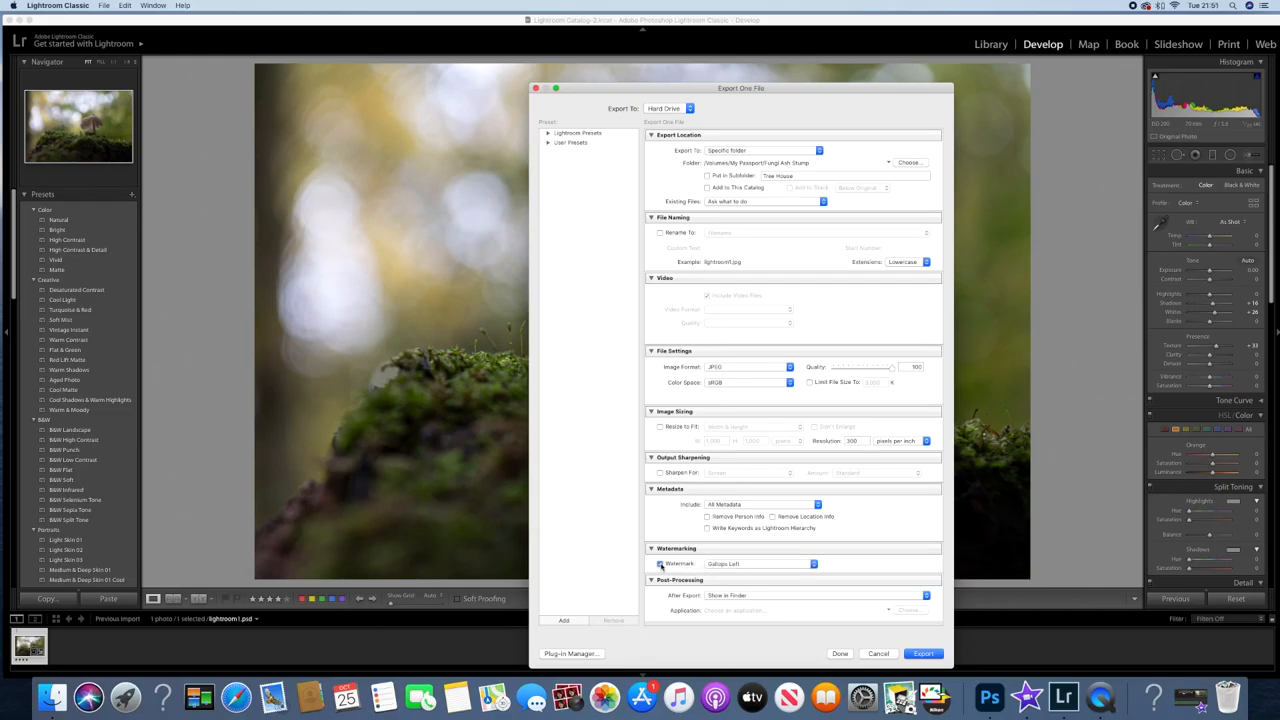
pyautogui.click(812, 563)
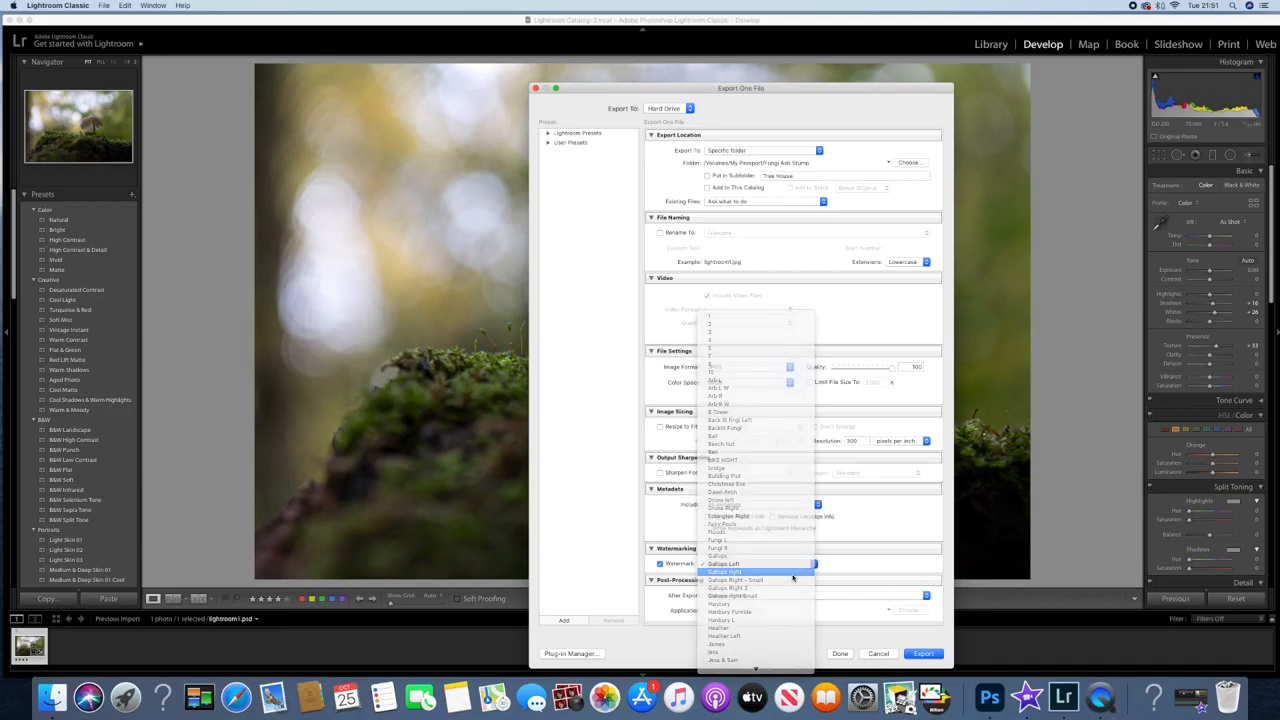
pyautogui.click(722, 571)
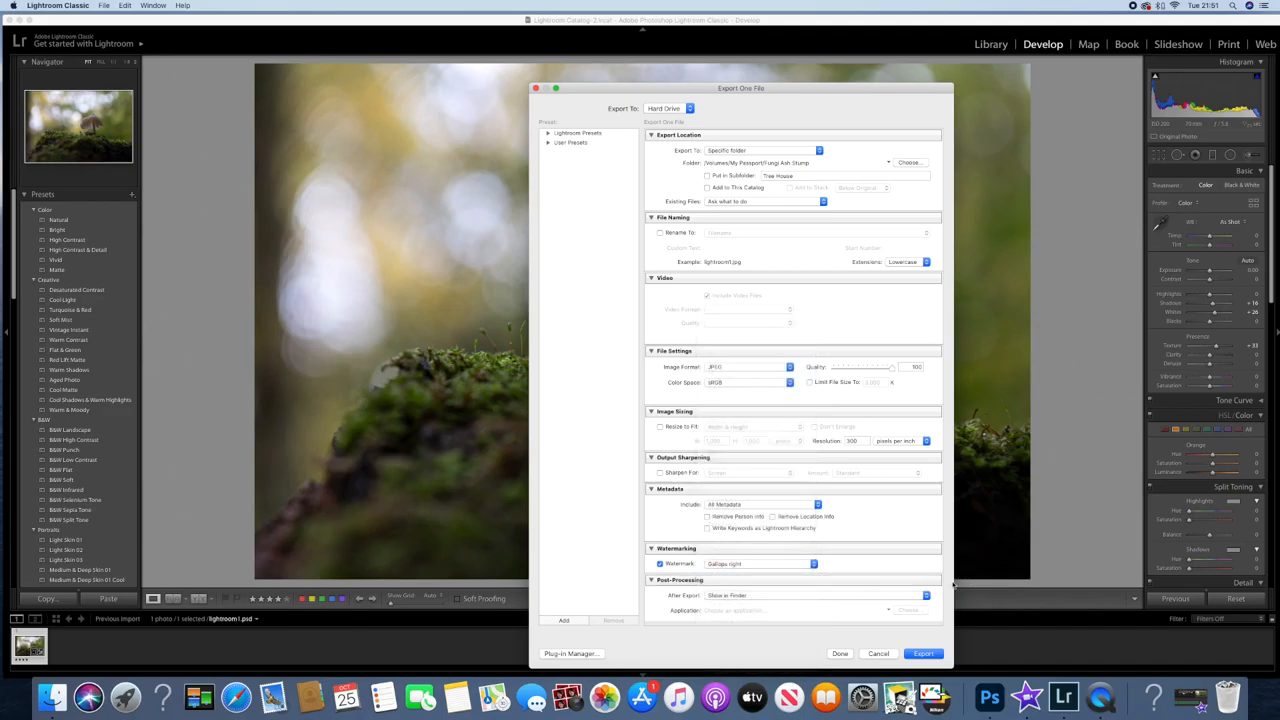
pyautogui.click(922, 653)
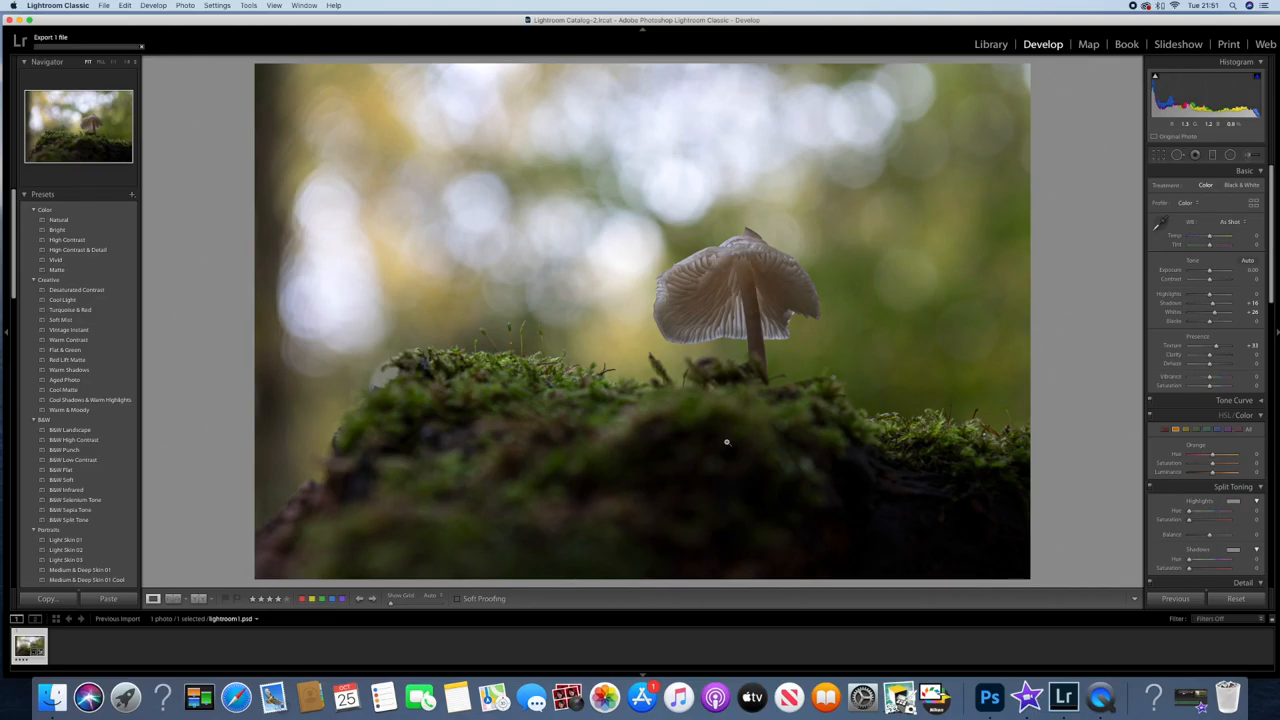
pyautogui.moveTo(725, 295)
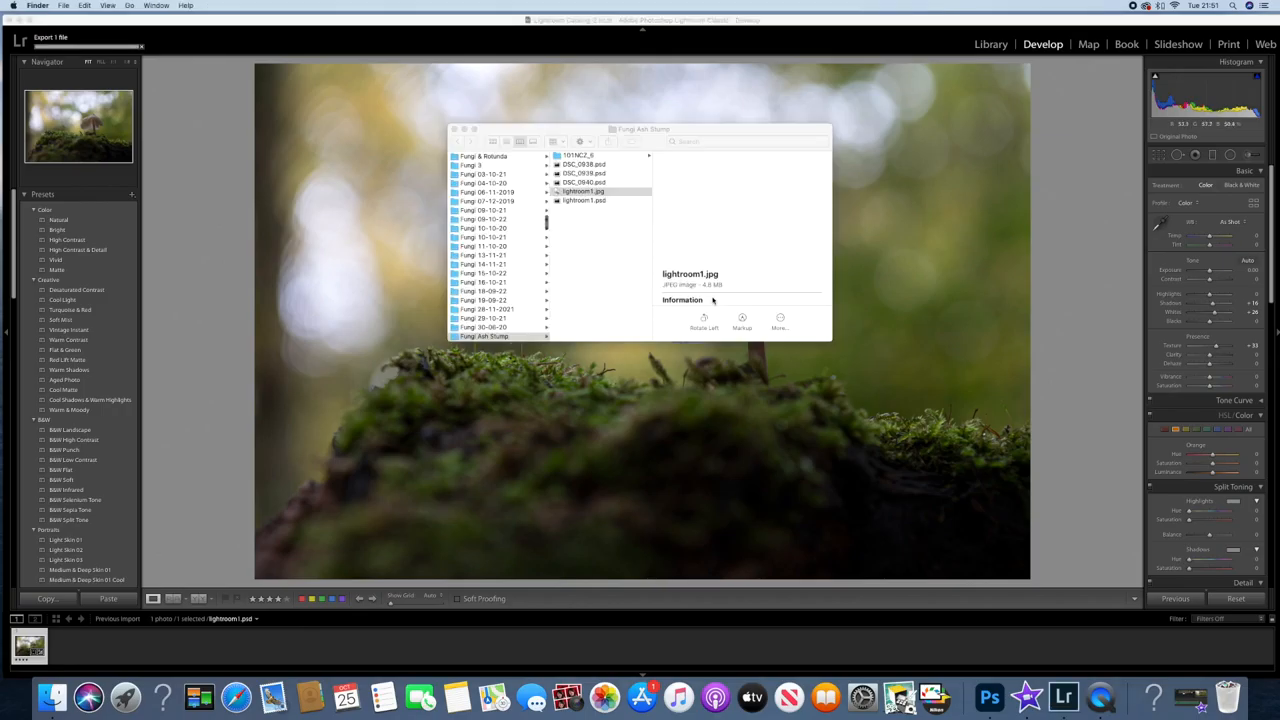
# - Close the Finder window listing lightroom1.jpg in the Fungi Ash Stump folder
pyautogui.click(583, 191)
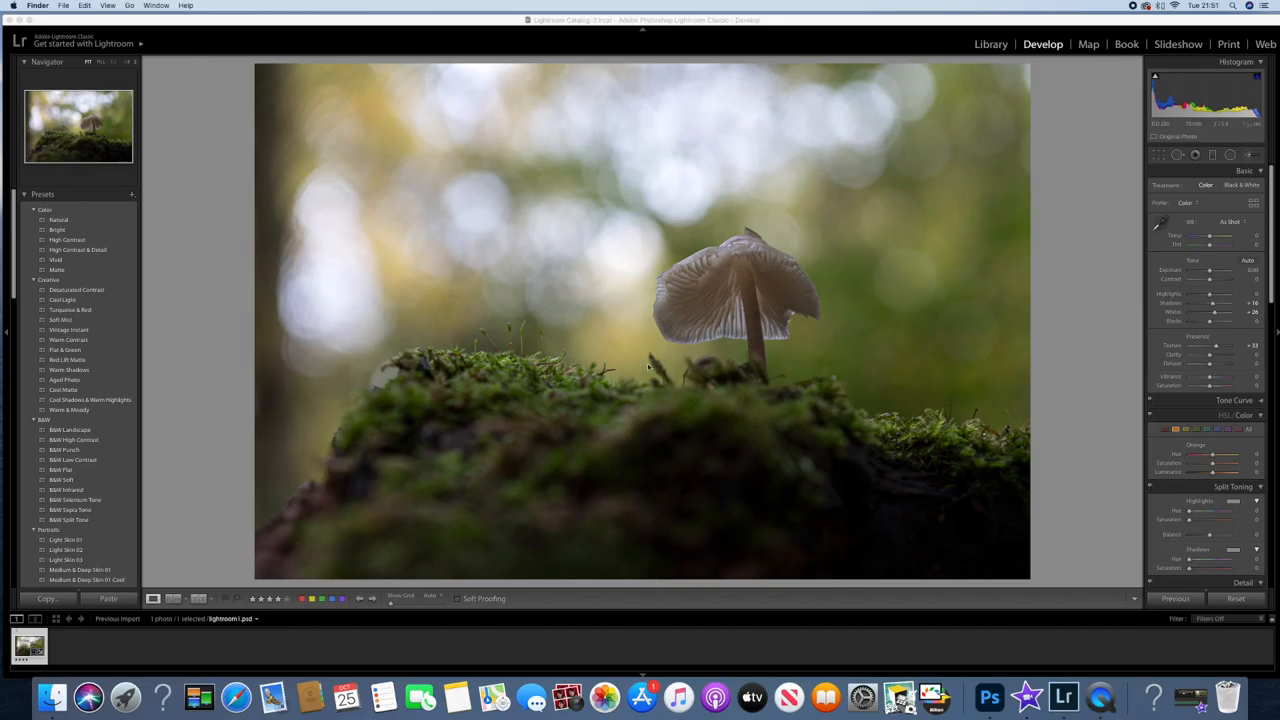
pyautogui.moveTo(333, 255)
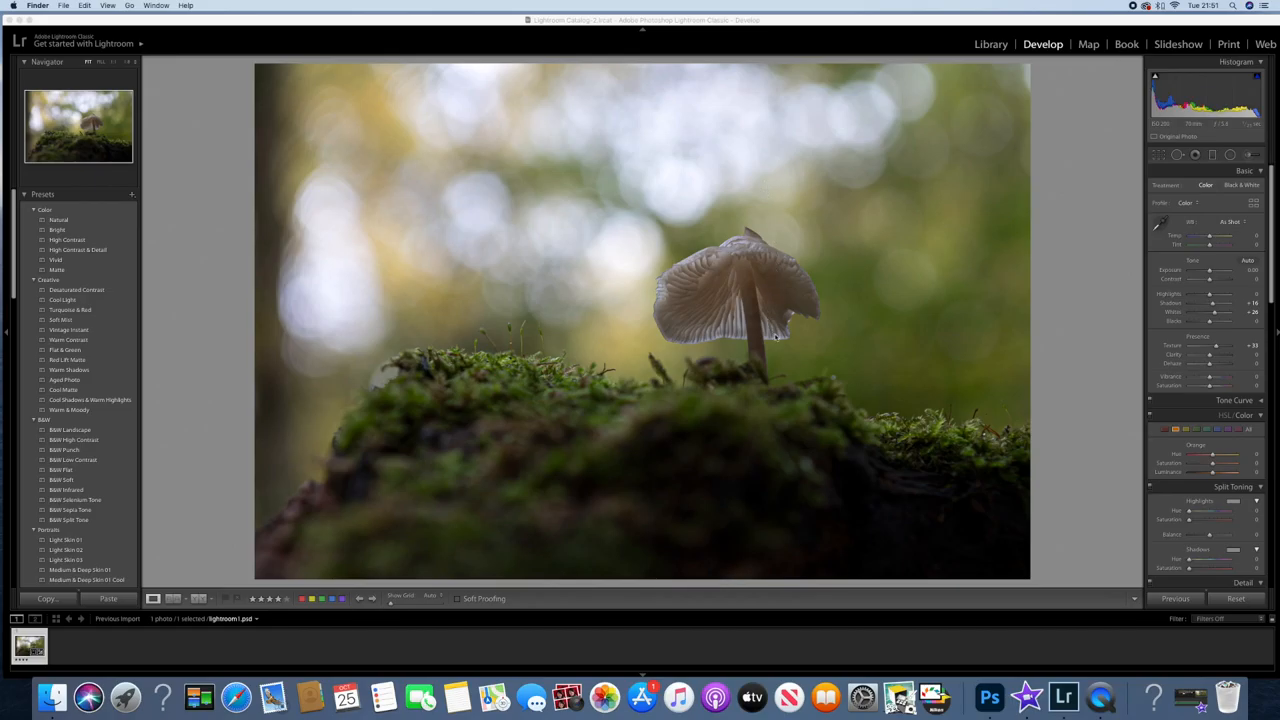
pyautogui.moveTo(385, 370)
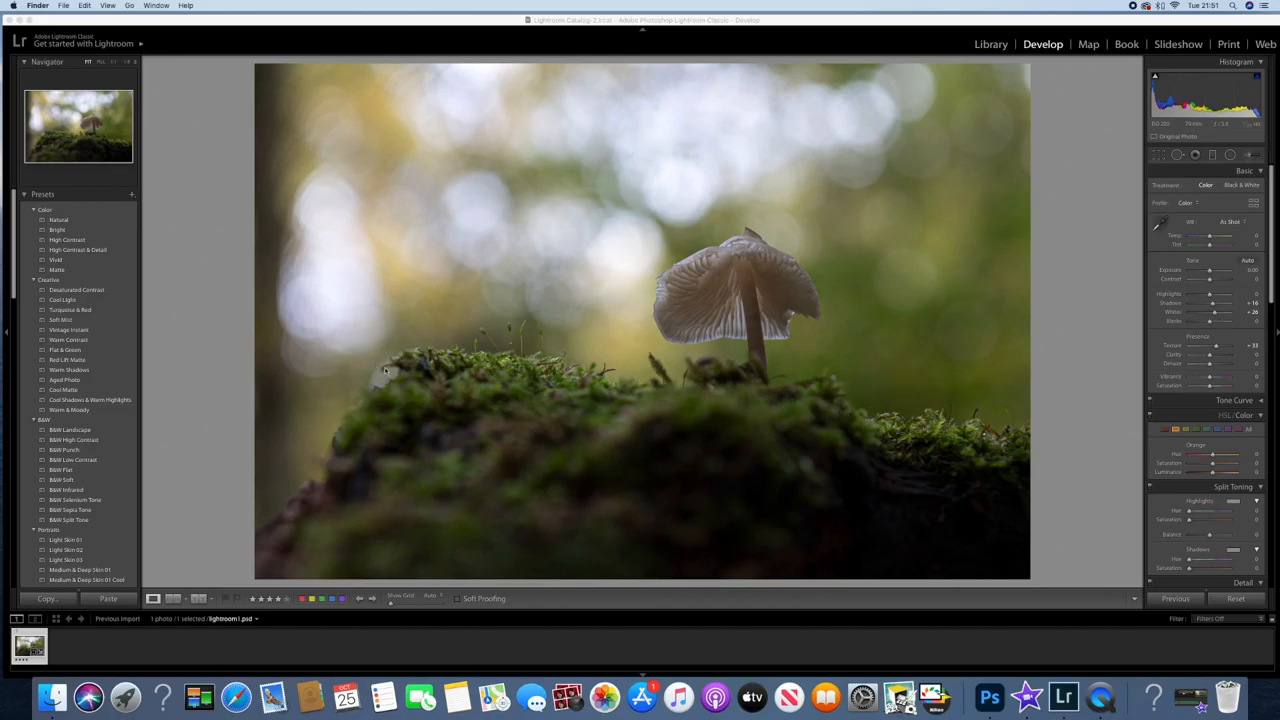
pyautogui.moveTo(370, 410)
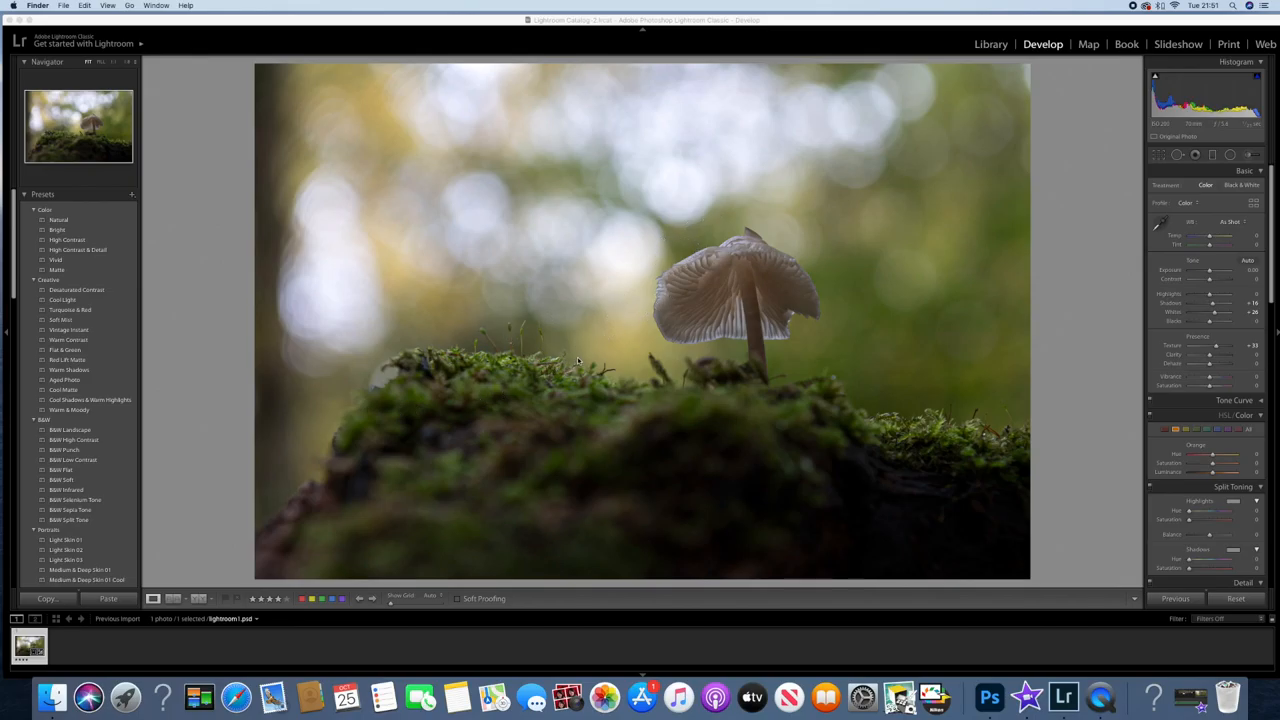
pyautogui.moveTo(888, 348)
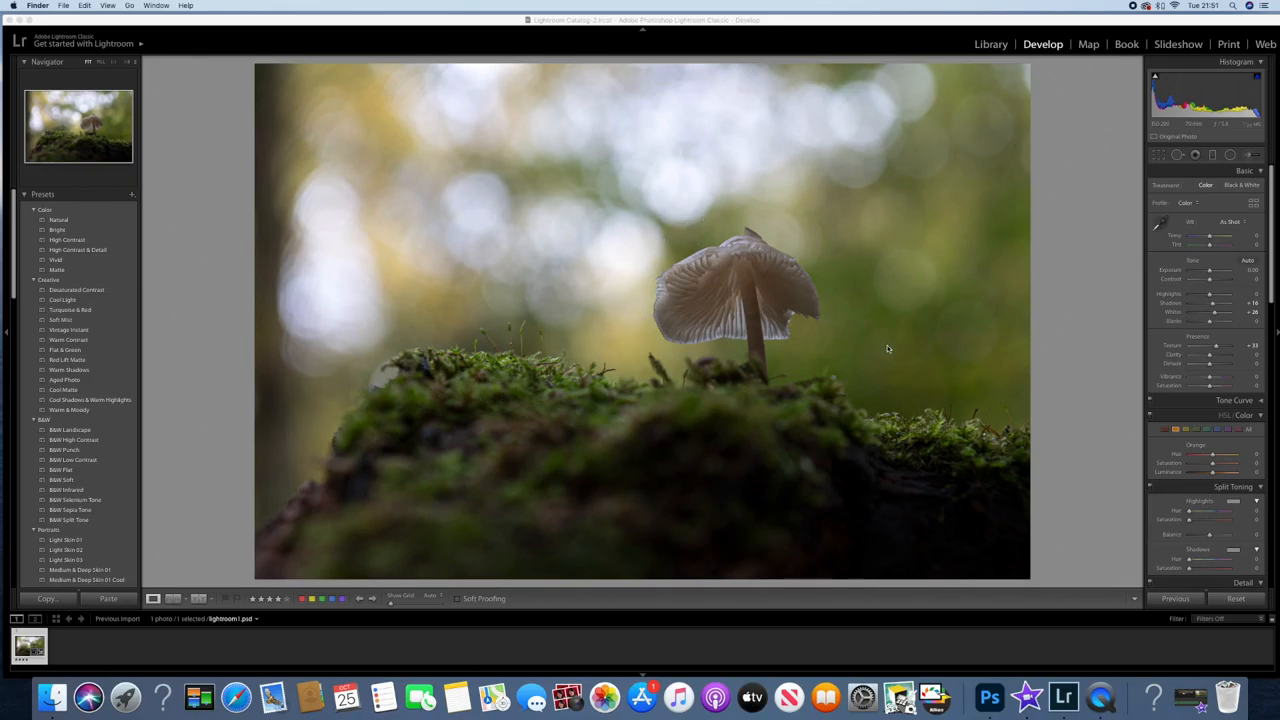